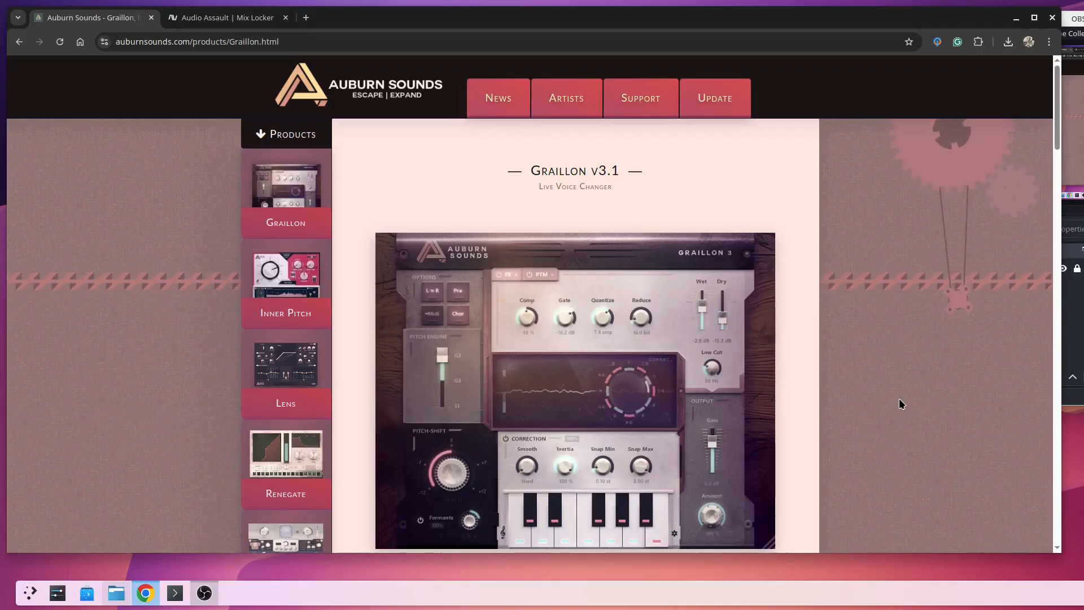
mouse_move(928, 432)
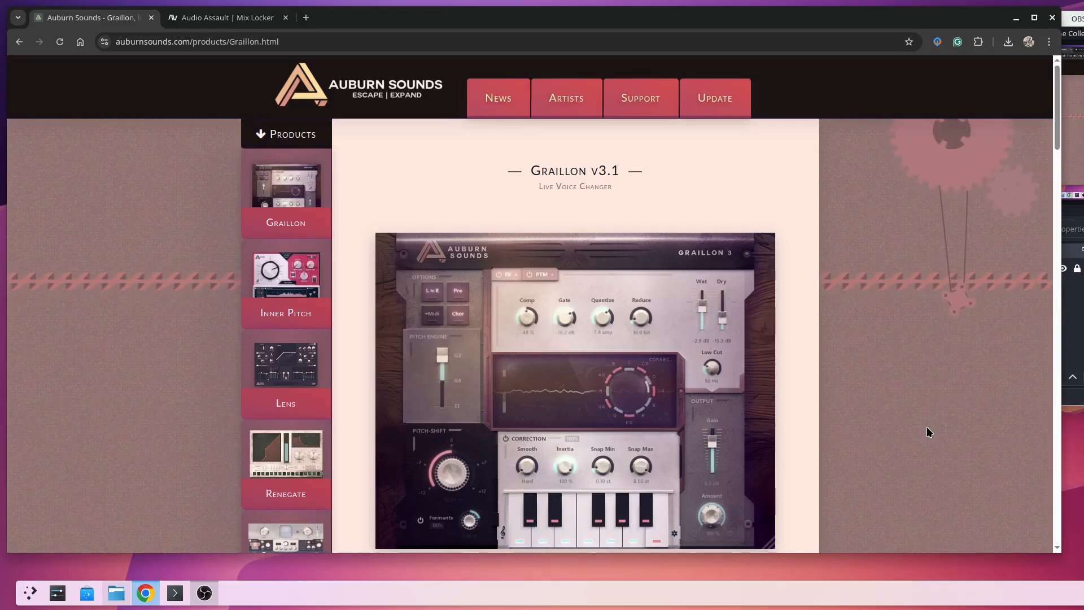
mouse_move(911, 439)
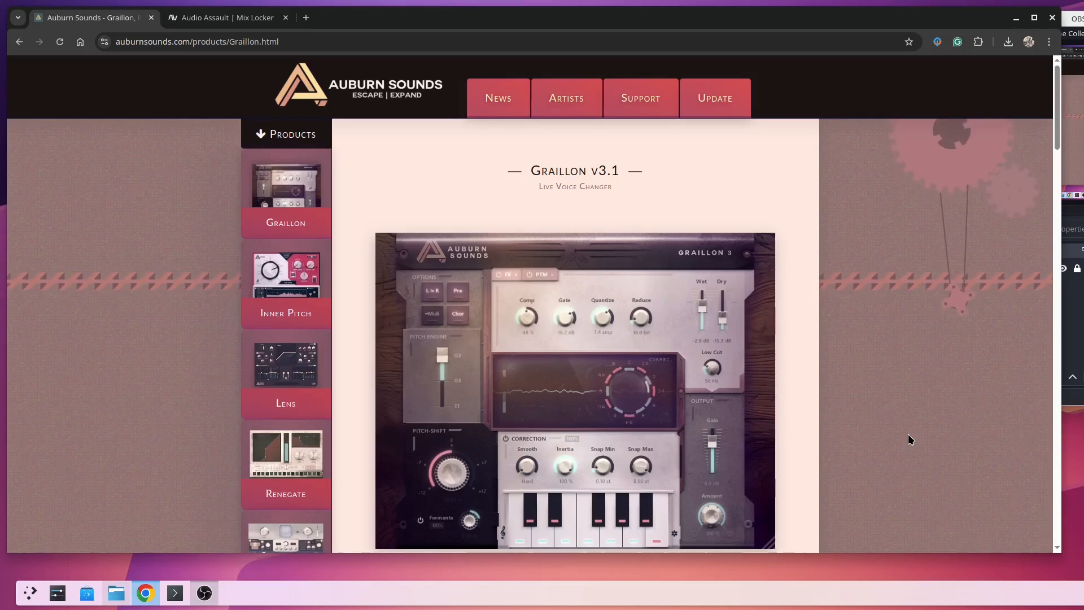
mouse_move(1038, 400)
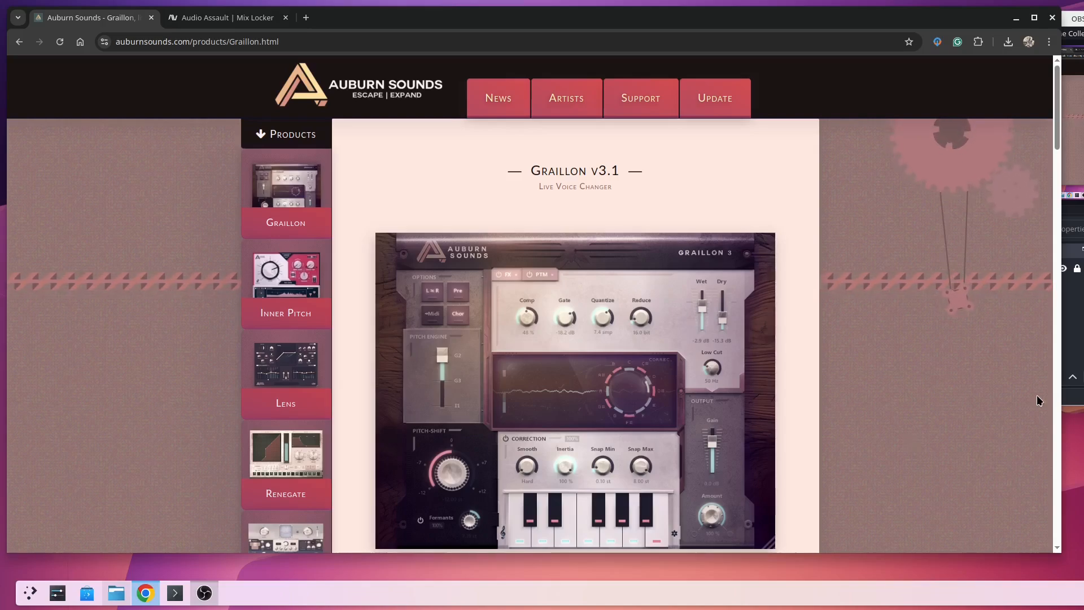
mouse_move(895, 374)
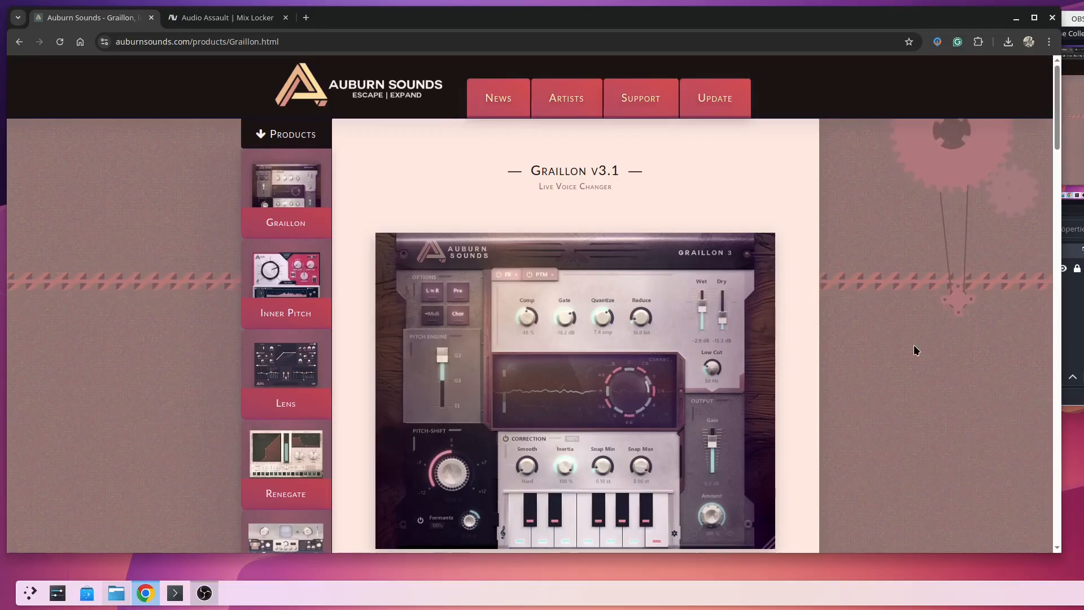
Step: Move from the Graillon page to the Audio Assault Mix Locker tab and browse its gear images
scroll("down", 3)
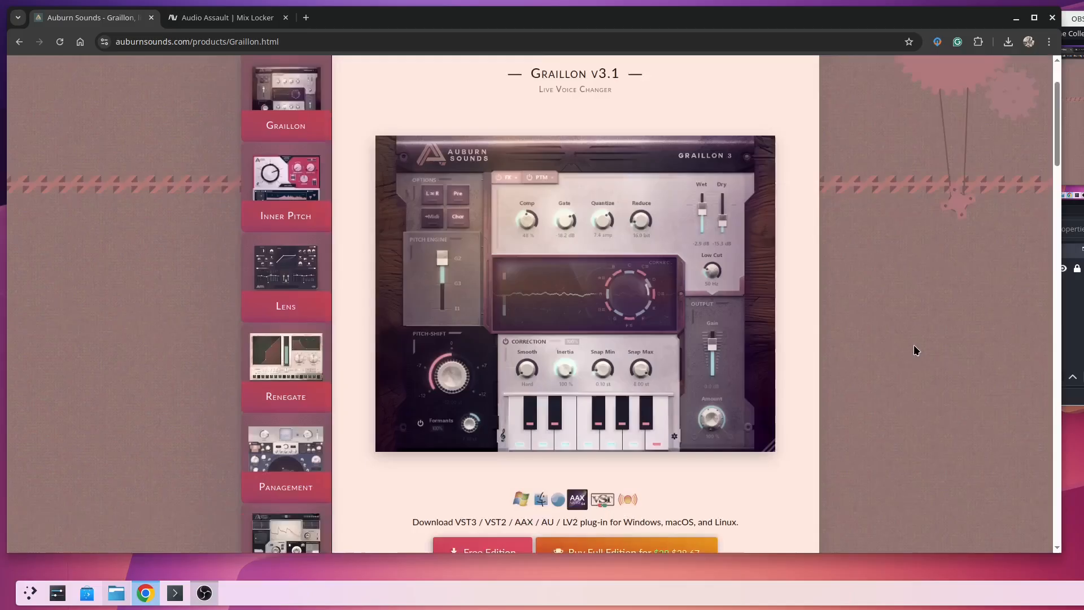
scroll("down", 3)
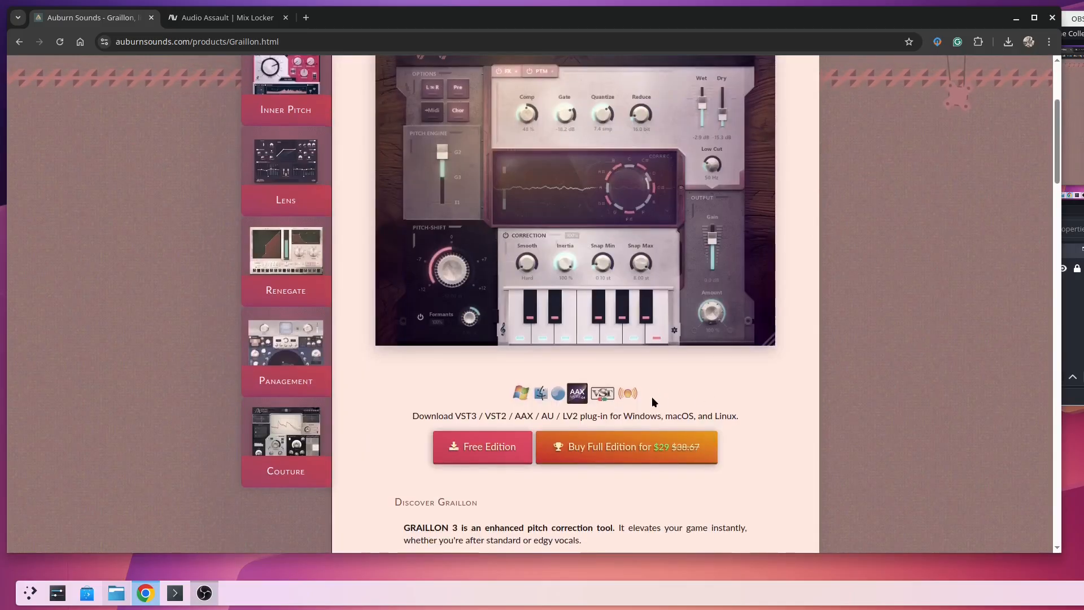
mouse_move(895, 335)
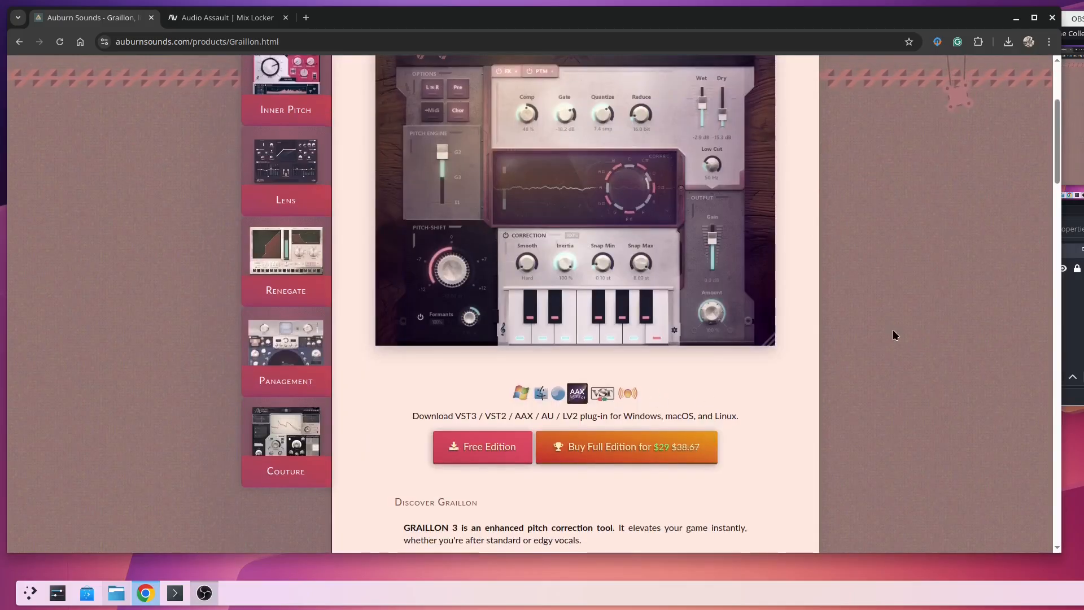
scroll("up", 3)
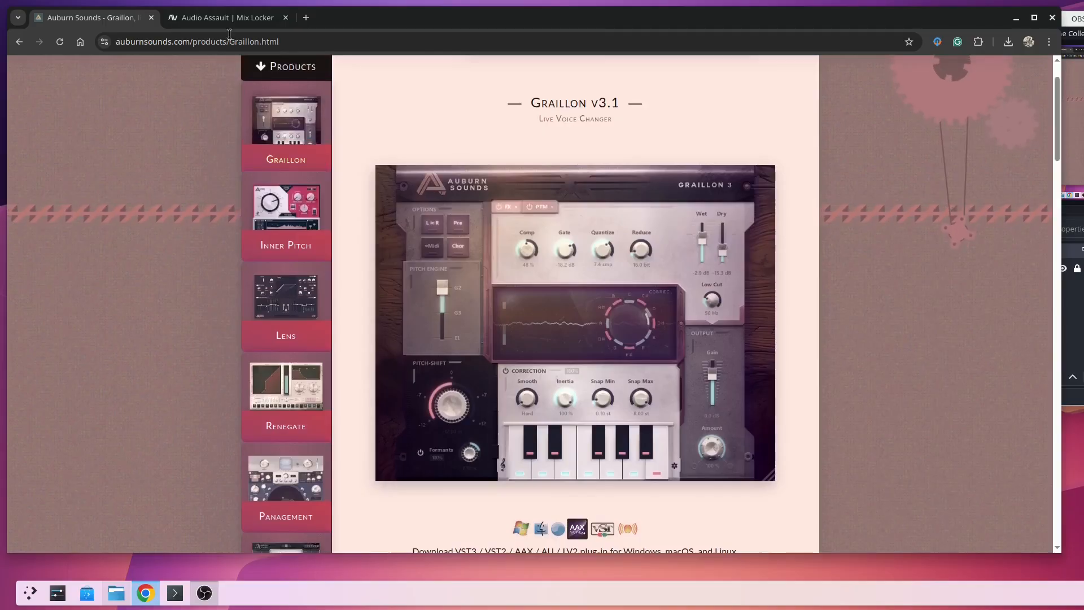
left_click(228, 17)
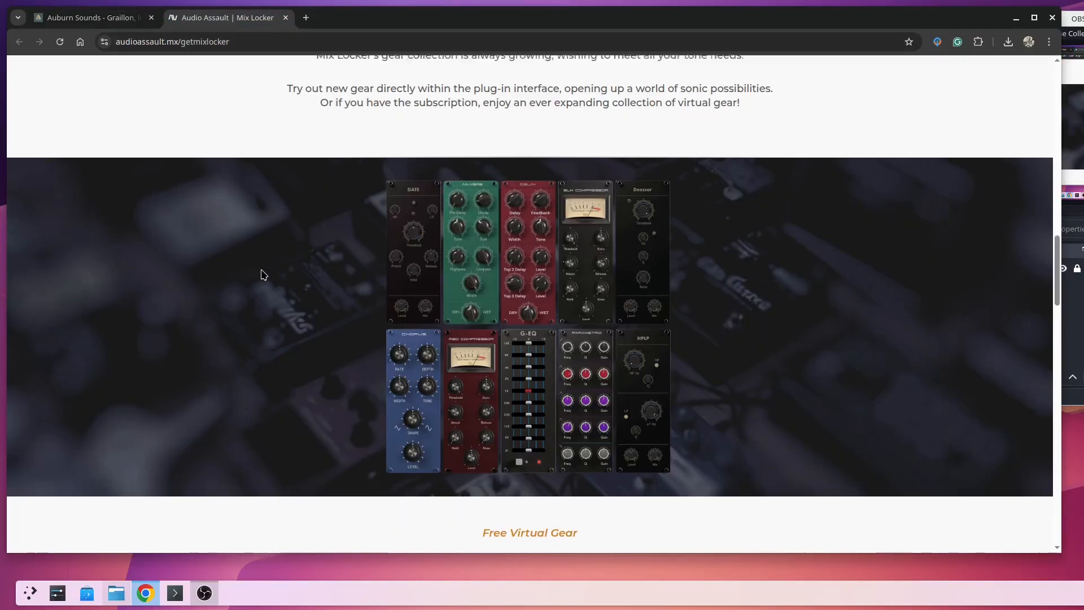
scroll("up", 3)
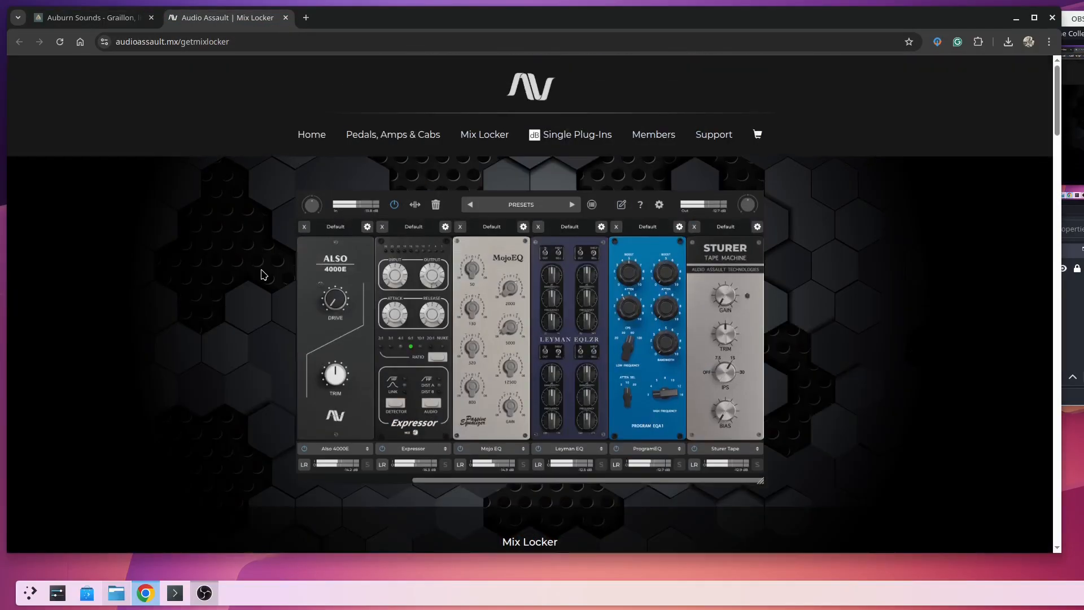
scroll("down", 3)
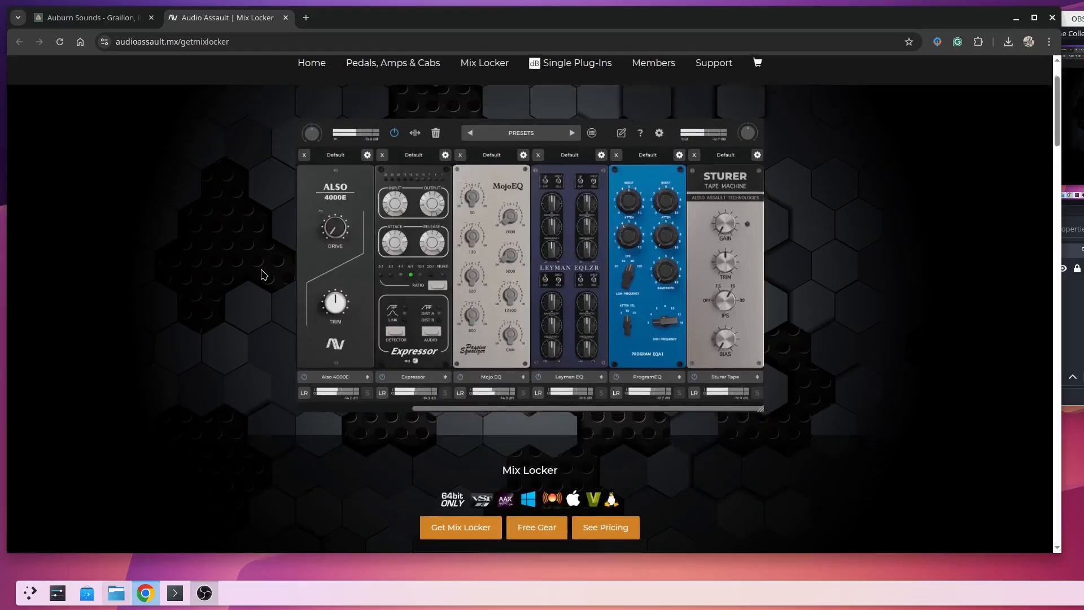
scroll("down", 3)
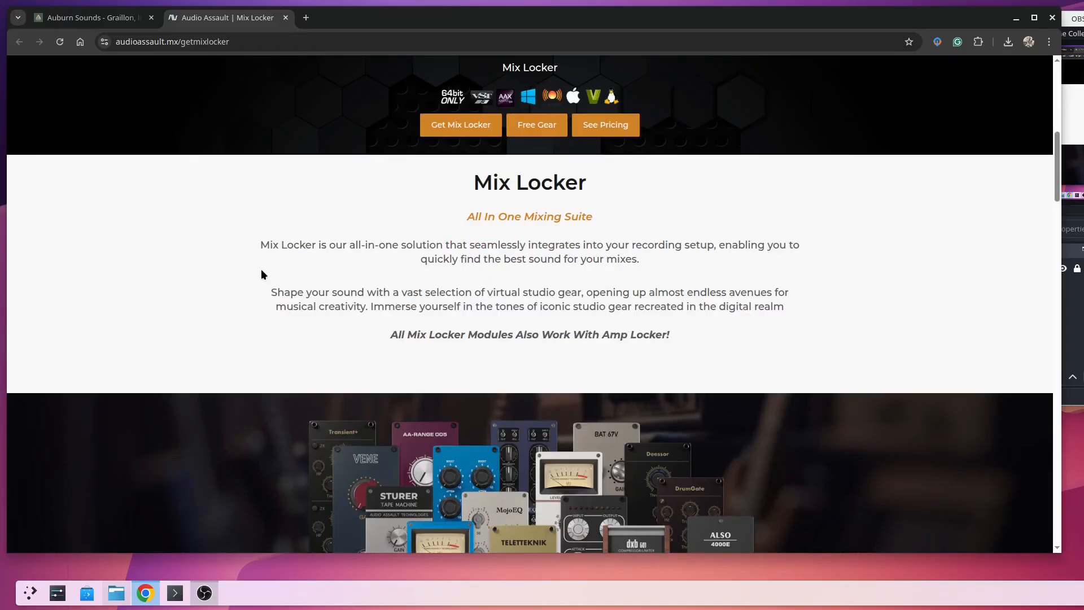
scroll("down", 3)
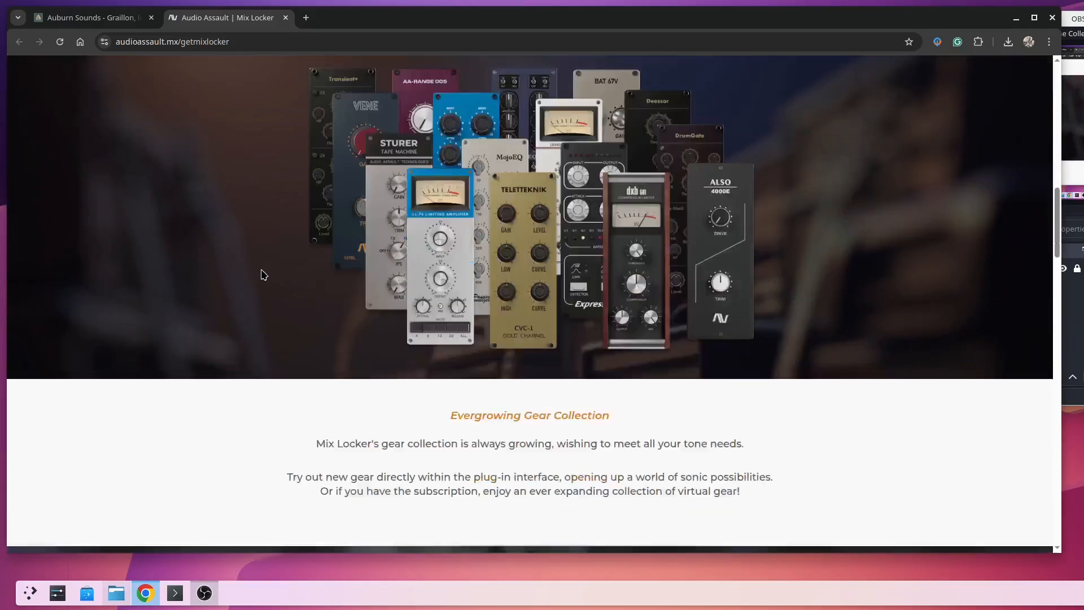
scroll("down", 3)
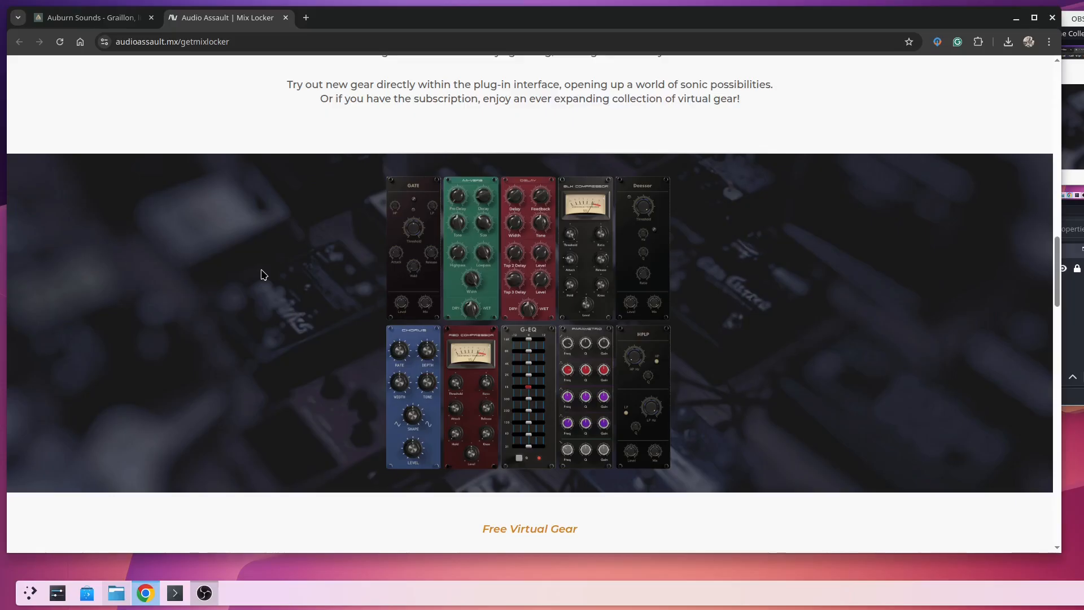
Step: Review the Mix Locker Free Virtual Gear list, then return to the Auburn Sounds Graillon tab
scroll("down", 3)
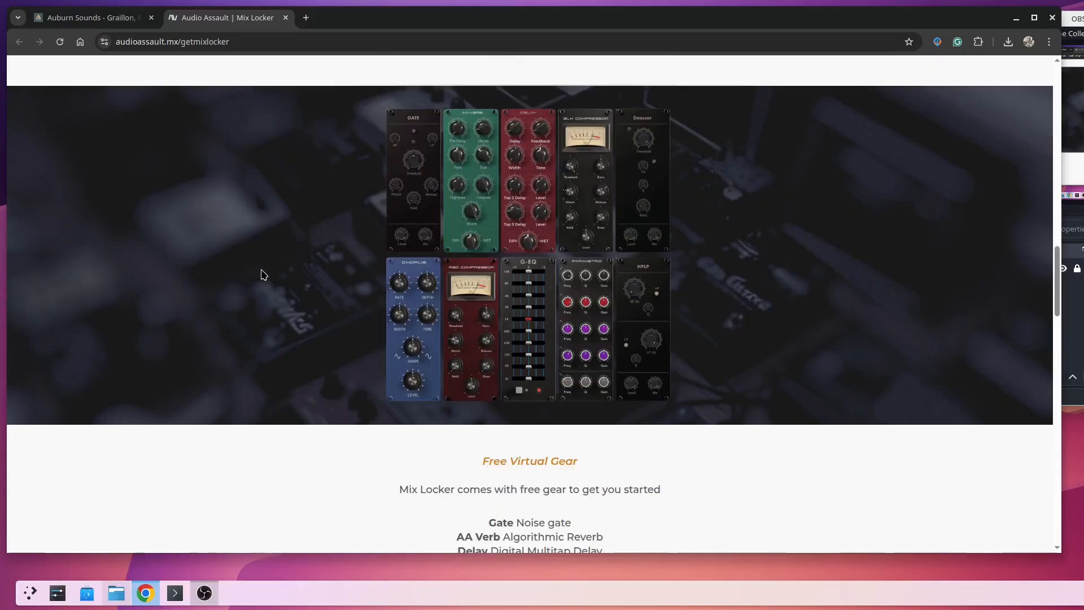
scroll("down", 3)
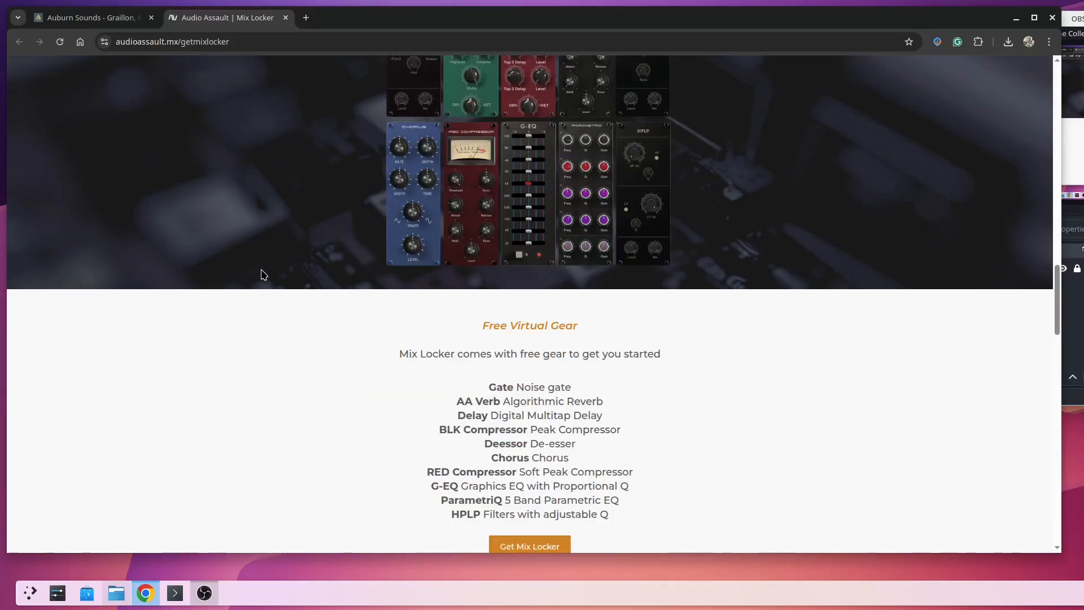
scroll("down", 3)
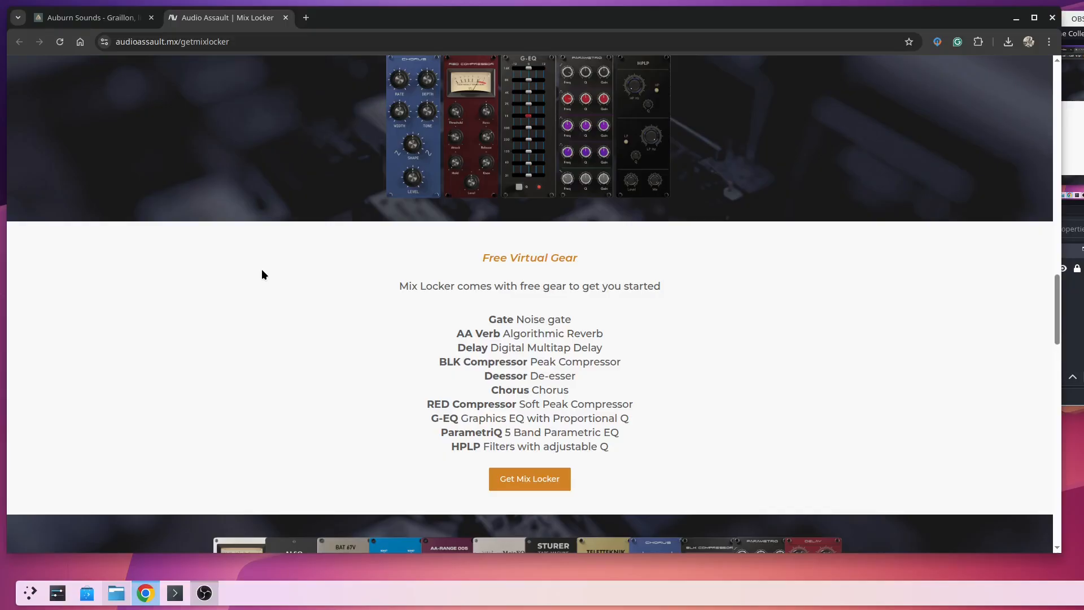
scroll("up", 3)
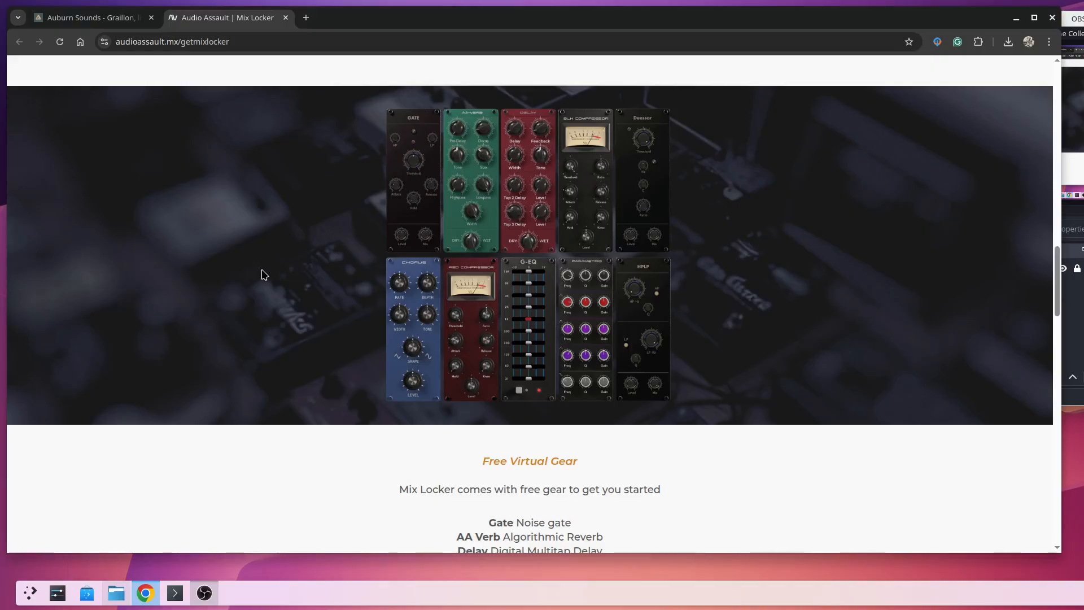
left_click(90, 17)
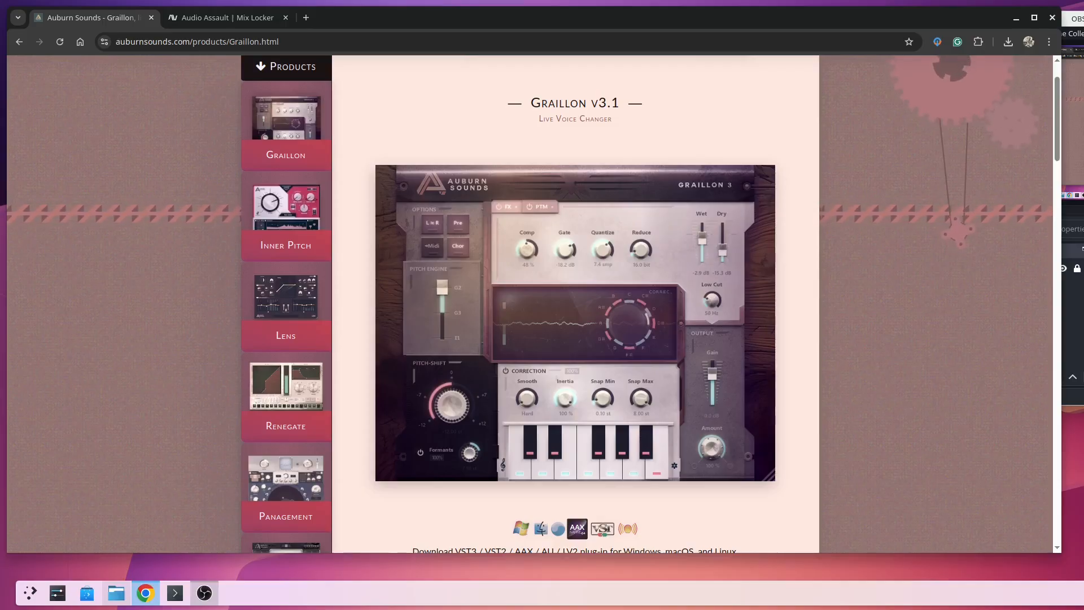
Step: Get the Graillon Free Edition from its product page, then leave Chrome
scroll("down", 3)
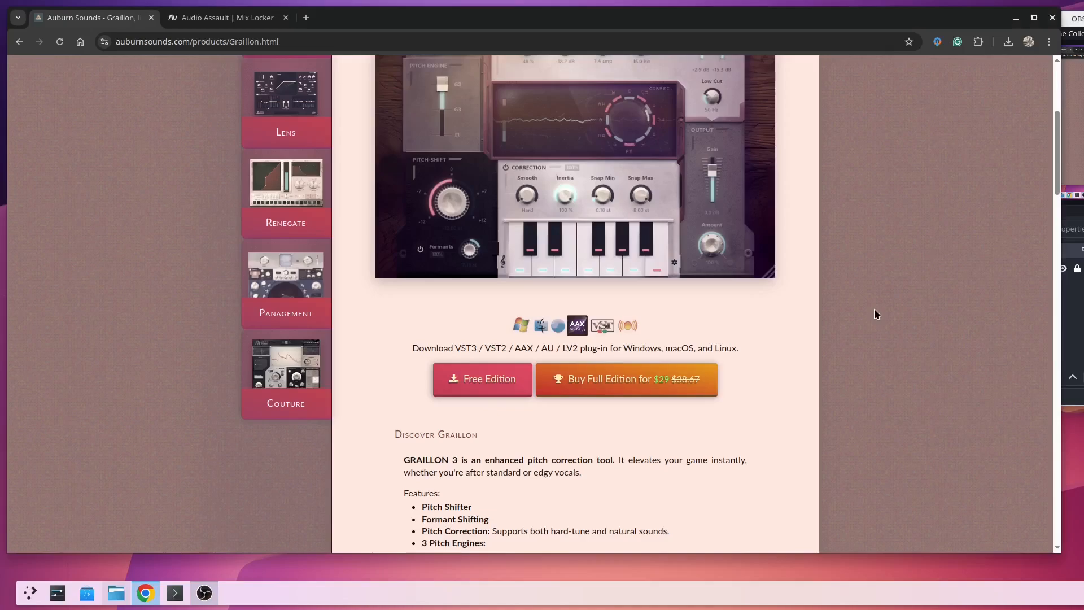
mouse_move(484, 379)
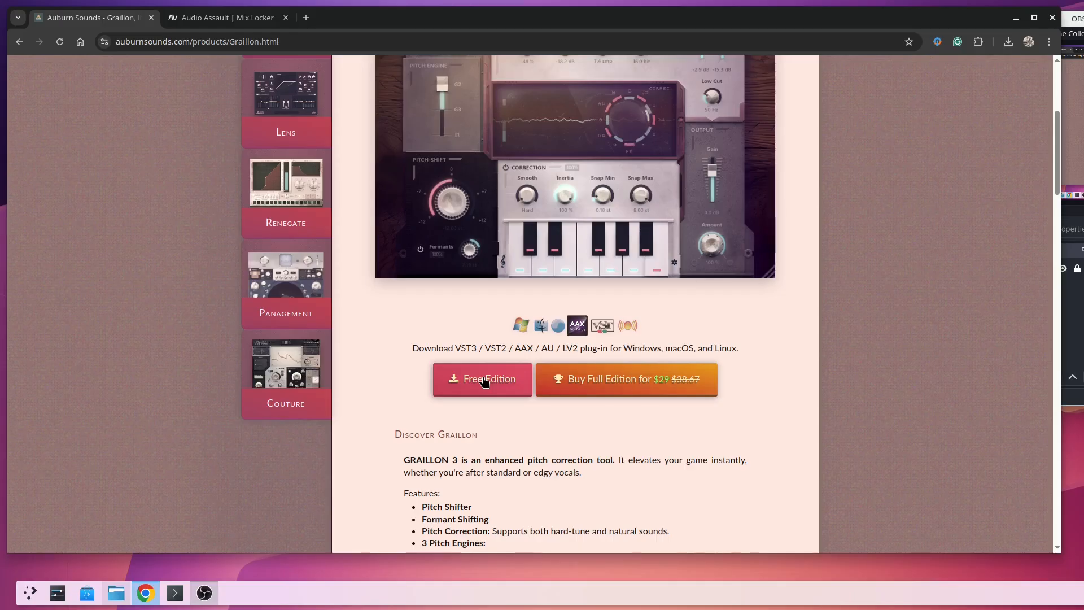
left_click(225, 17)
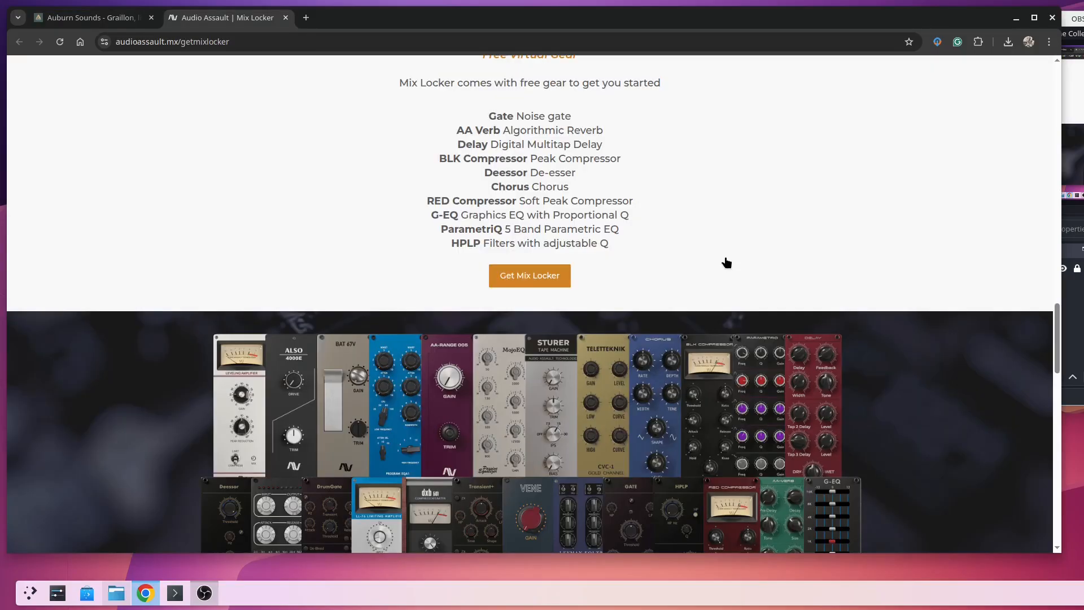
left_click(115, 592)
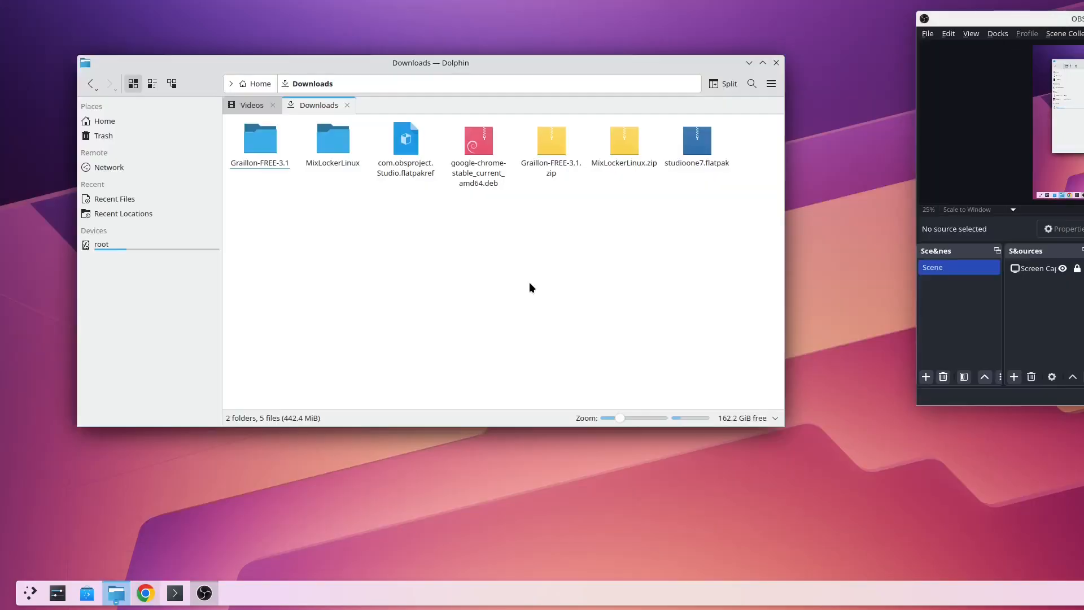
left_click(551, 136)
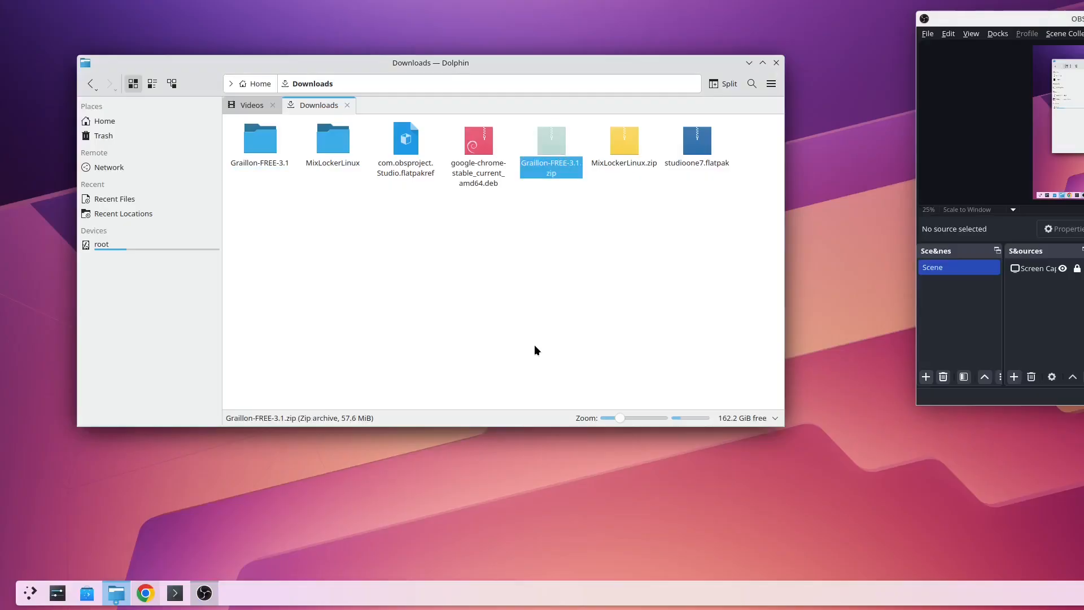
left_click(623, 145)
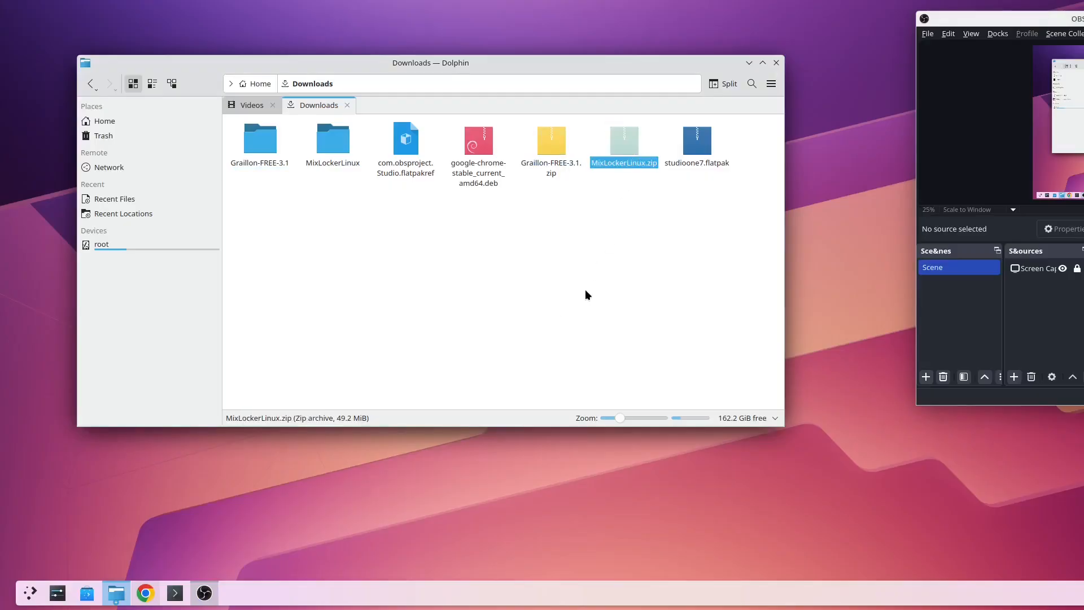
left_click(551, 145)
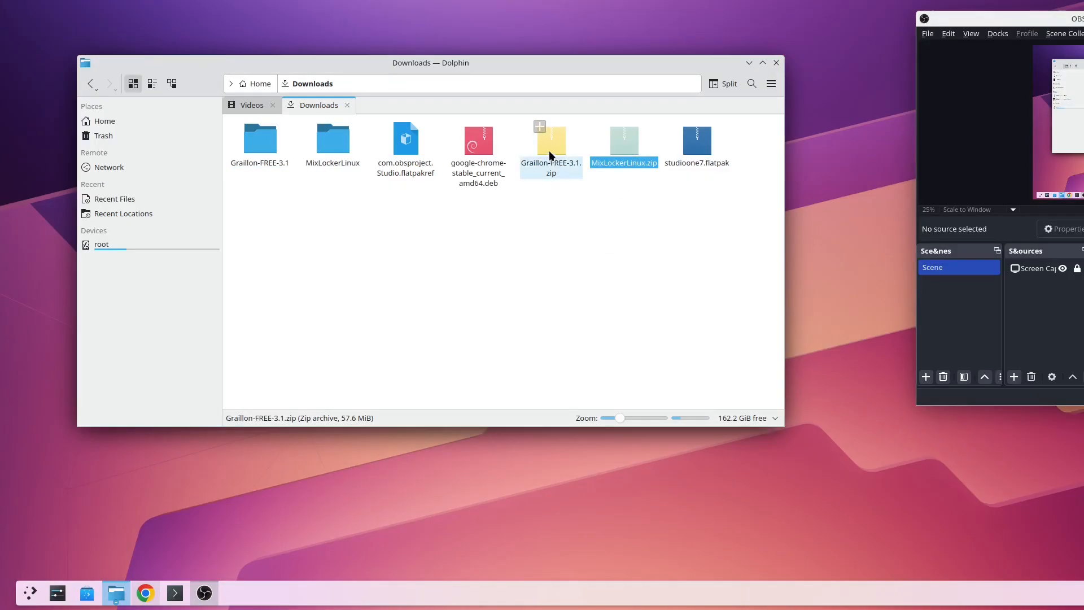
mouse_move(550, 145)
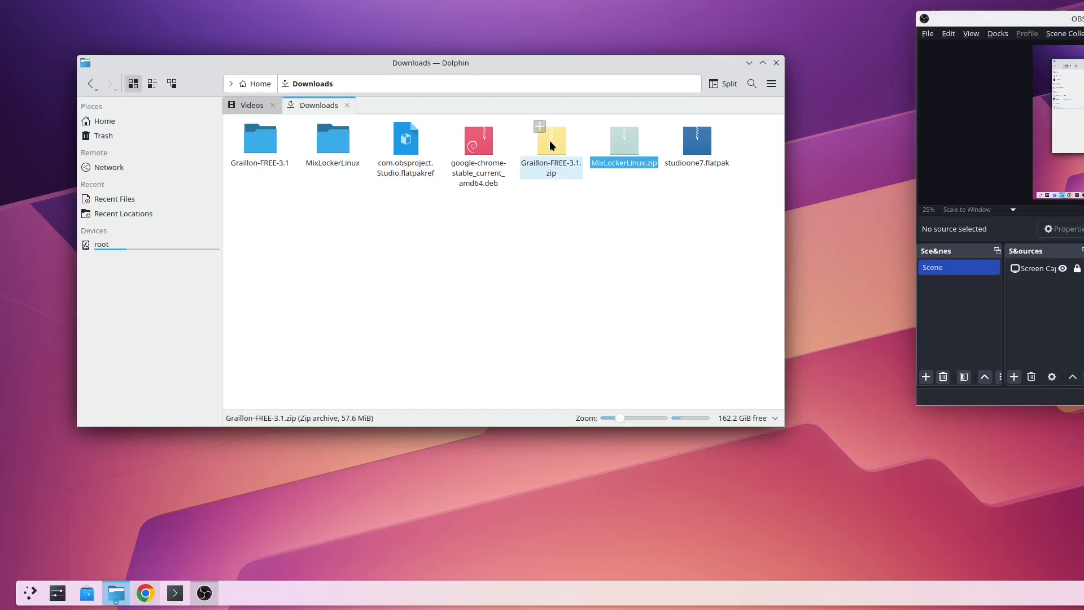
mouse_move(555, 153)
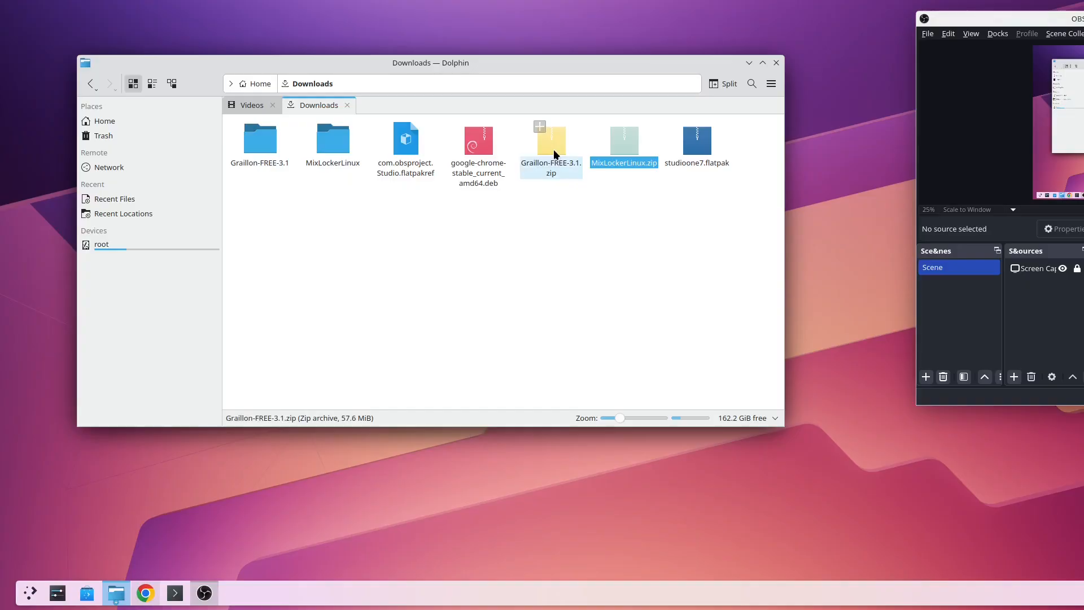
Step: Open Graillon-FREE-3.1.zip in Ark to view its Linux, Mac and Windows folders
double_click(551, 145)
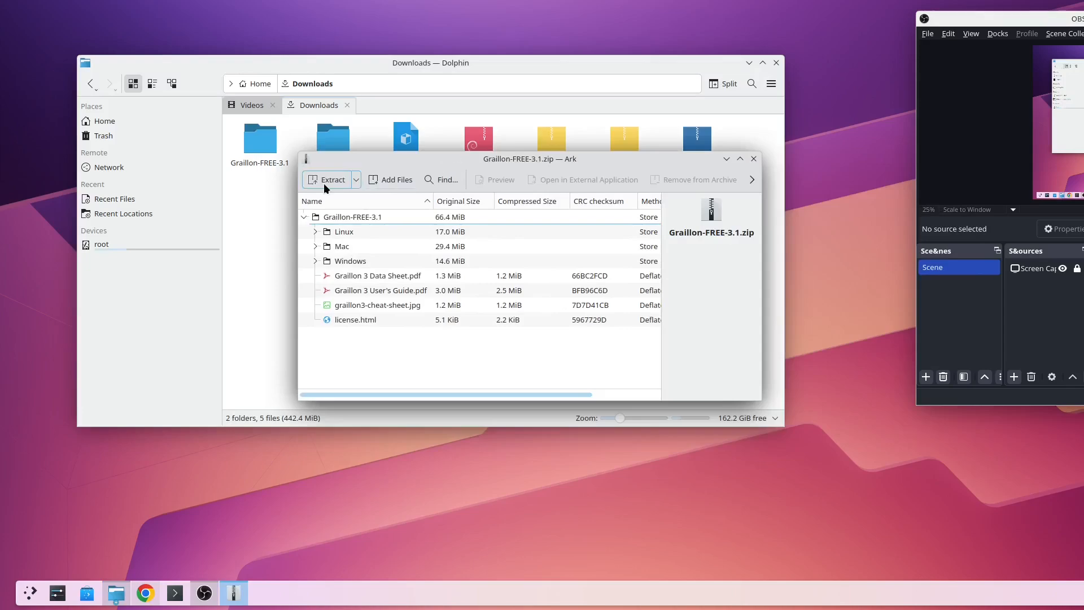
mouse_move(754, 159)
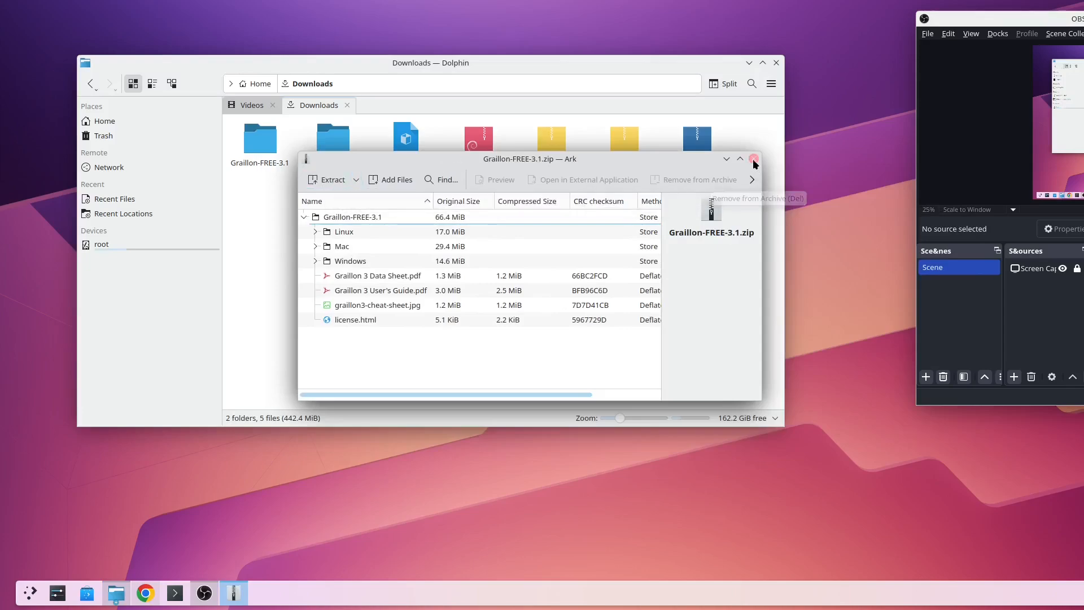
left_click(753, 159)
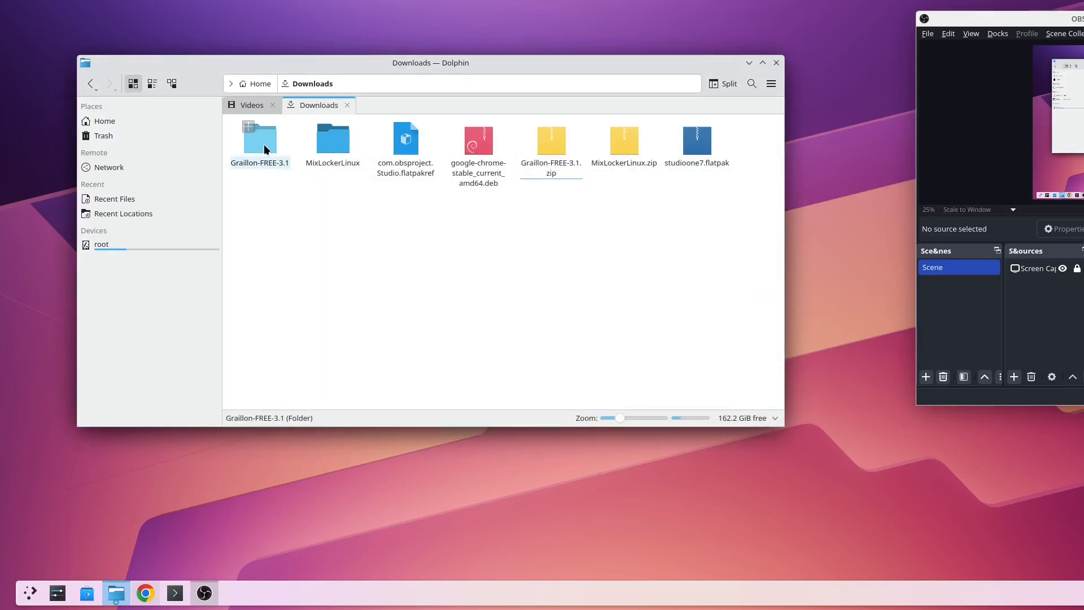
Step: Browse Graillon-FREE-3.1/Linux, then open MixLockerLinux's How To Install.txt in Kate
double_click(259, 136)
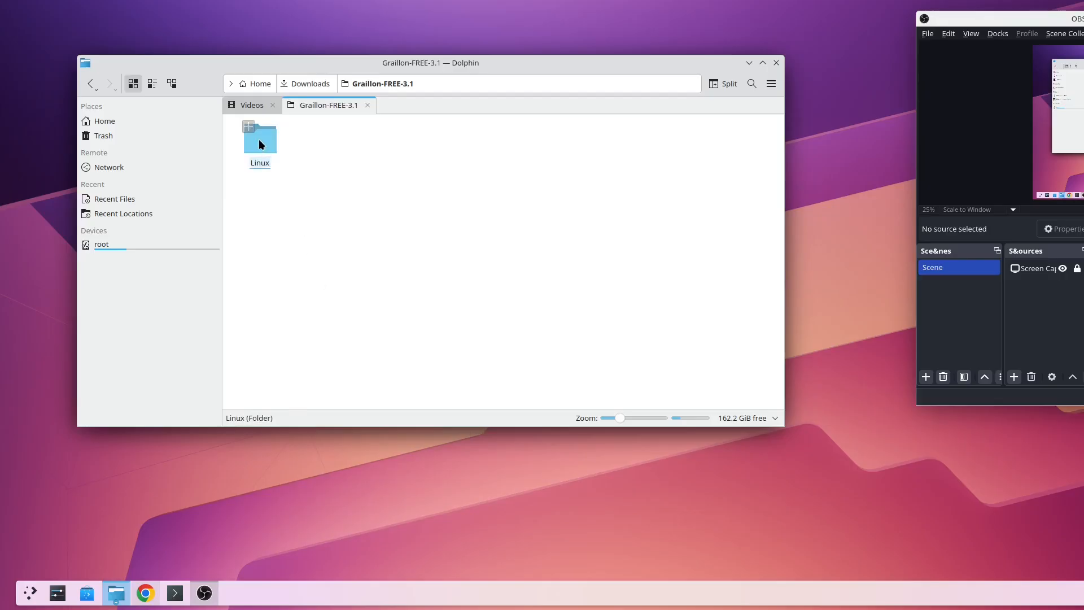
double_click(259, 134)
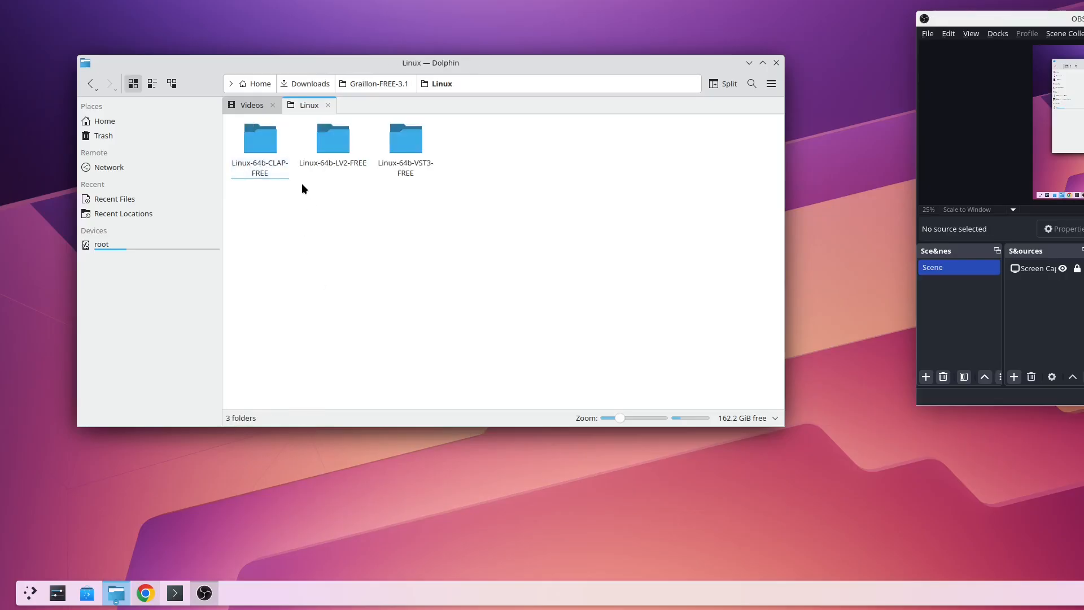
mouse_move(406, 136)
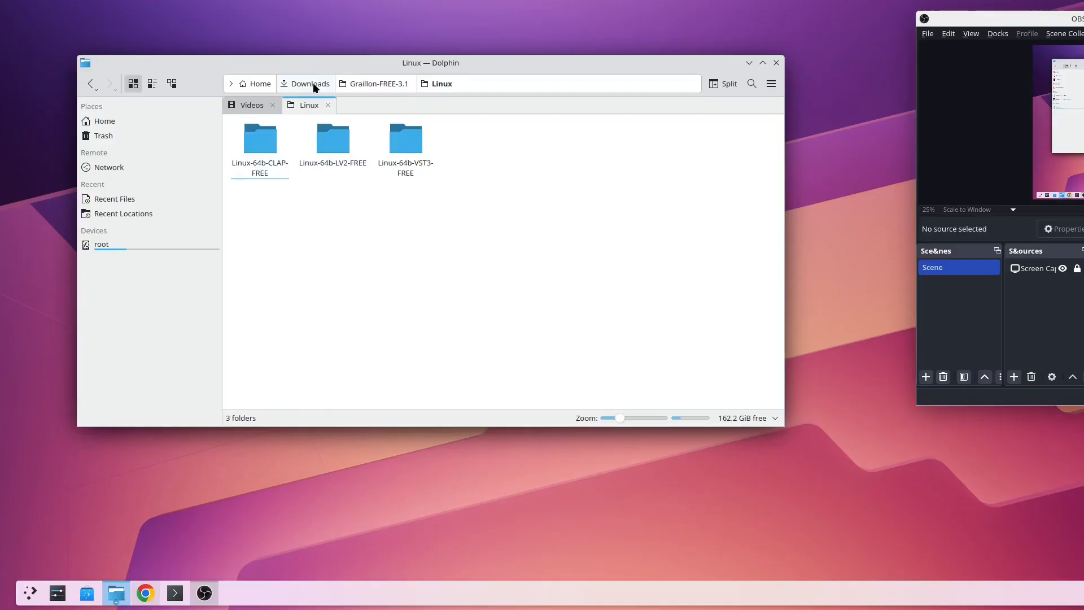
left_click(309, 84)
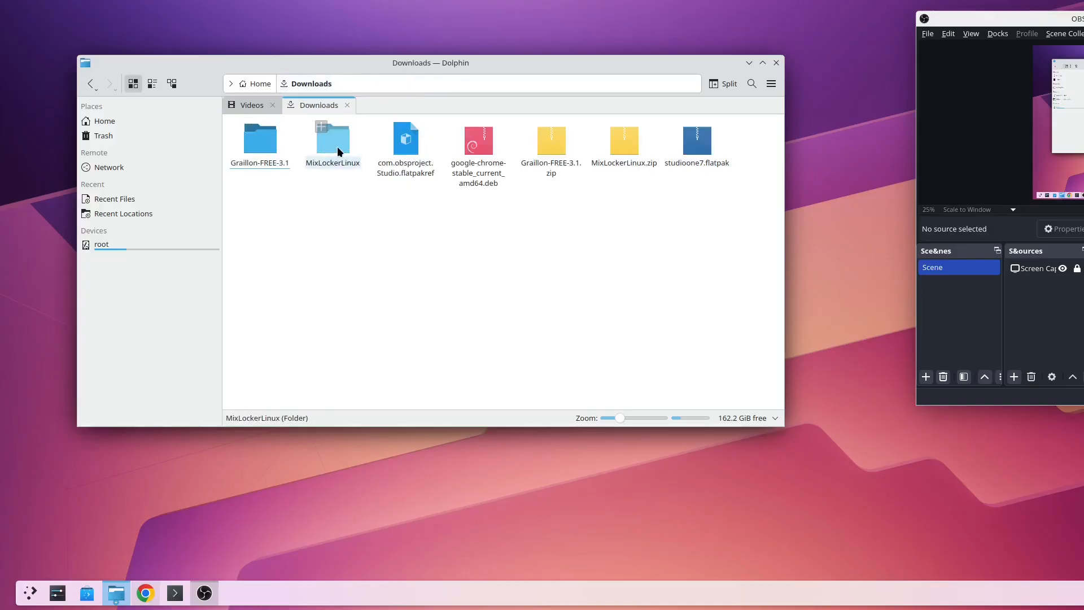
double_click(333, 137)
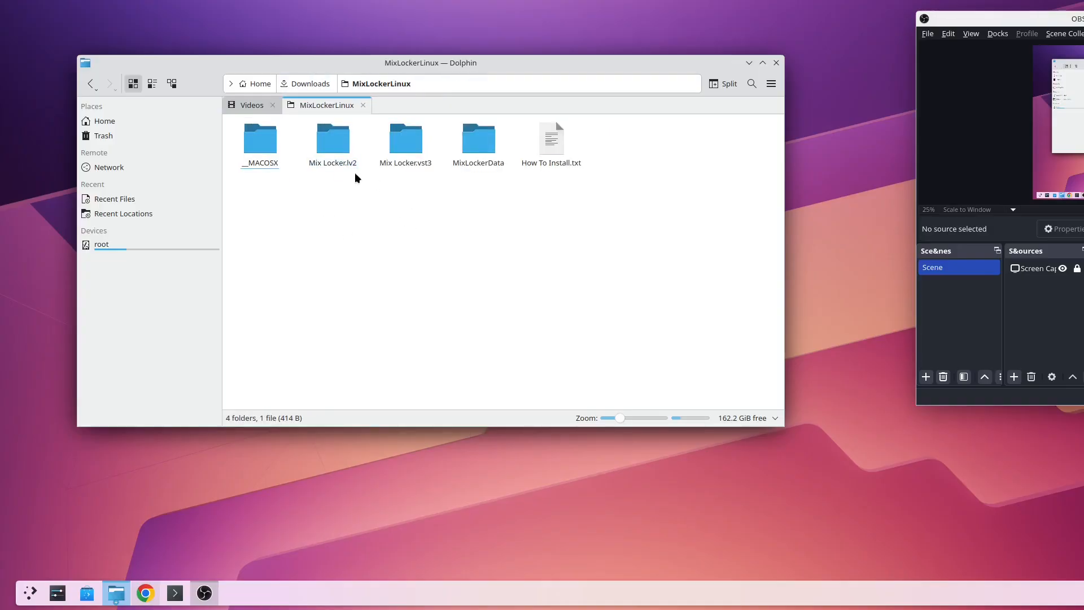
left_click(405, 138)
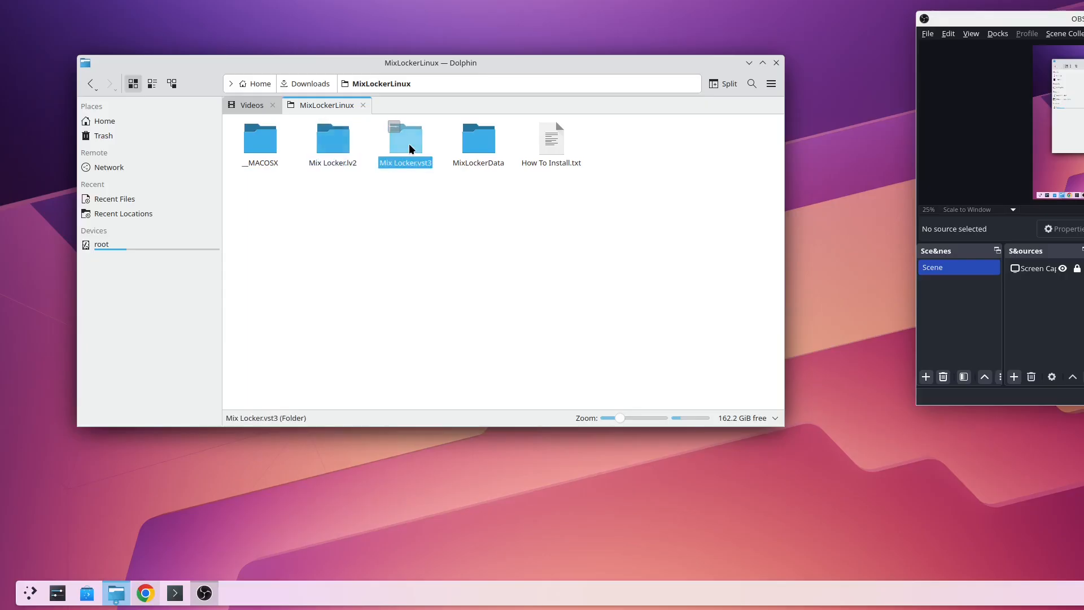
mouse_move(478, 136)
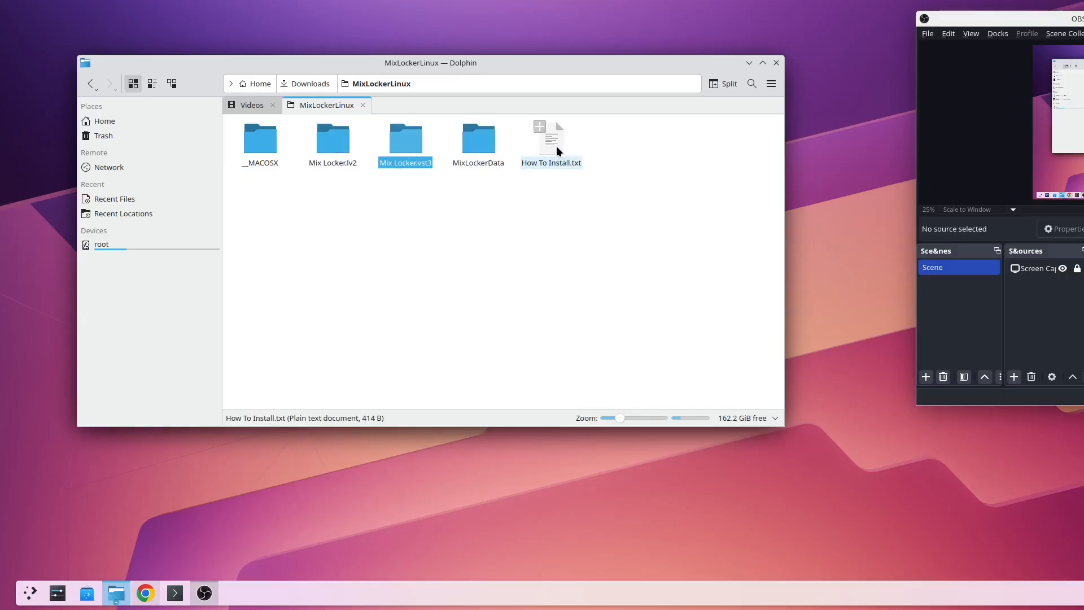
double_click(551, 132)
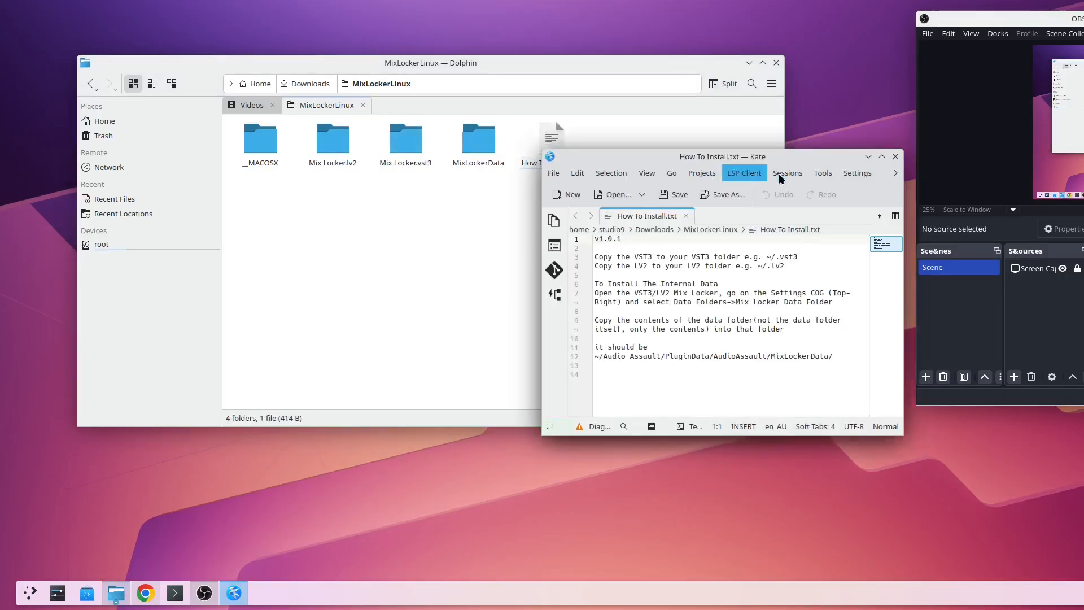
mouse_move(763, 181)
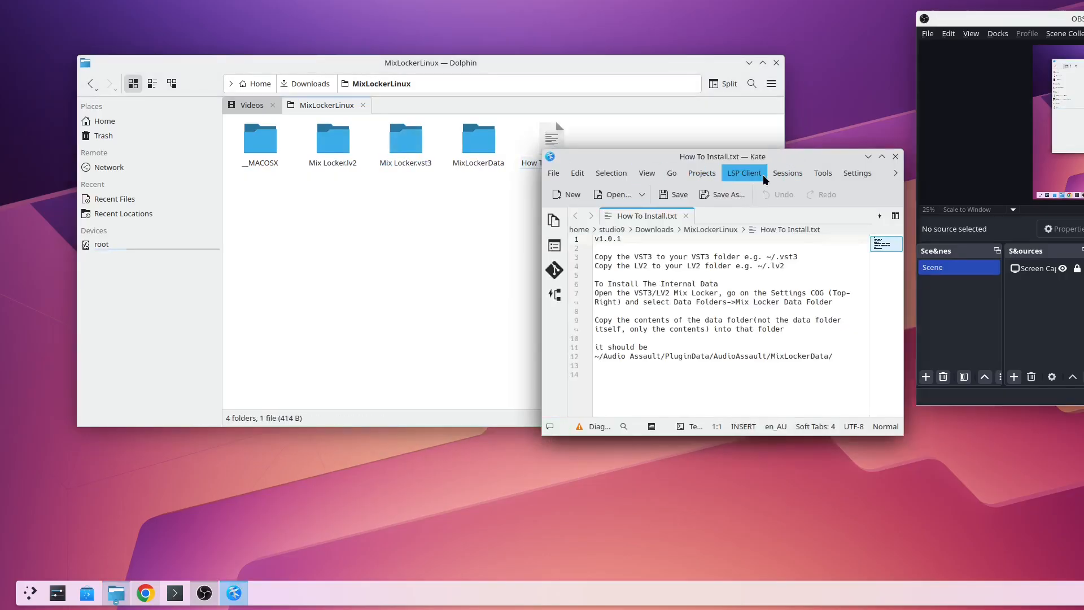
mouse_move(822, 172)
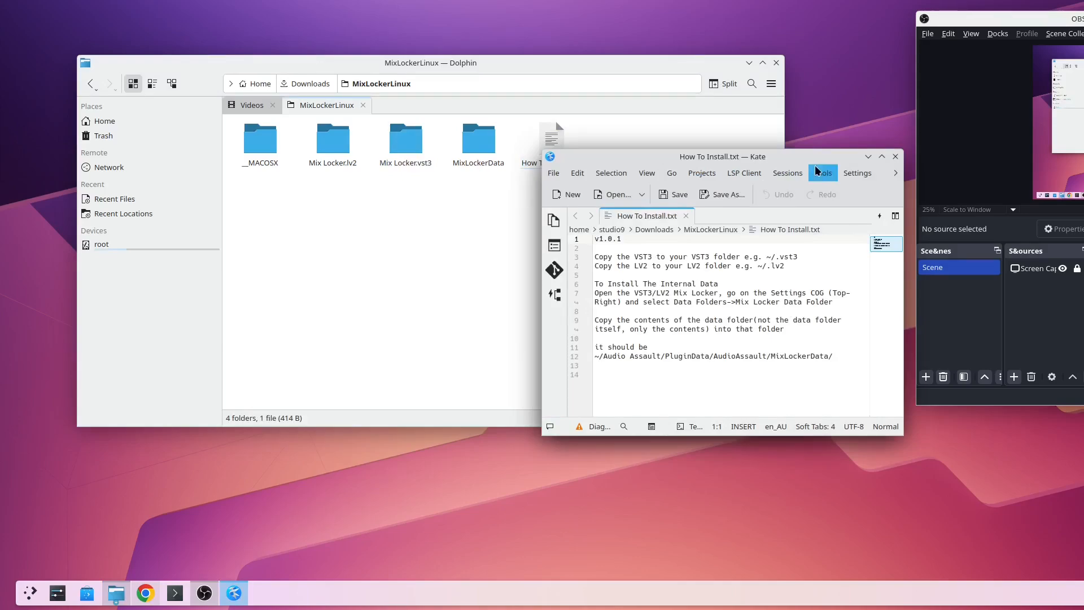
mouse_move(895, 156)
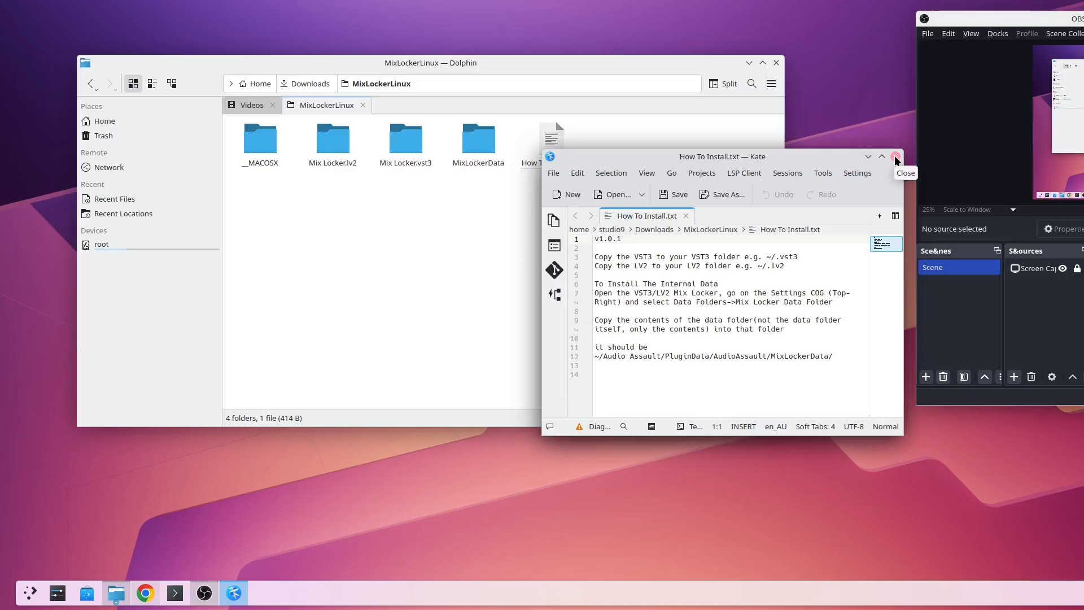
Step: Close Kate after reading the Mix Locker install notes
left_click(896, 156)
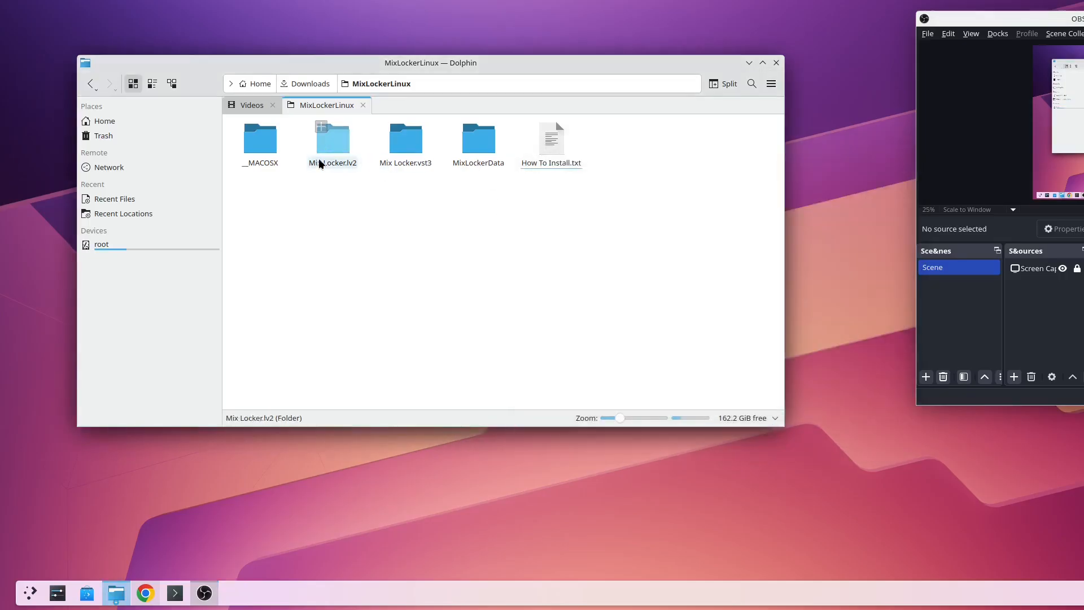
Step: Return Dolphin to Downloads and select the Graillon-FREE-3.1 folder
left_click(308, 83)
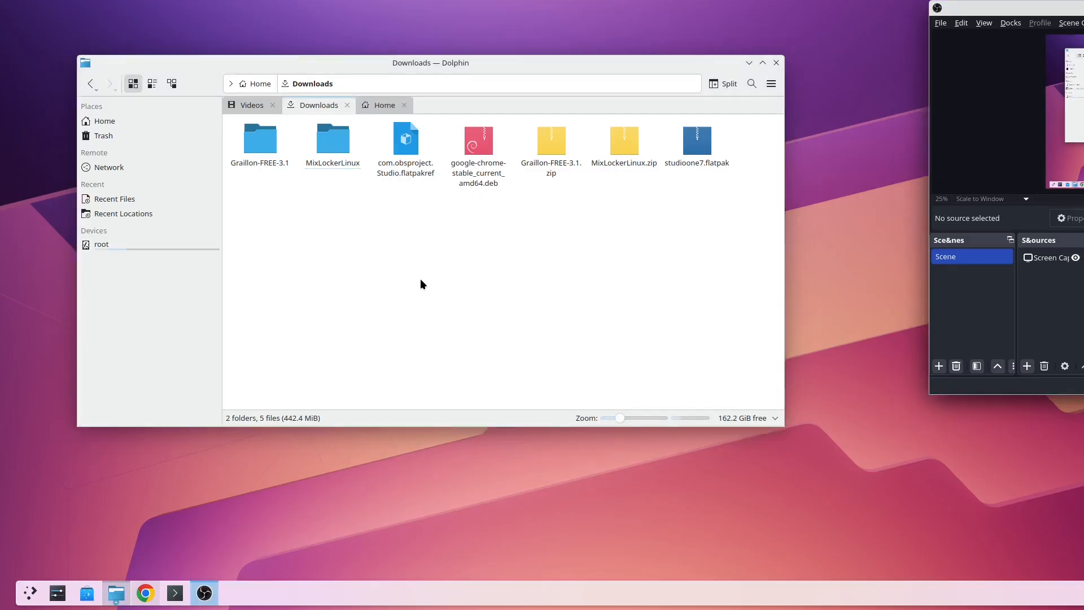
mouse_move(282, 226)
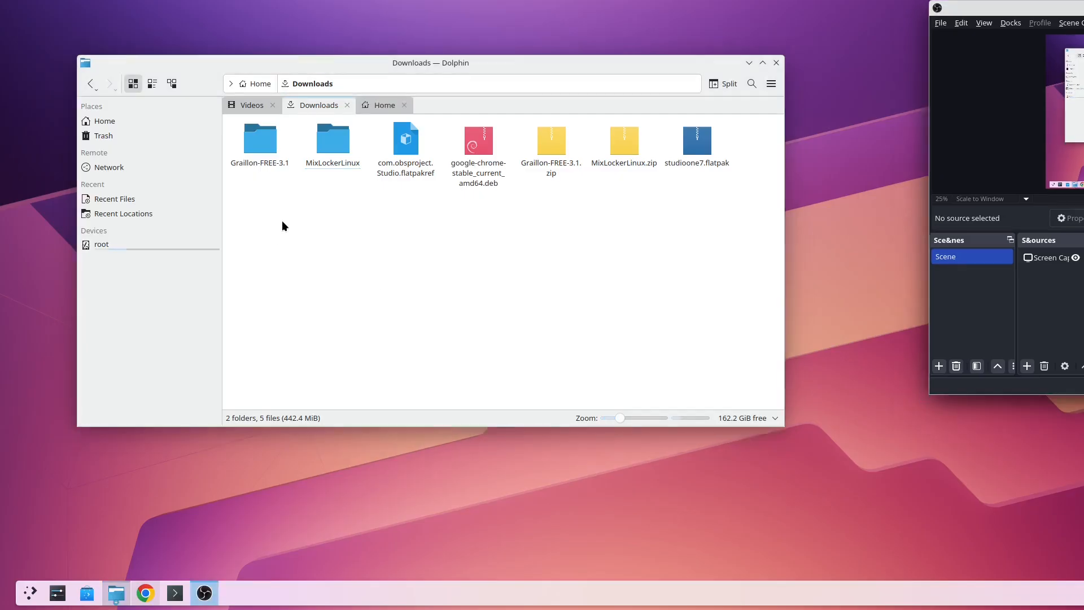
left_click(259, 136)
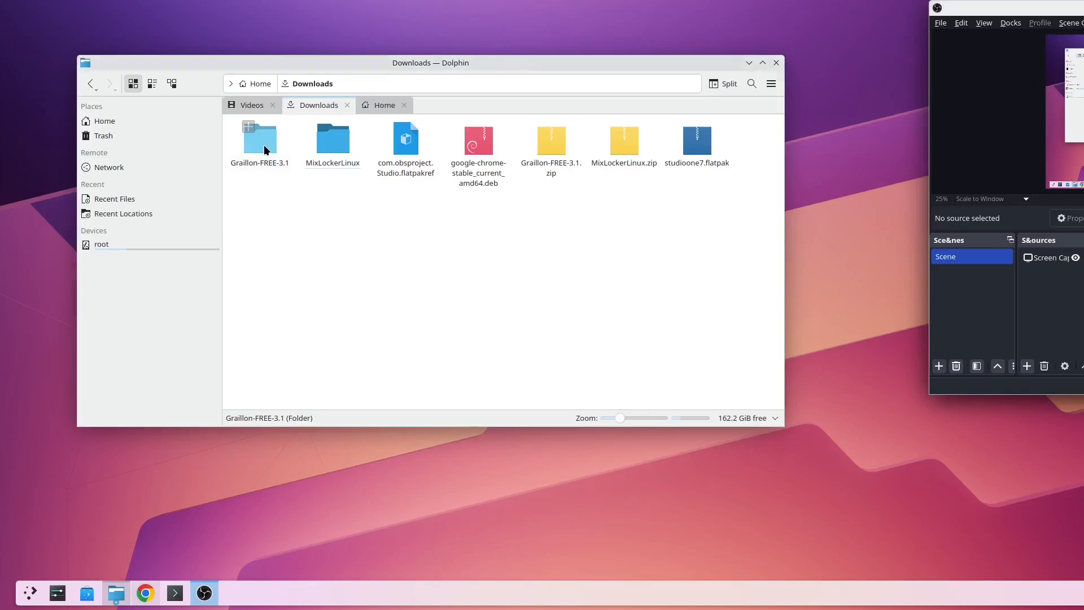
Step: Open Graillon-FREE-3.1 > Linux to view its CLAP, LV2 and VST3 plug-in folders
double_click(260, 136)
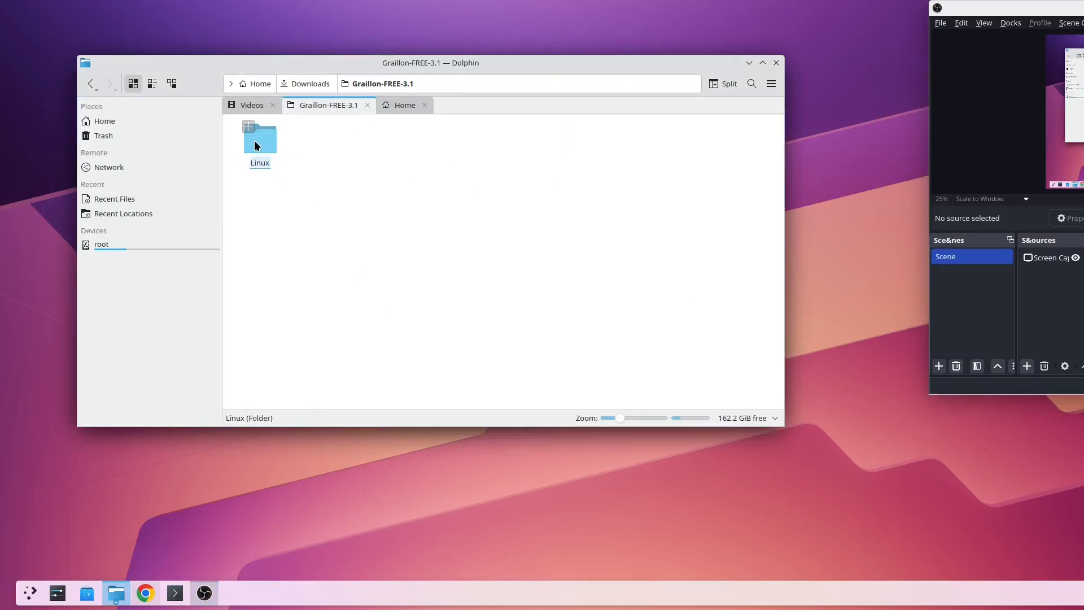
double_click(259, 136)
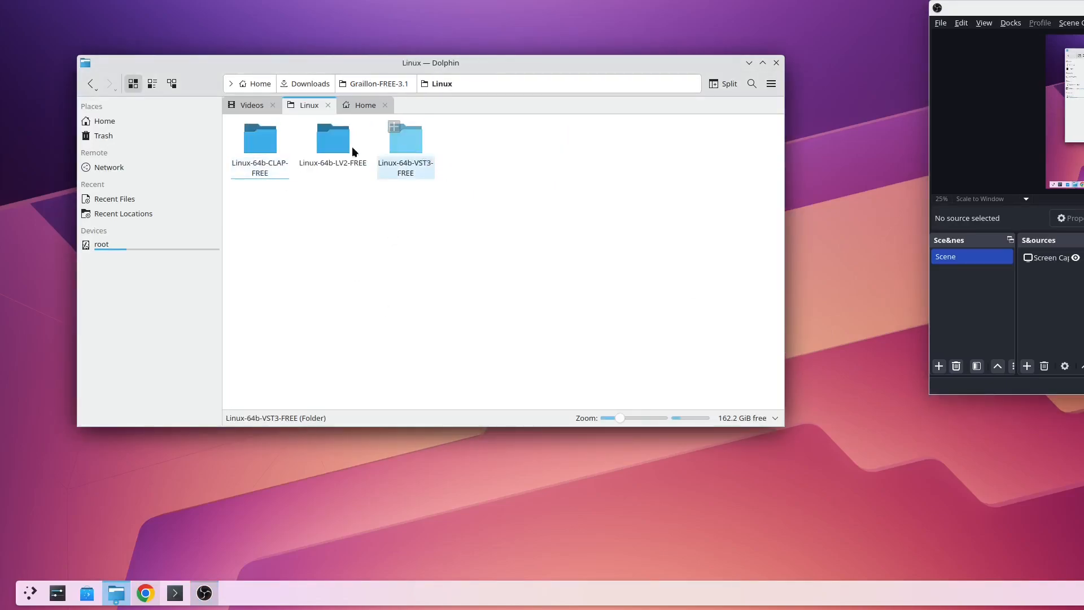
left_click(314, 219)
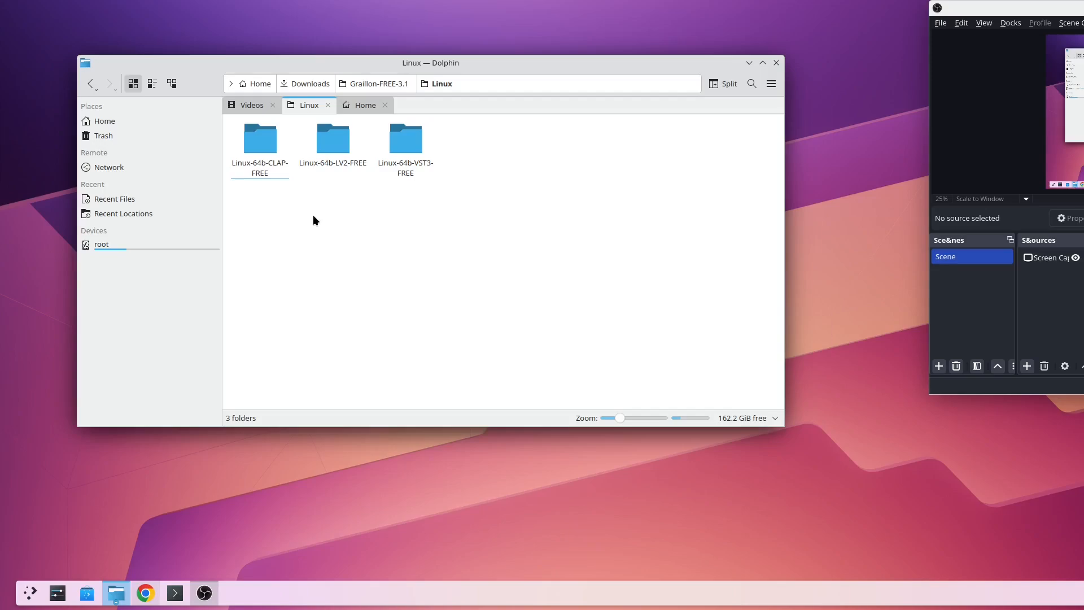
mouse_move(405, 243)
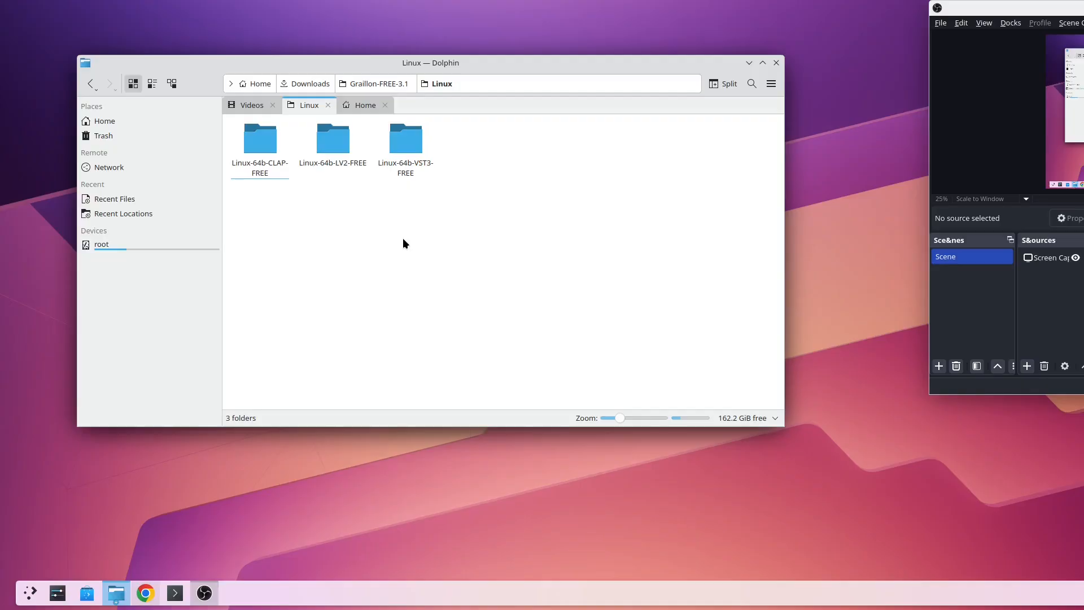
mouse_move(347, 201)
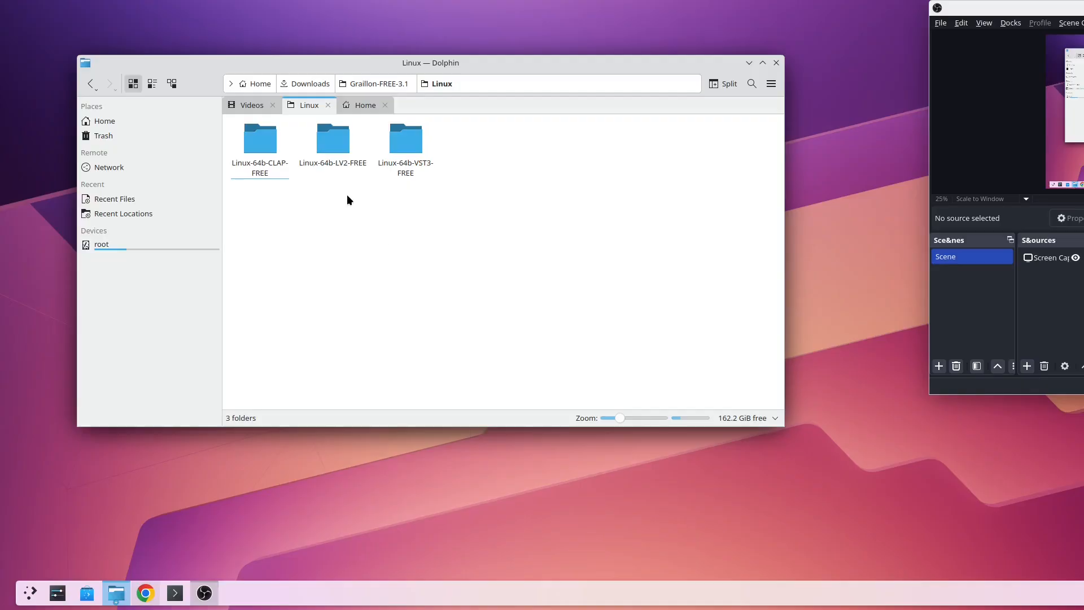
mouse_move(340, 191)
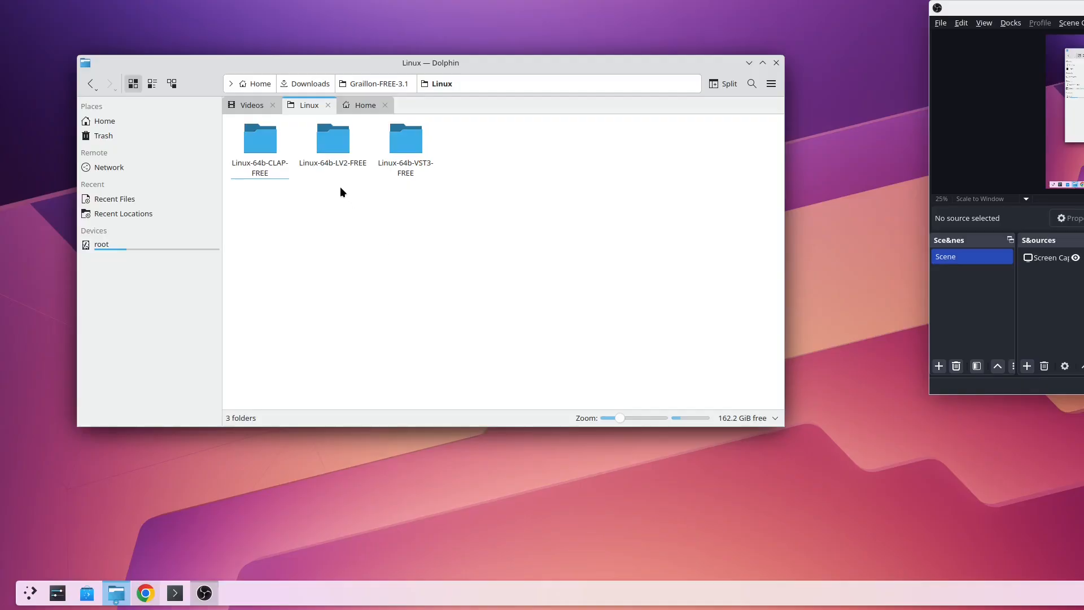
mouse_move(435, 207)
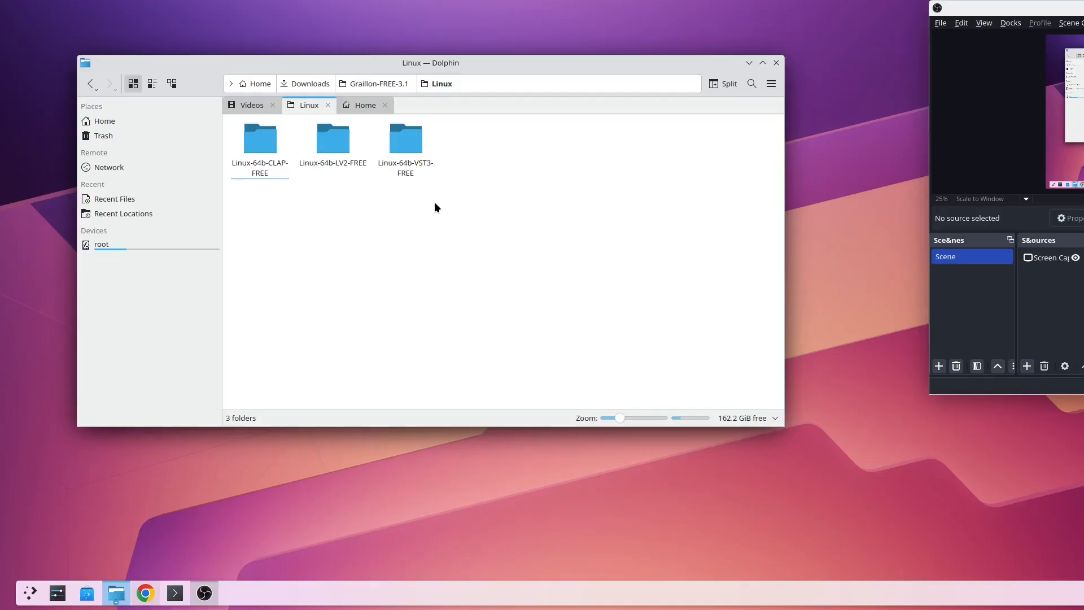
left_click(259, 138)
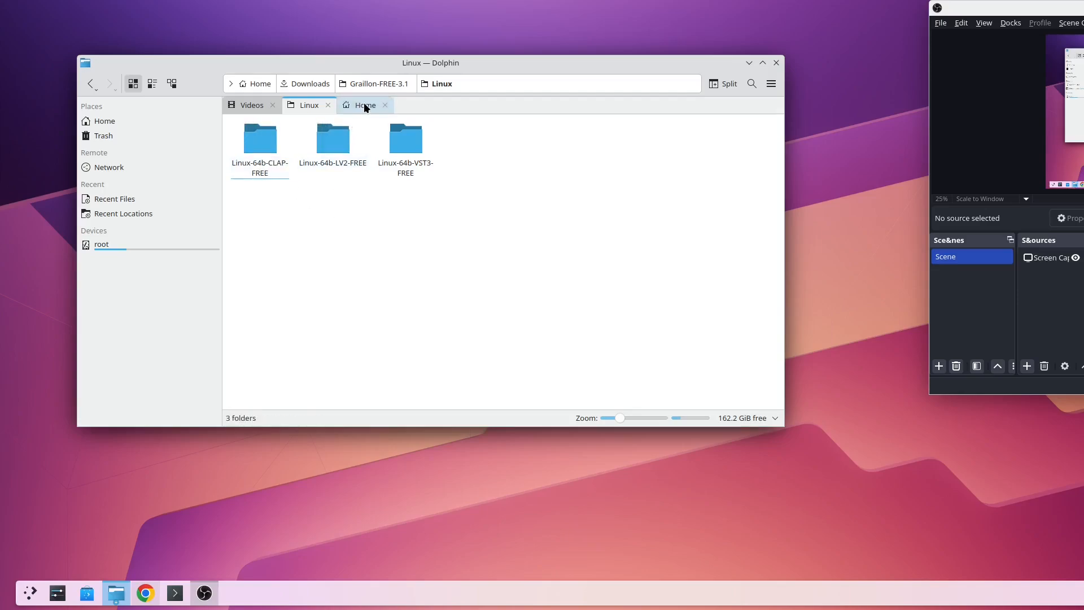
Step: Switch Dolphin to the Home tab showing the Audio Assault folder
left_click(366, 105)
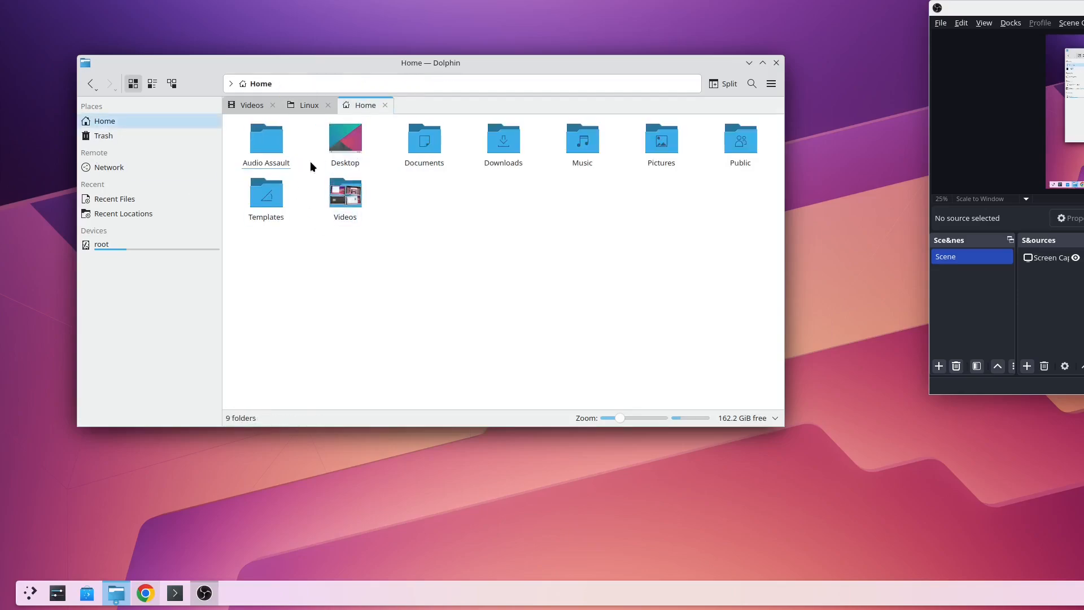
mouse_move(640, 176)
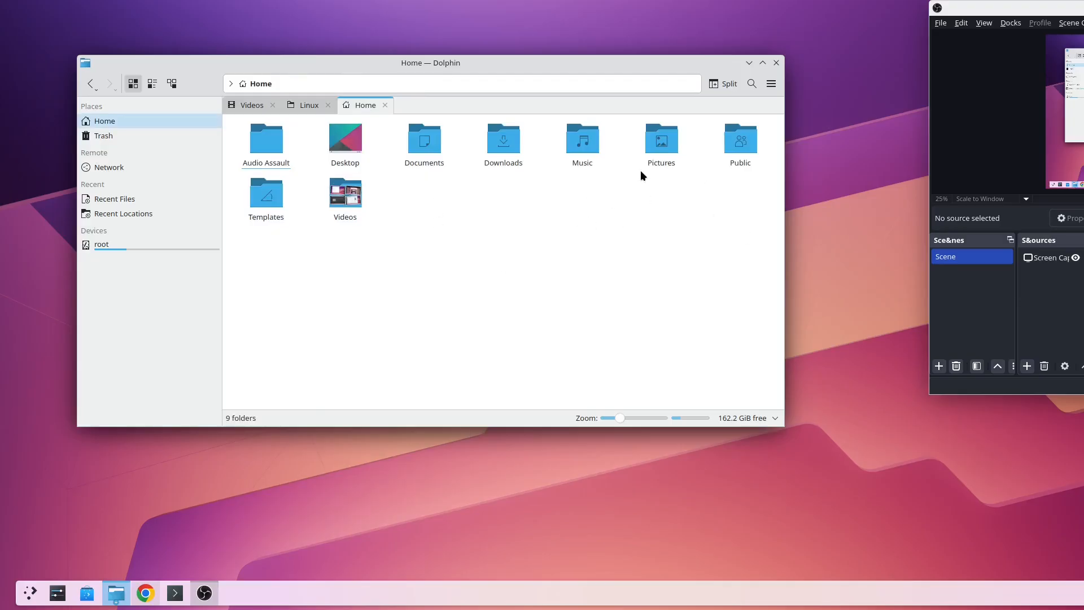
mouse_move(416, 215)
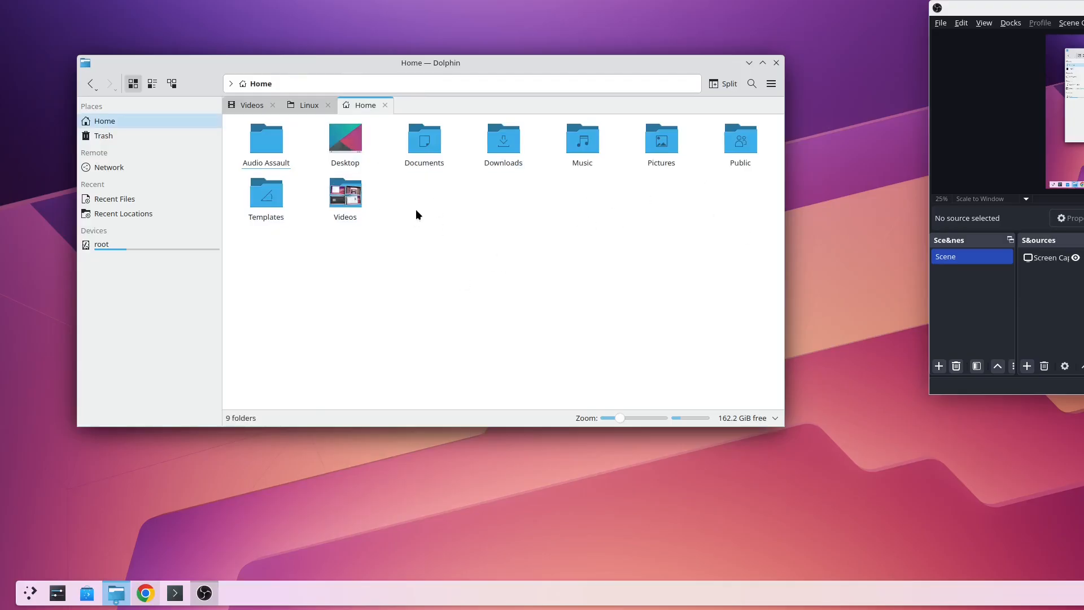
mouse_move(447, 211)
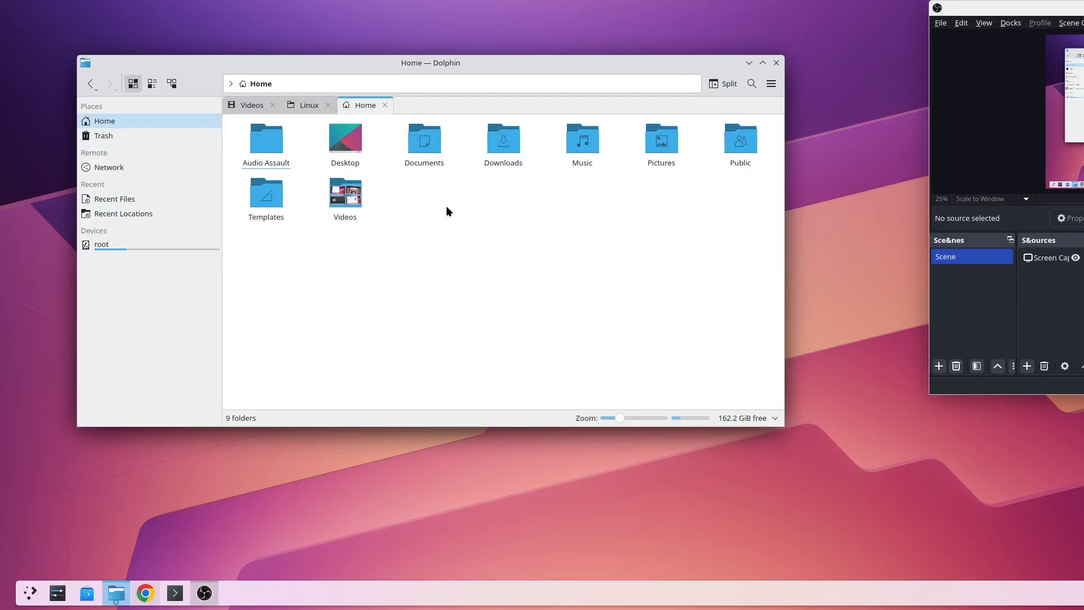
mouse_move(458, 213)
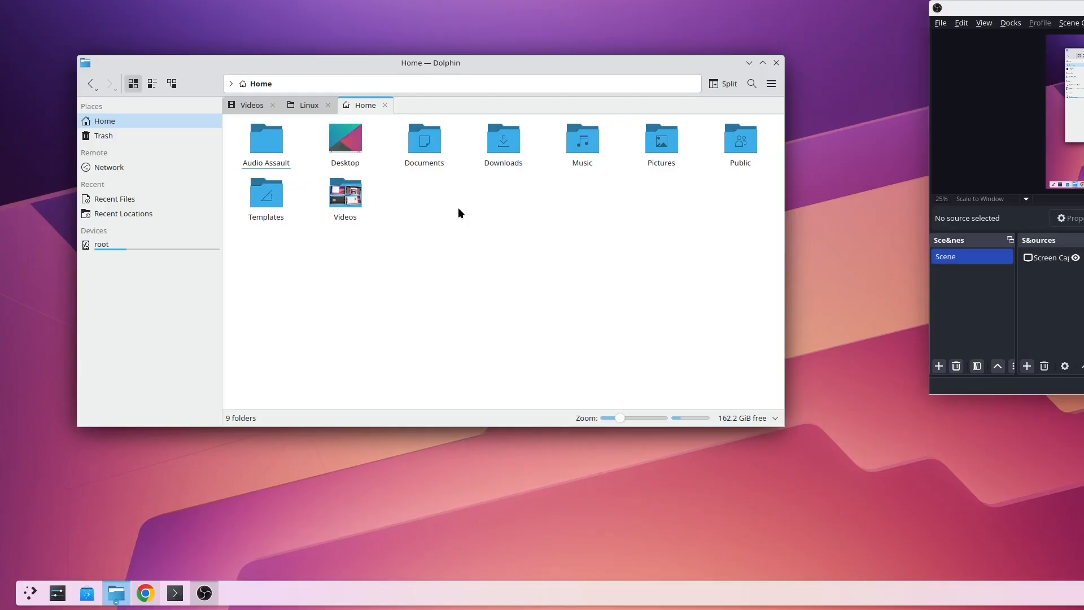
mouse_move(533, 221)
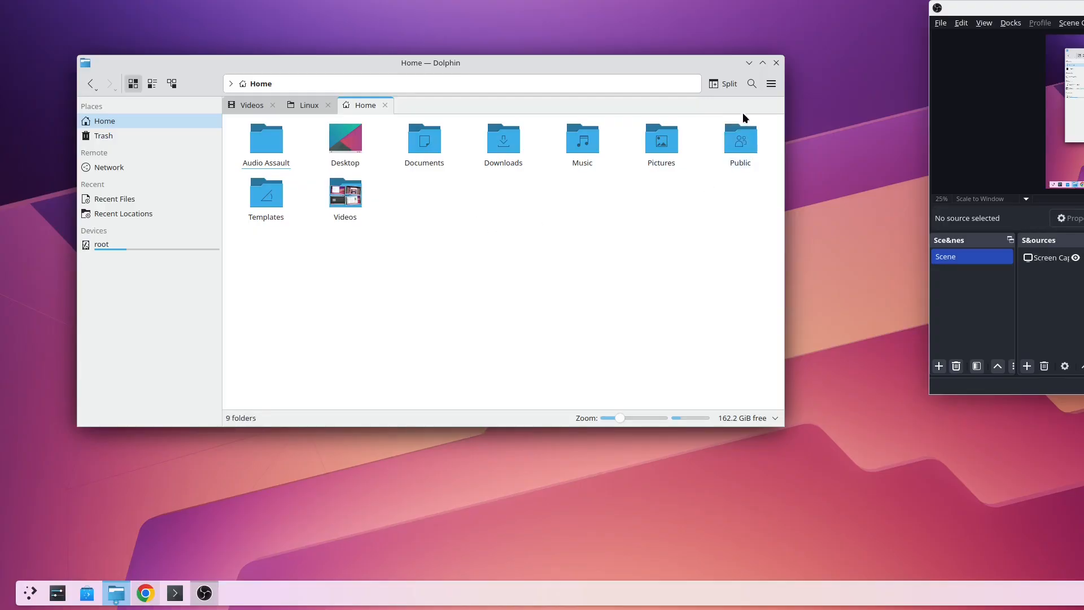
mouse_move(770, 83)
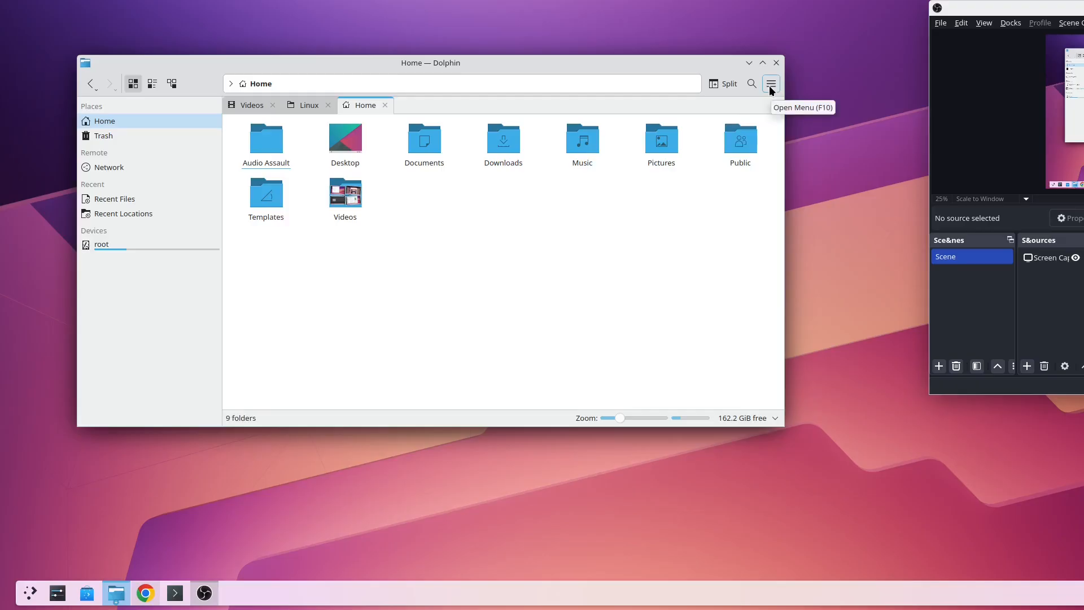
Step: Enable Show Hidden Files in Dolphin to reveal .config, .local and other dotfiles
left_click(770, 83)
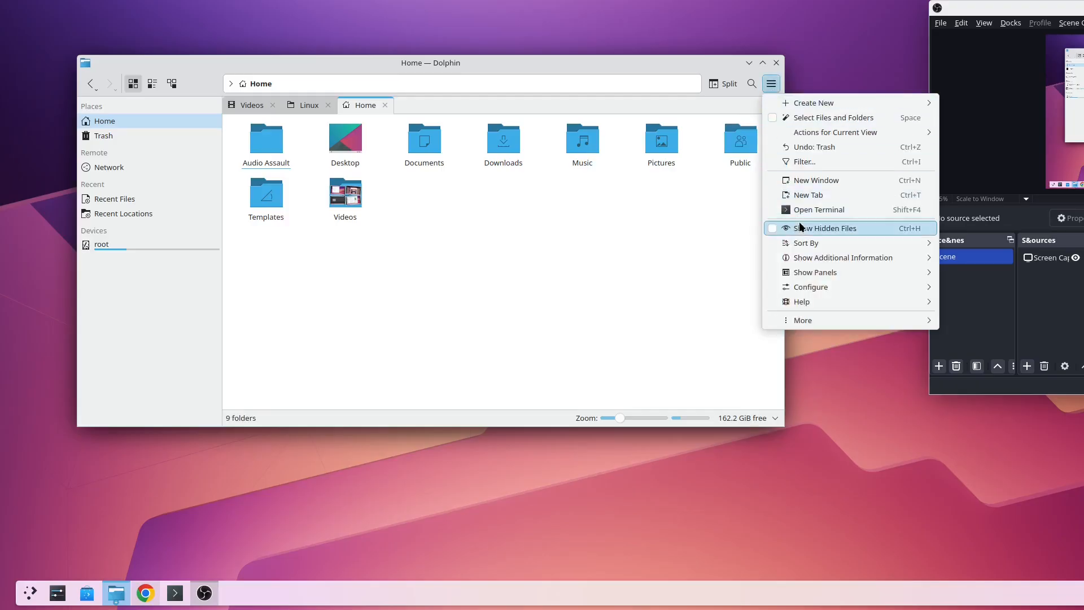
left_click(827, 228)
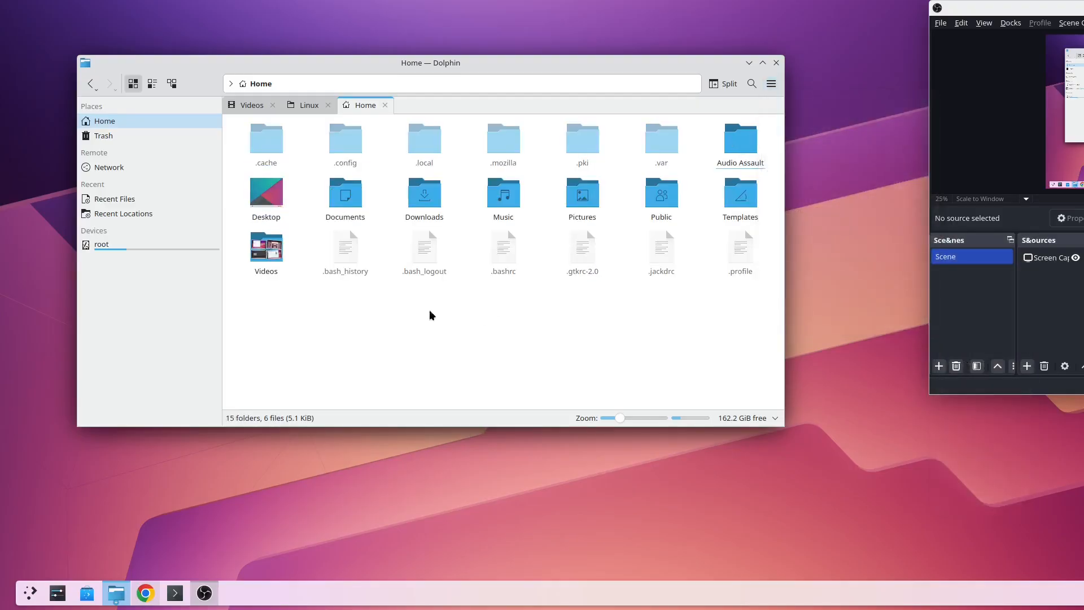
mouse_move(582, 136)
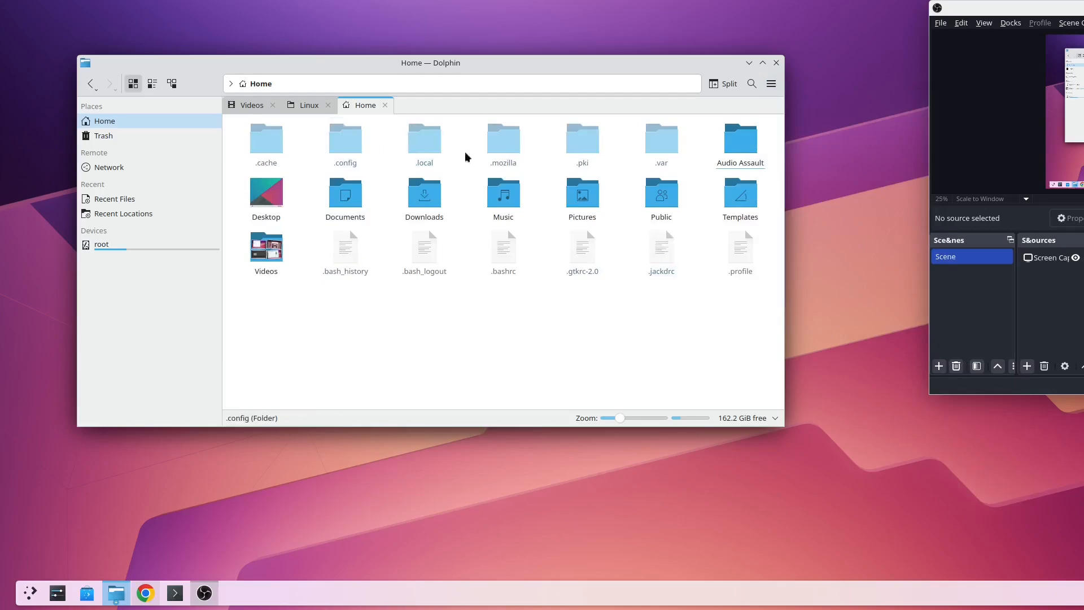
left_click(477, 344)
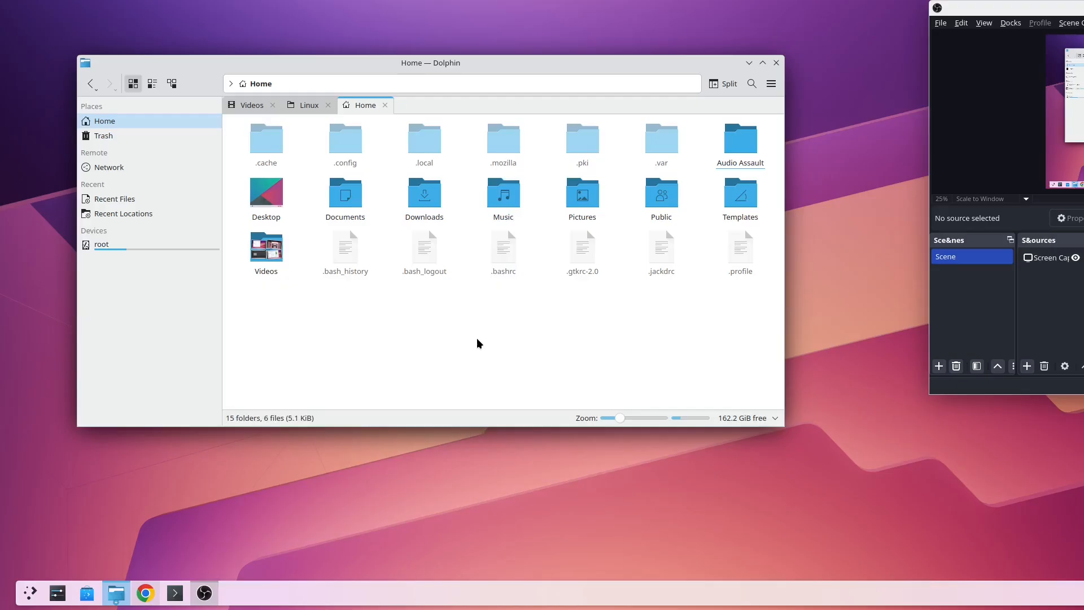
mouse_move(404, 308)
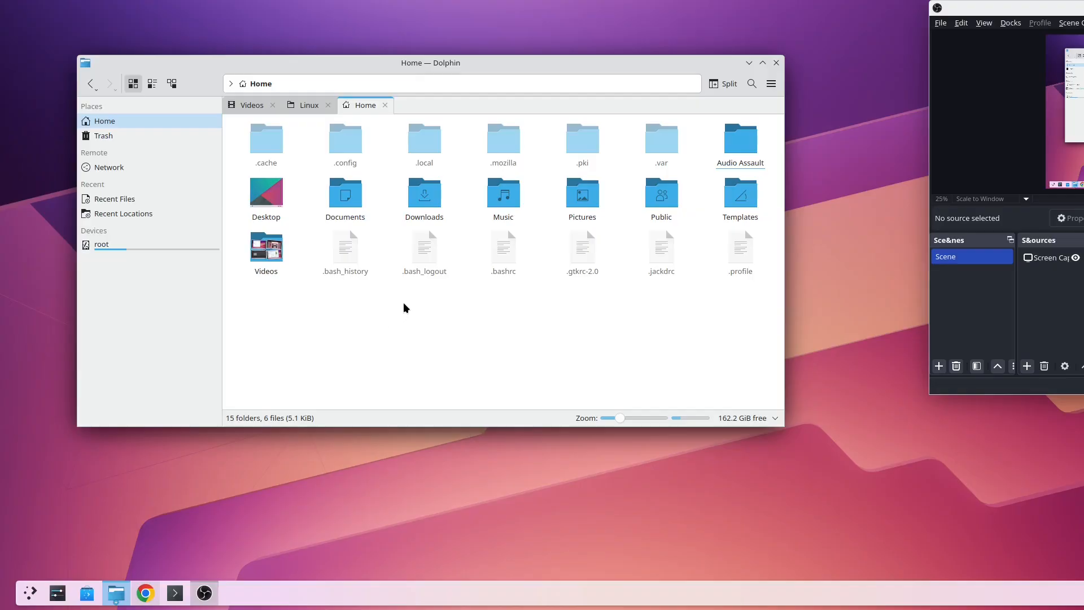
Step: Create a new folder named '.vst3' in the Home folder from the context menu
right_click(404, 308)
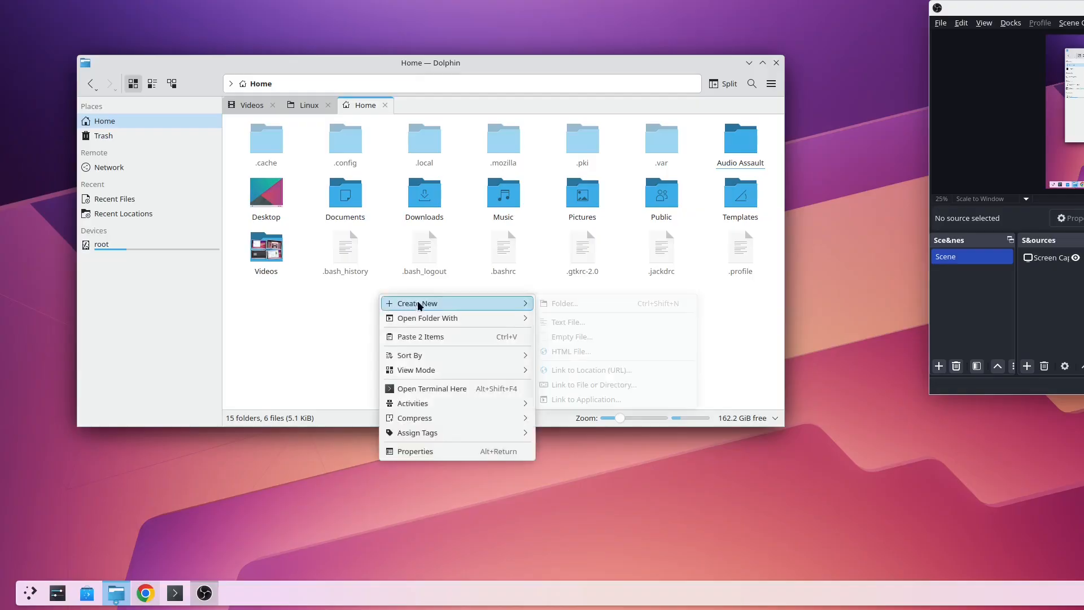
left_click(563, 302)
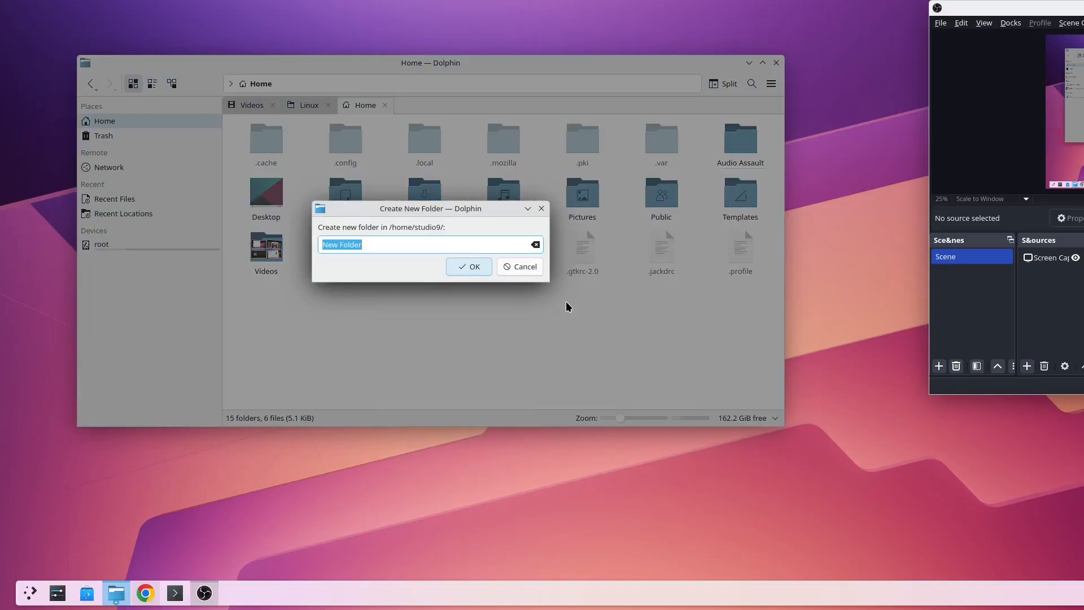
type(".vs")
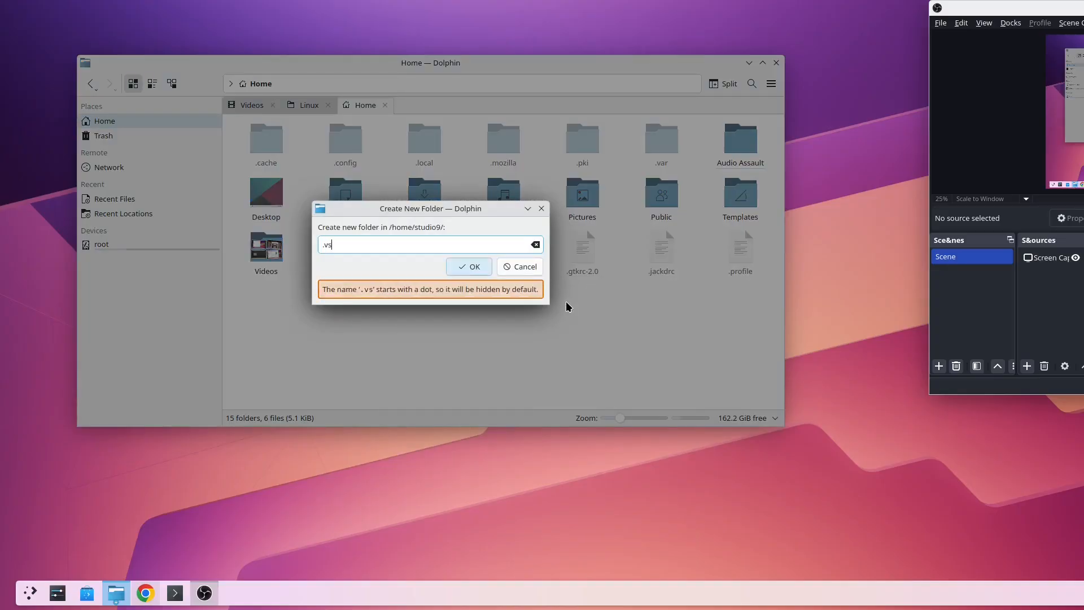
type("t3")
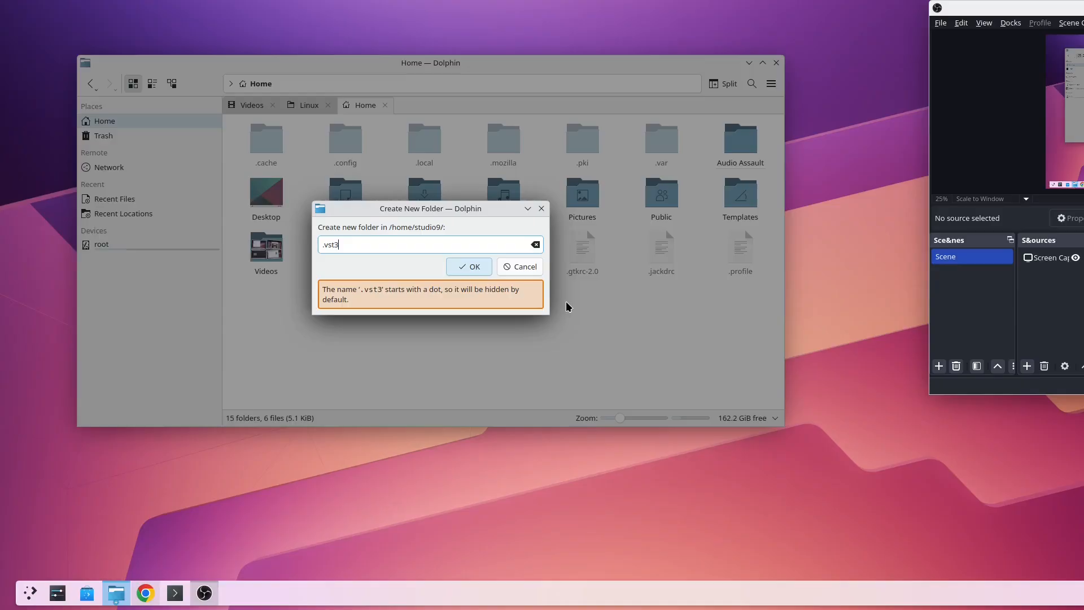
left_click(469, 266)
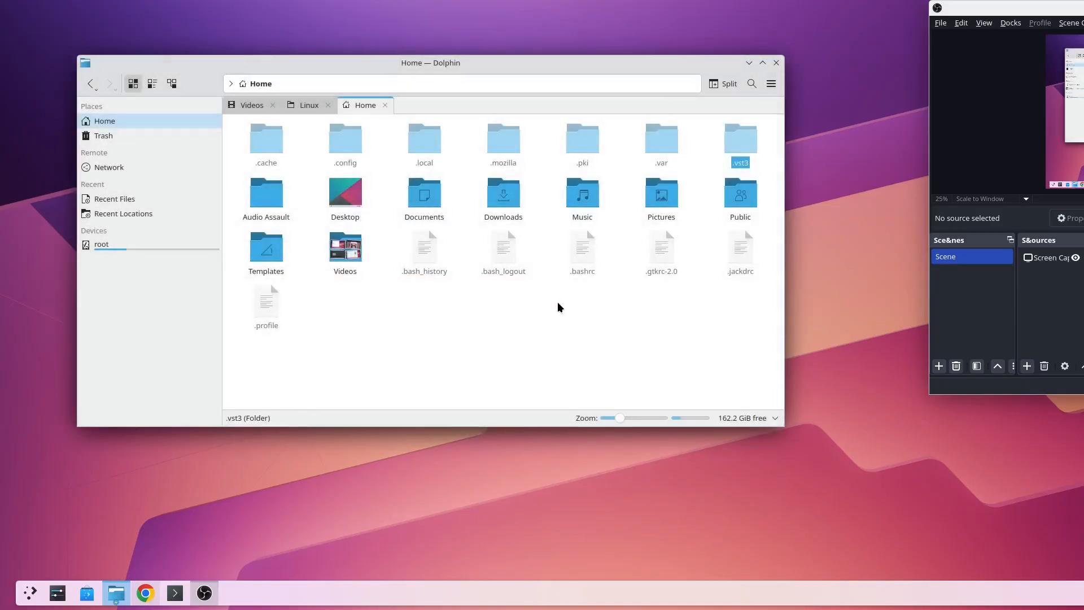
Step: Create a new Home folder named '.lv2', correcting the initial 'lv2' entry
right_click(558, 308)
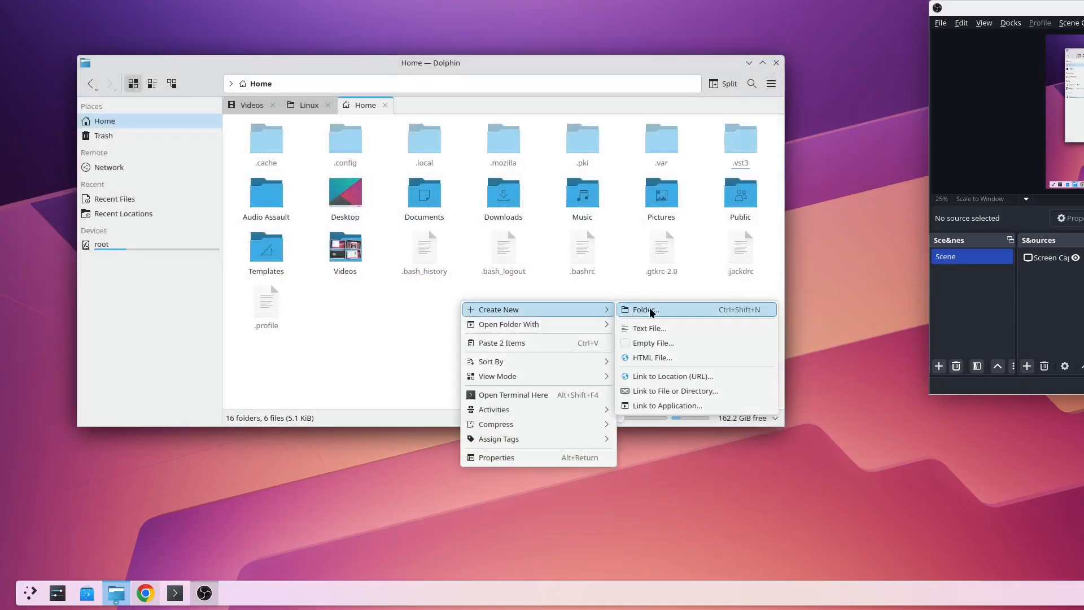
left_click(643, 309)
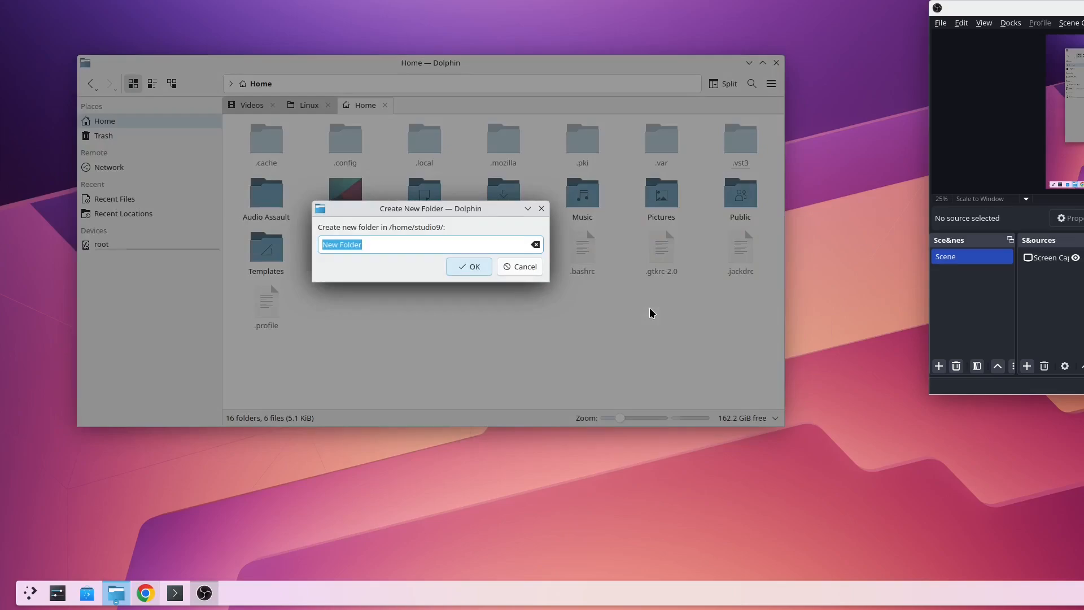
type("lv2")
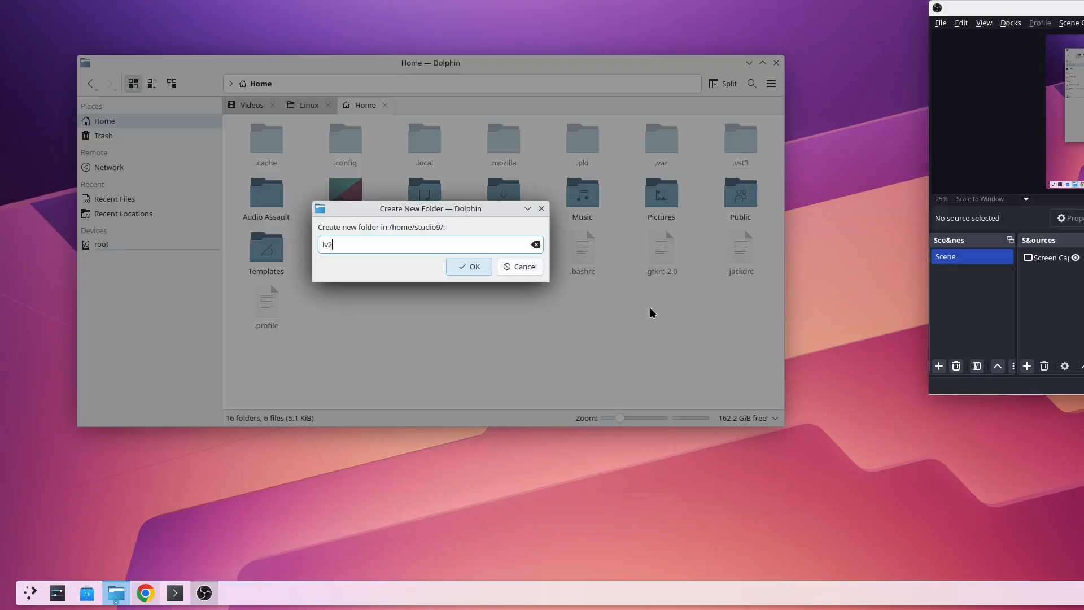
type(".lv")
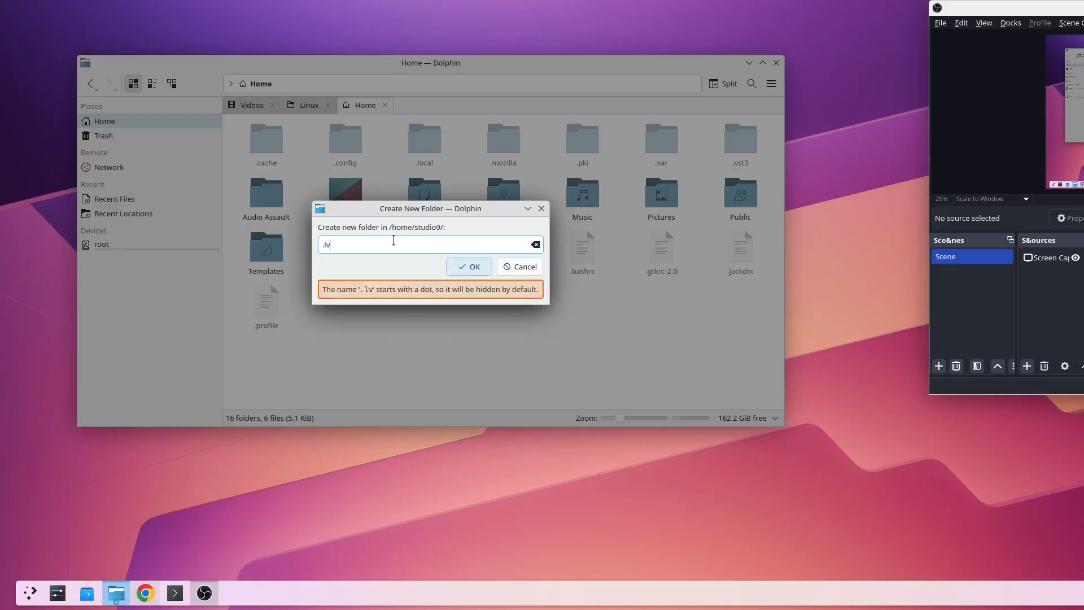
type("2")
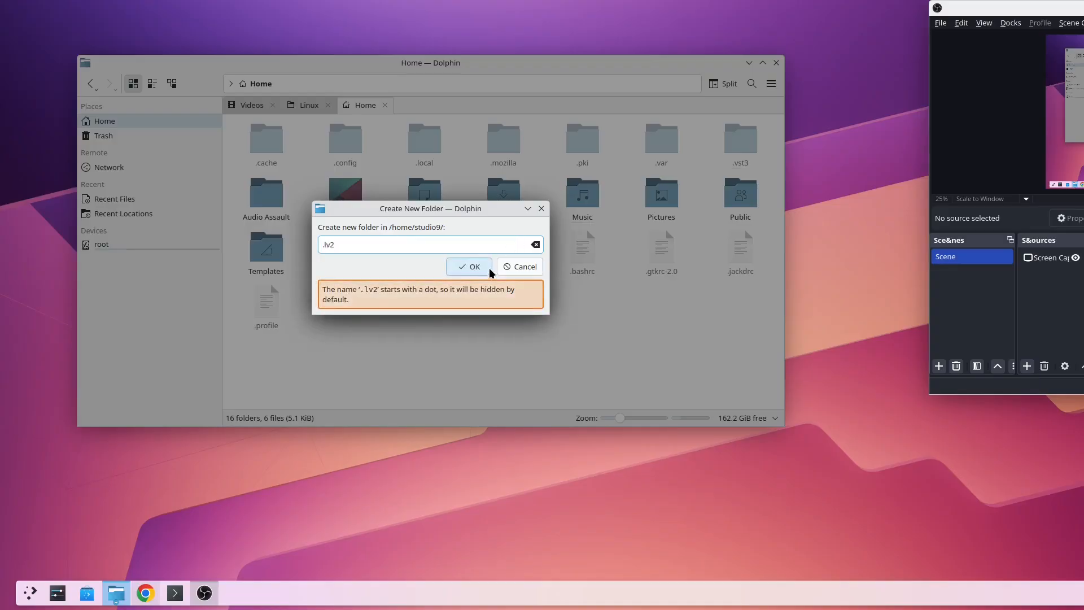
left_click(469, 267)
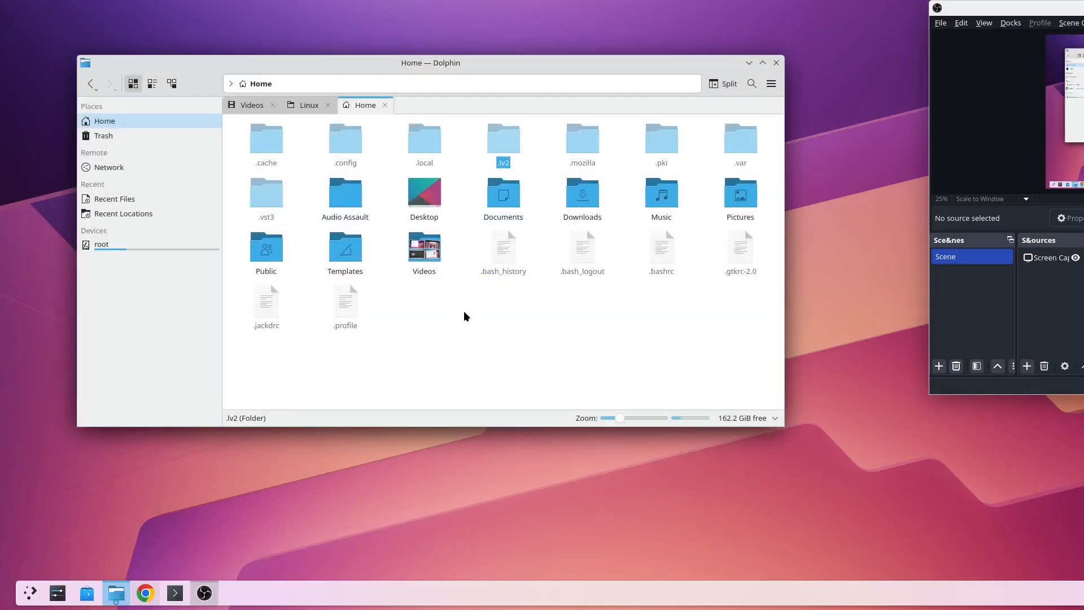
Step: Create a new folder named '.clap' in the Home folder from the context menu
right_click(464, 316)
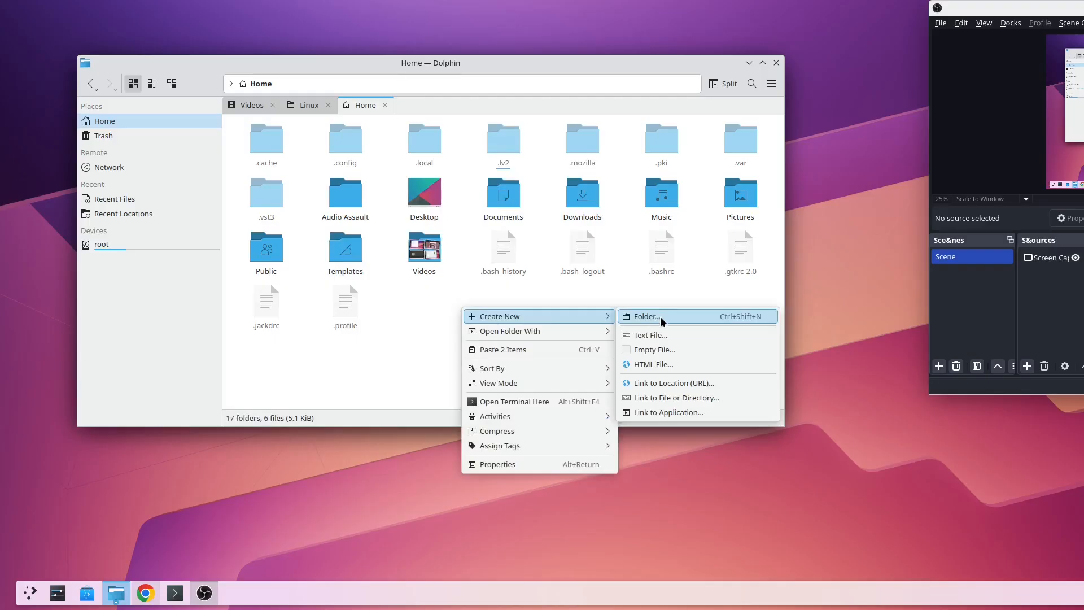
left_click(645, 316)
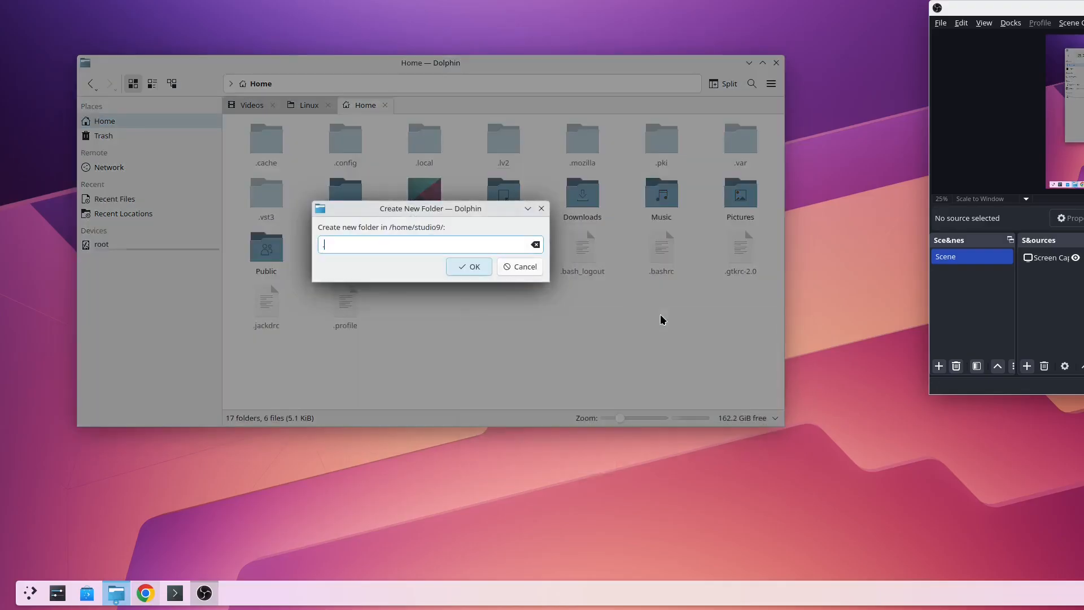
type(".")
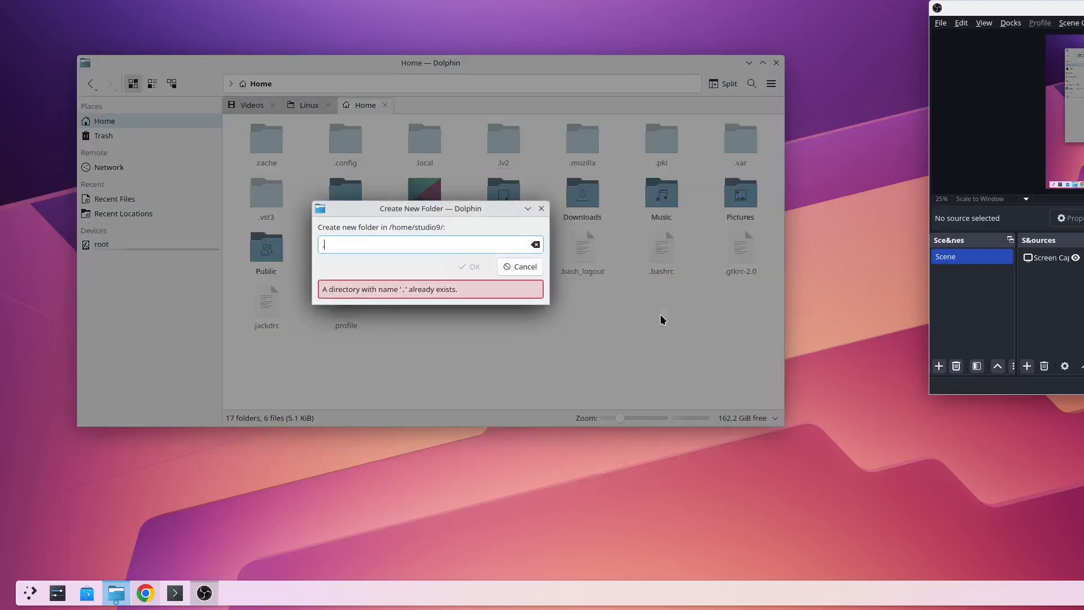
type("clap")
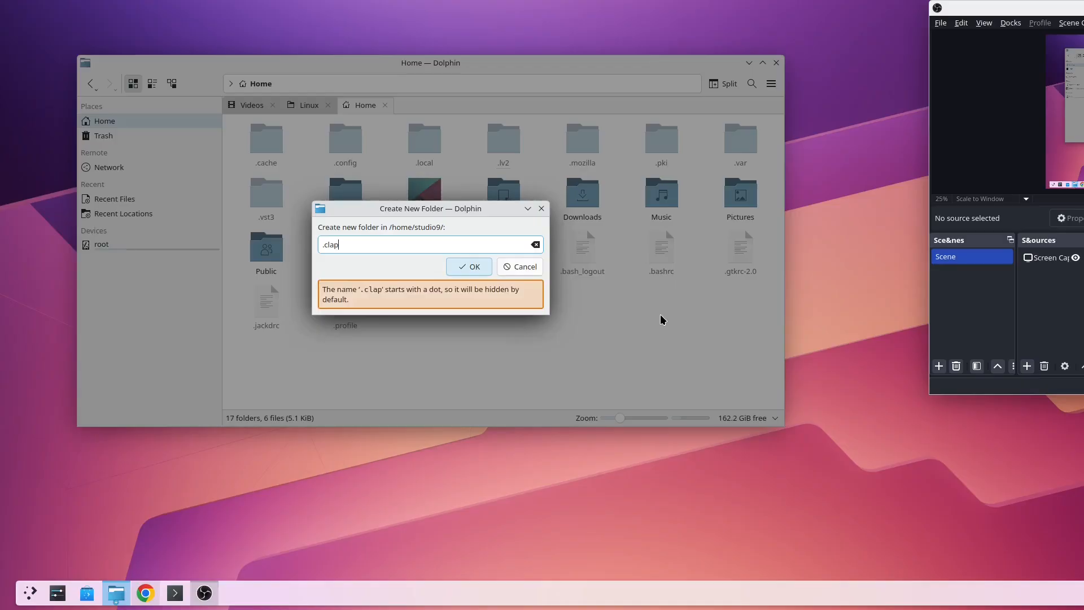
left_click(468, 266)
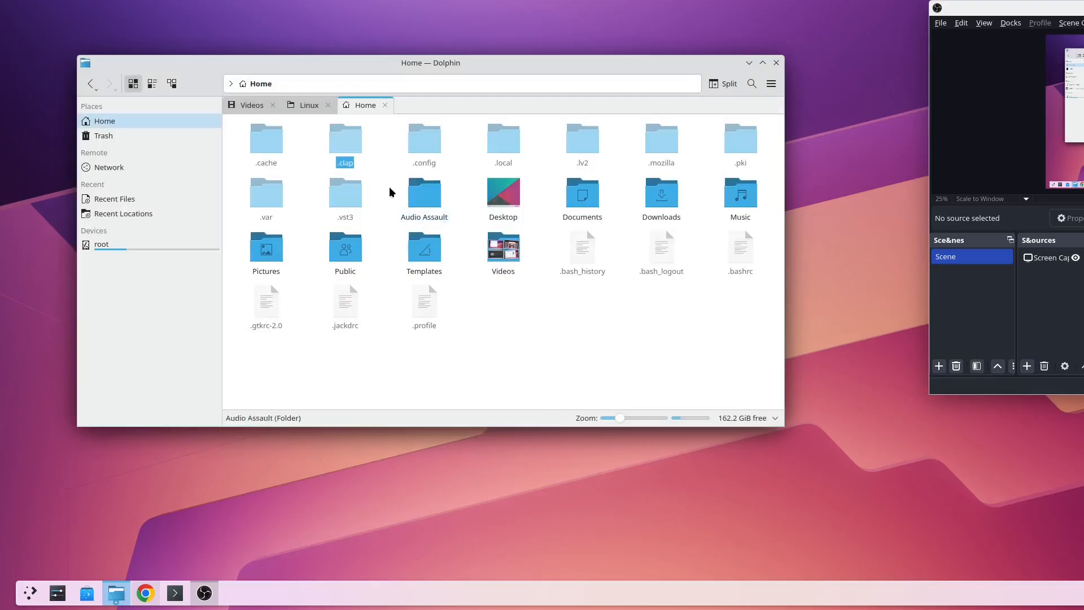
Step: Copy the Auburn Sounds Graillon 3.vst3 folder from Linux-64b-VST3-FREE
left_click(307, 104)
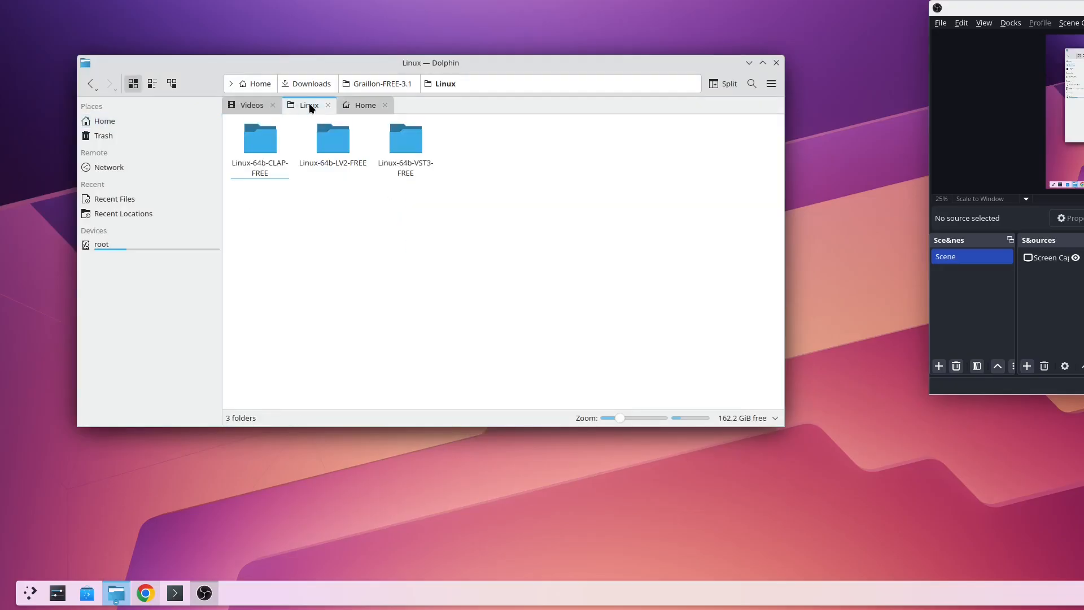
mouse_move(416, 243)
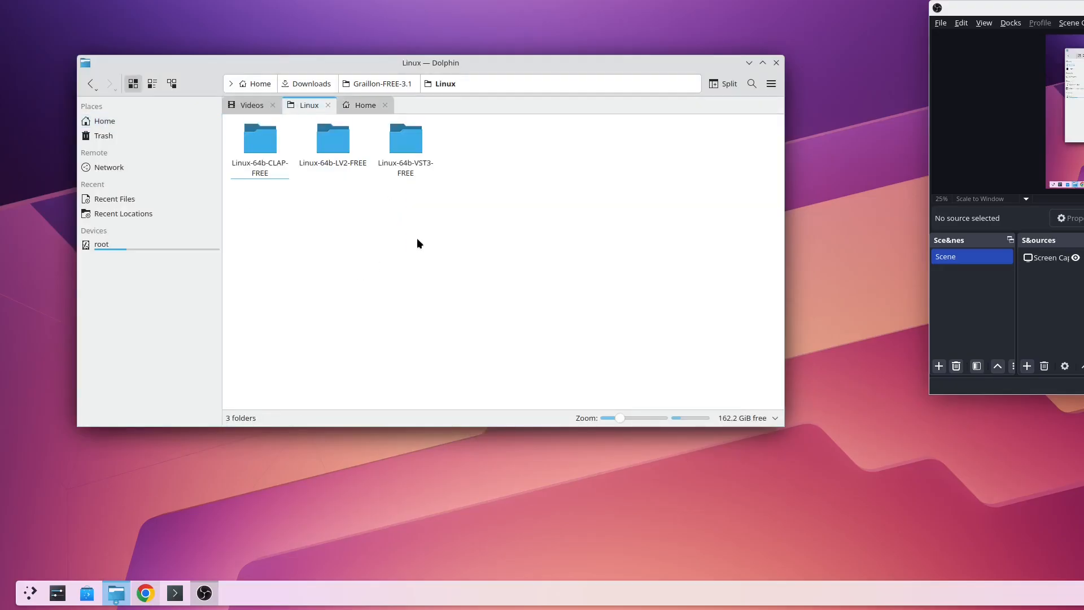
double_click(405, 137)
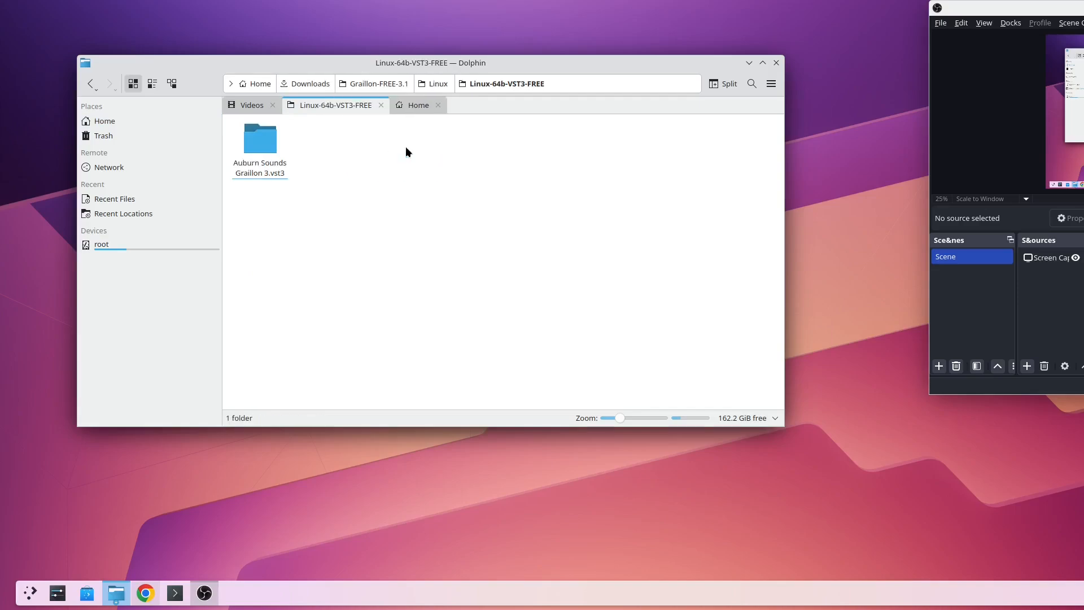
left_click(259, 136)
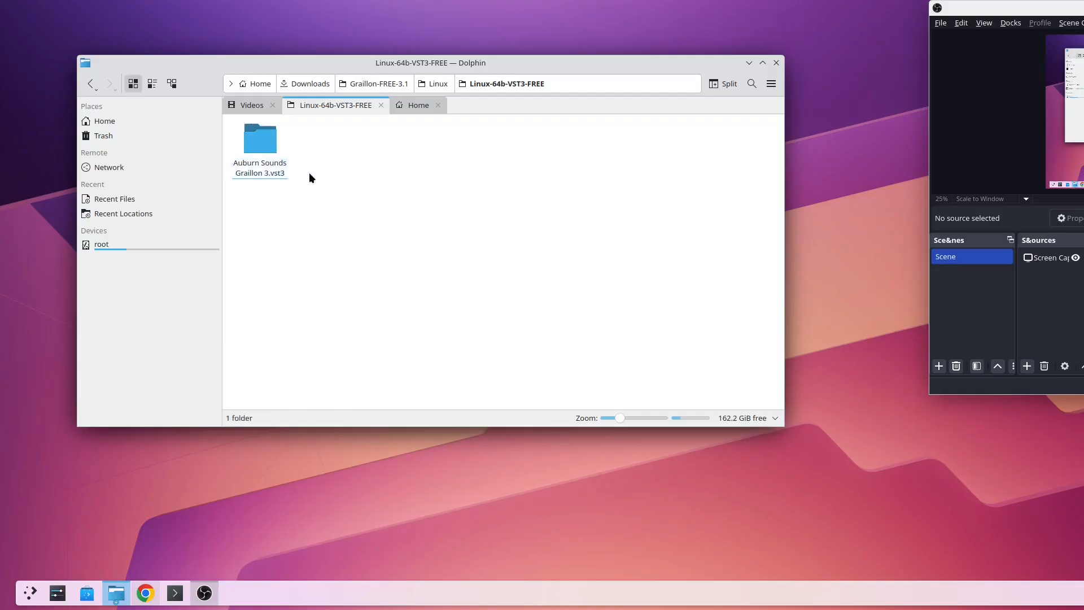
left_click(259, 138)
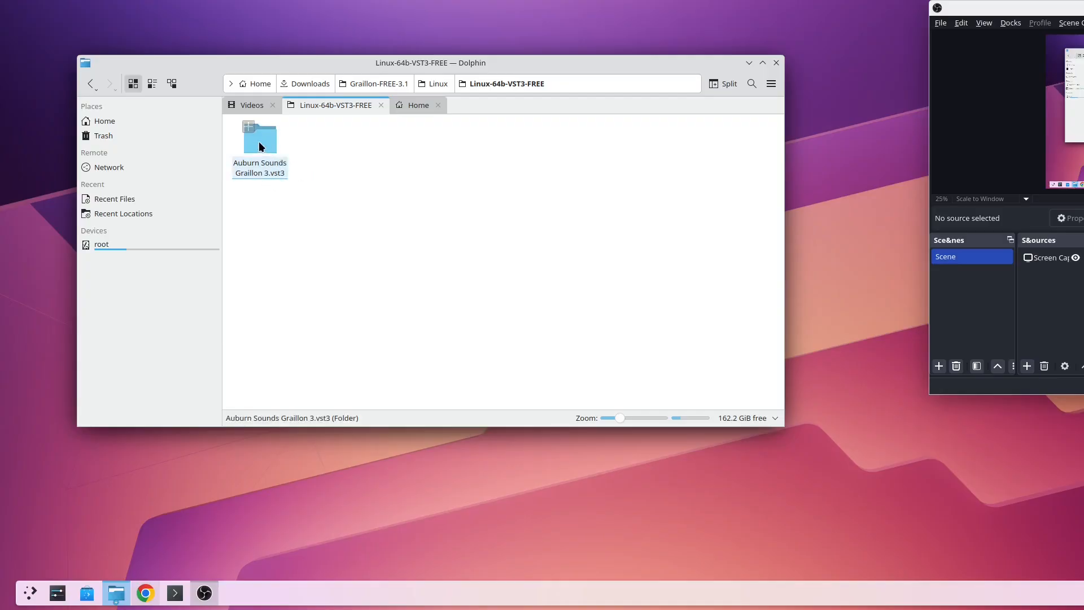
right_click(259, 138)
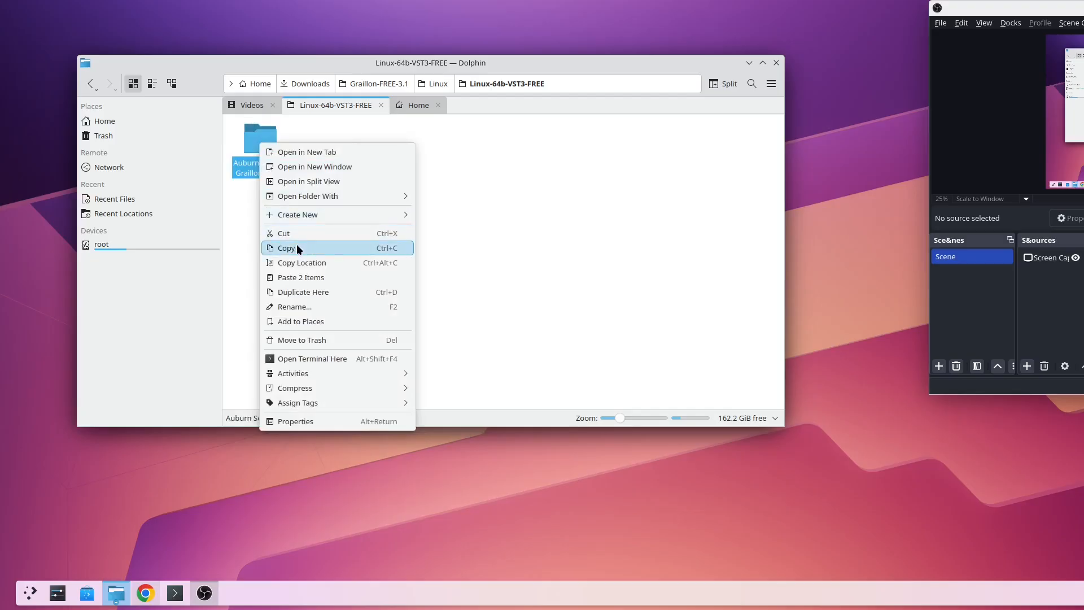
left_click(417, 105)
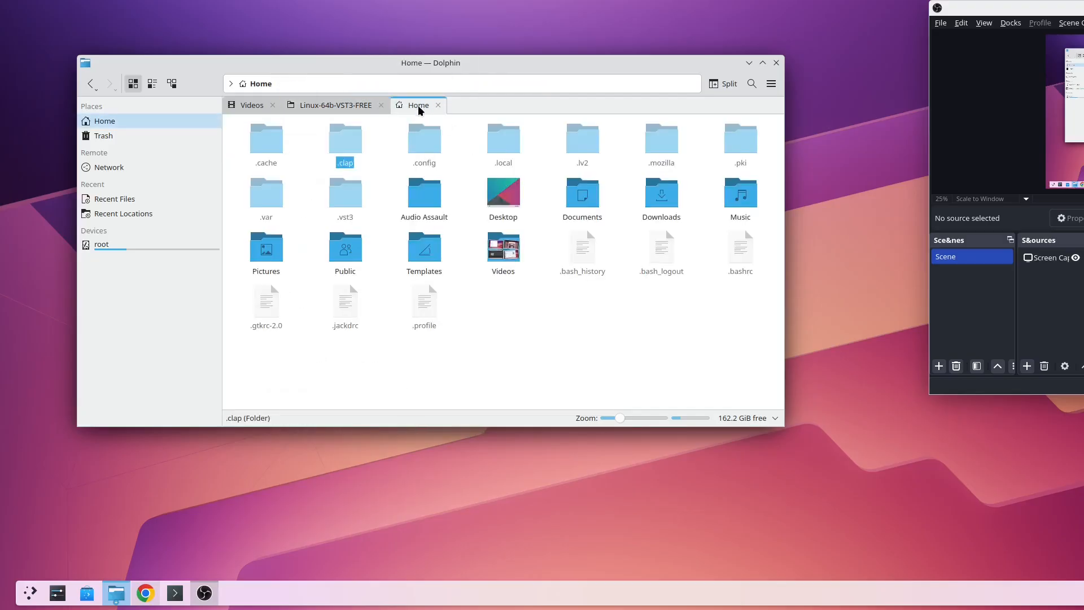
mouse_move(452, 172)
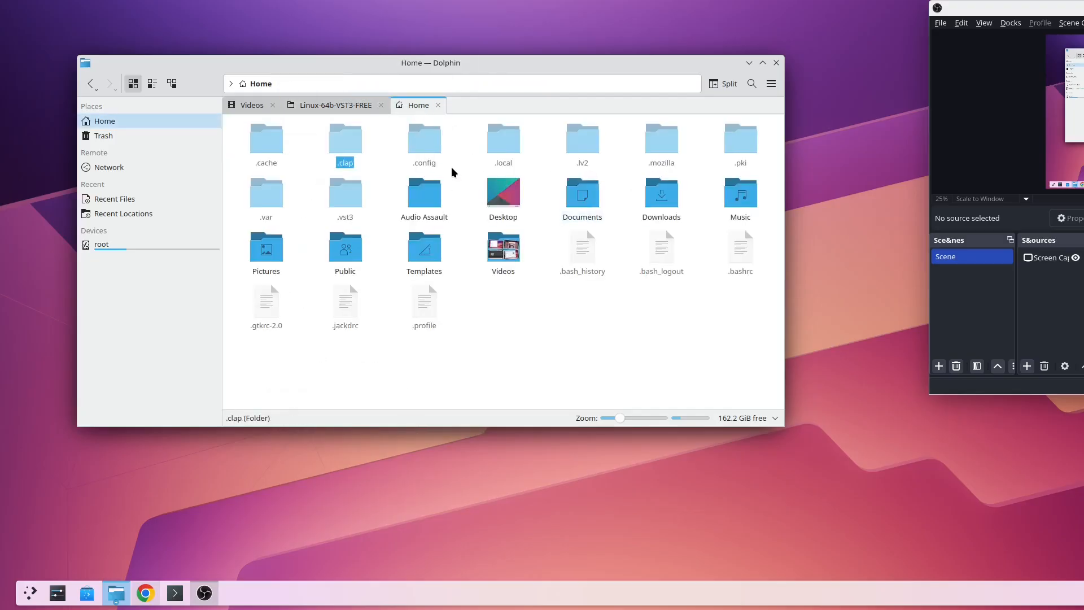
Step: Paste the Graillon 3.vst3 folder into the hidden Home .vst3 folder
double_click(344, 193)
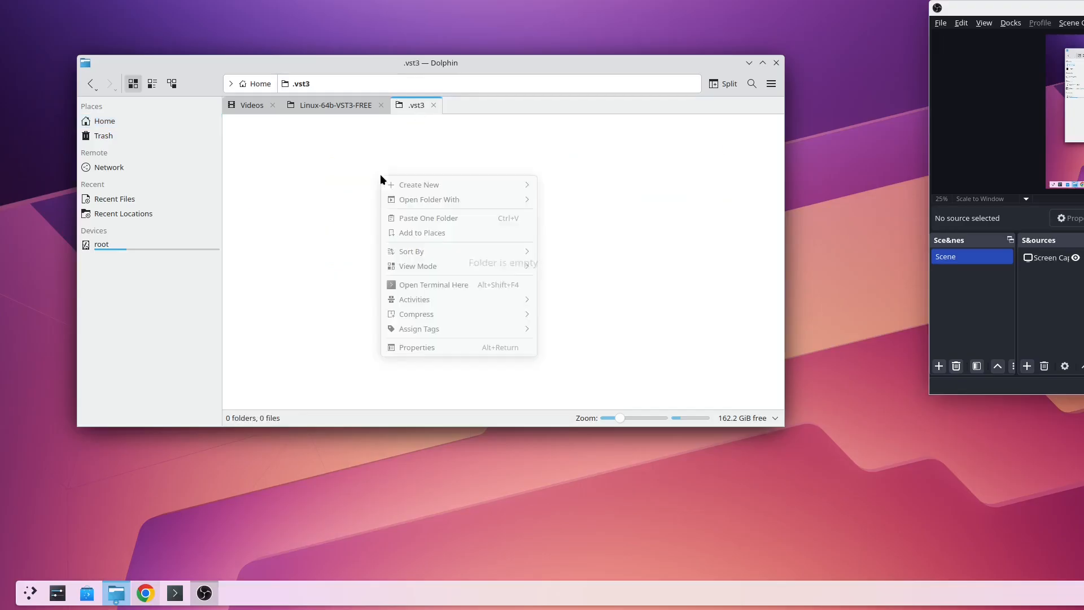
left_click(429, 217)
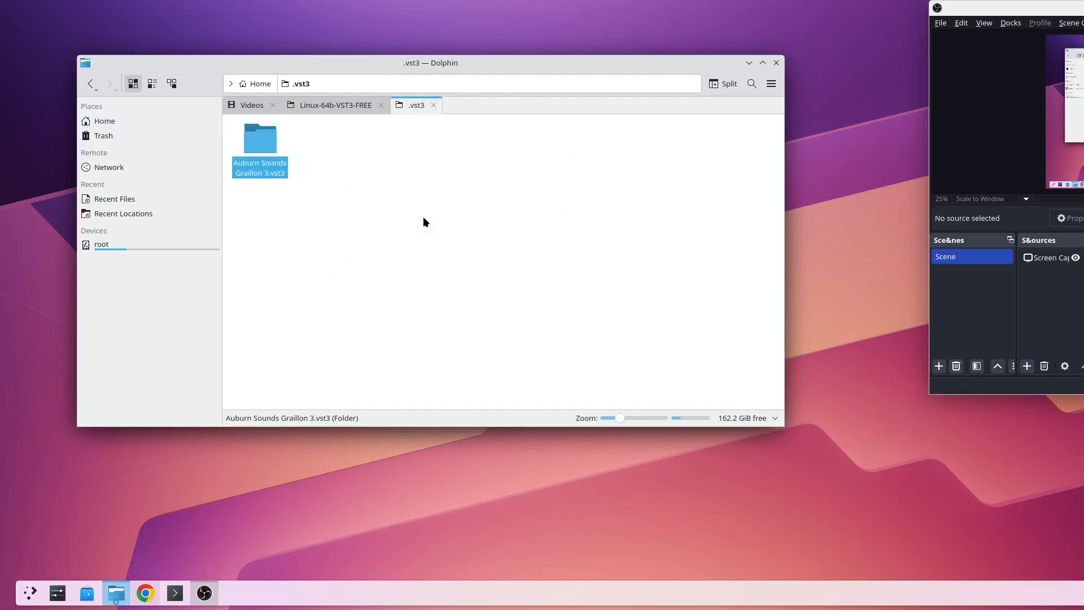
left_click(335, 105)
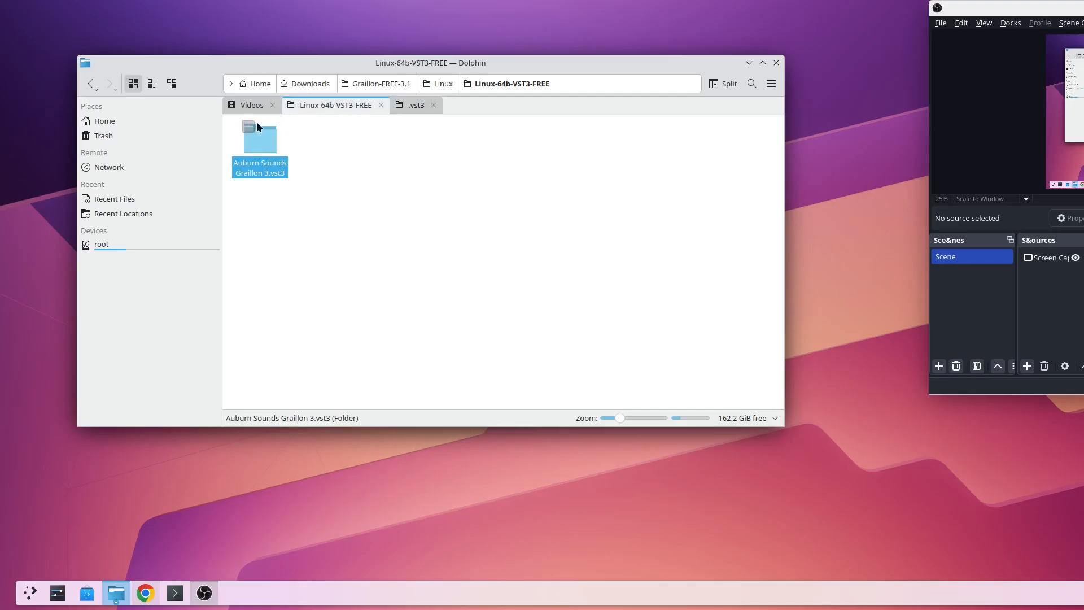
Step: Copy the Auburn Sounds Graillon 3.lv2 folder from Linux-64b-LV2-FREE
left_click(376, 83)
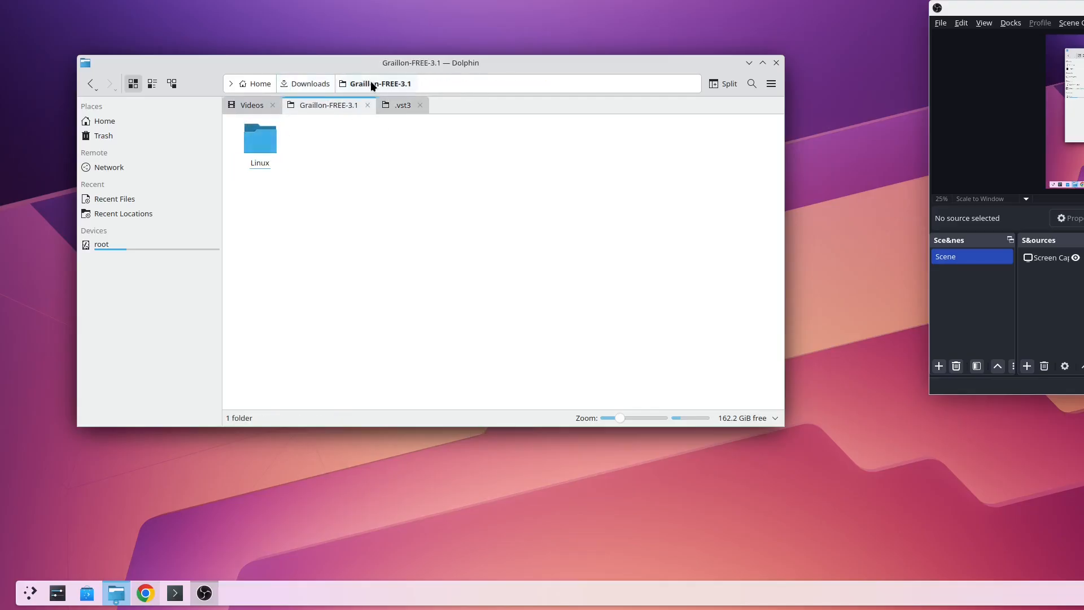
double_click(259, 136)
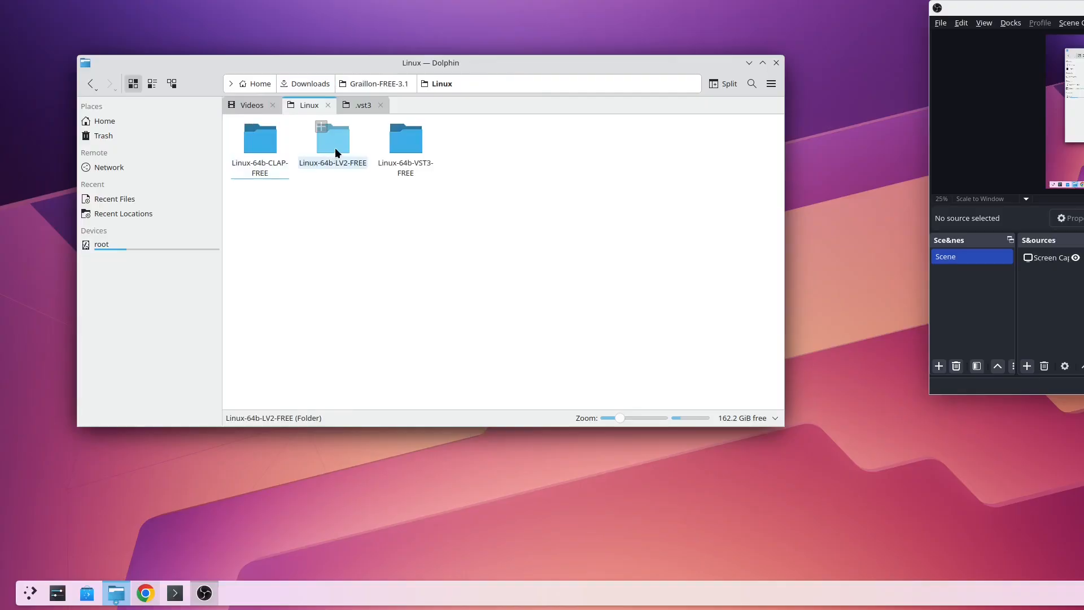
double_click(332, 138)
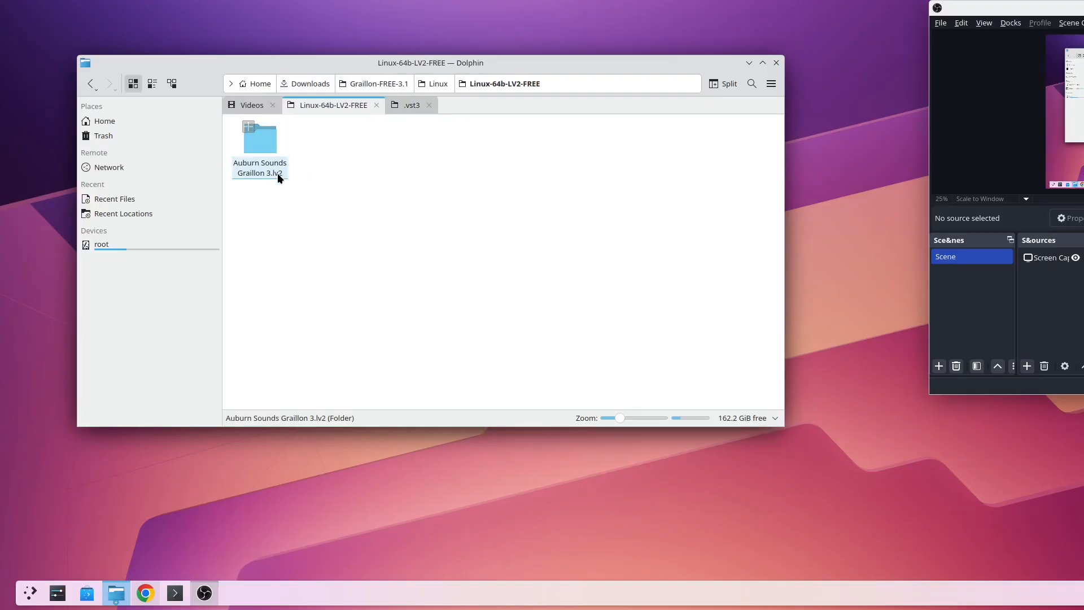
right_click(259, 138)
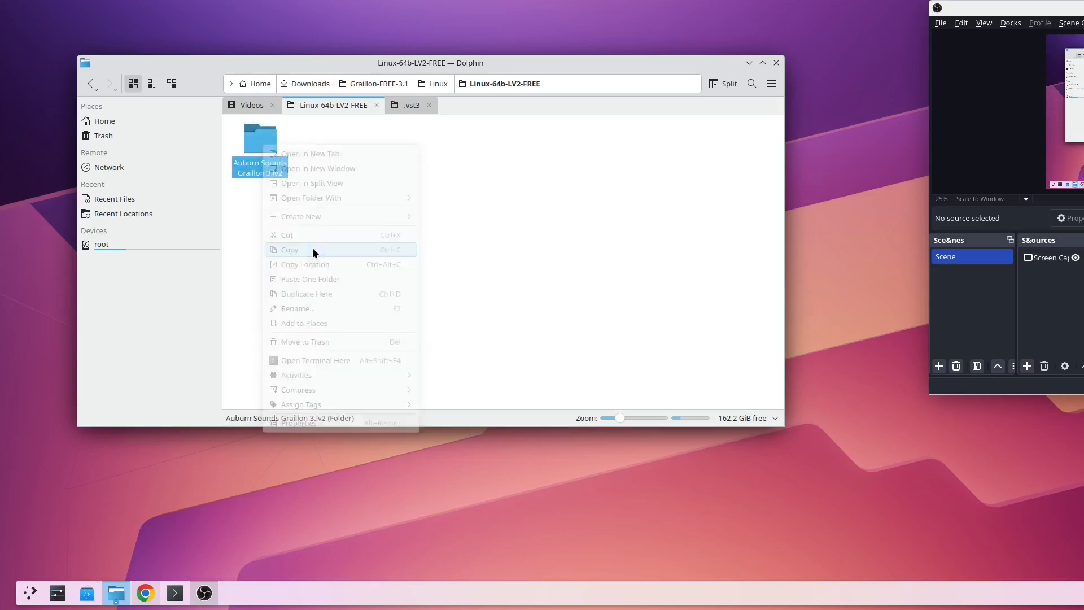
left_click(412, 105)
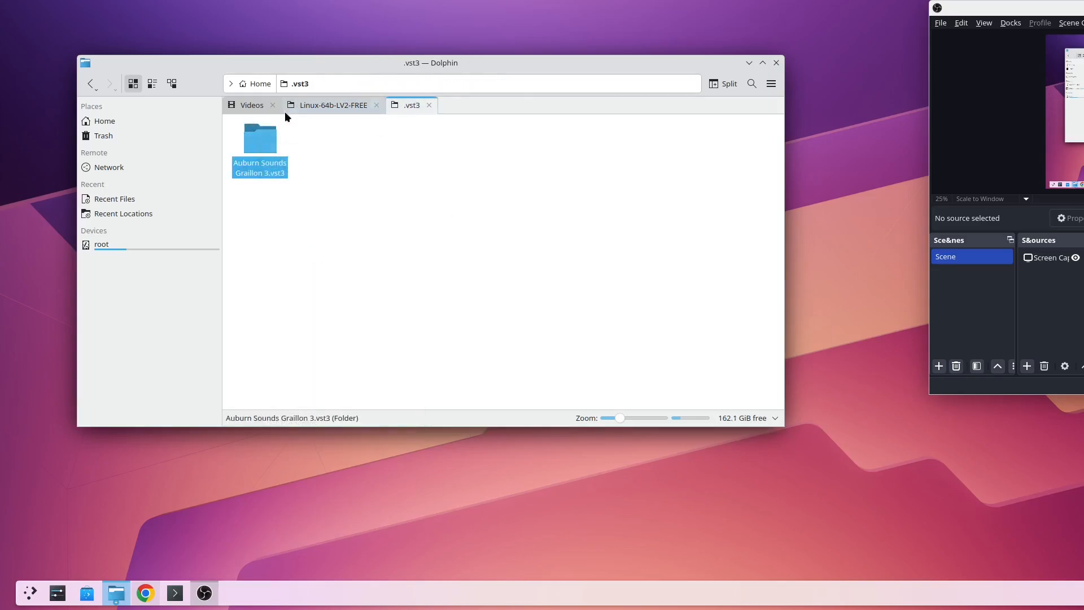
Step: Paste the Graillon 3.lv2 folder into the hidden ~/.lv2 folder
left_click(105, 120)
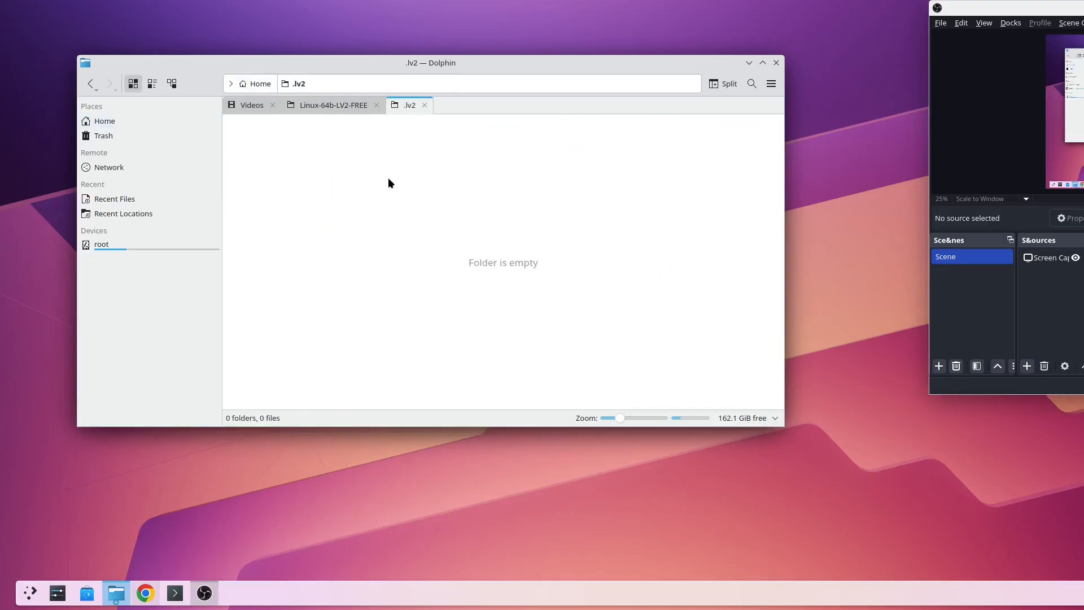
right_click(389, 182)
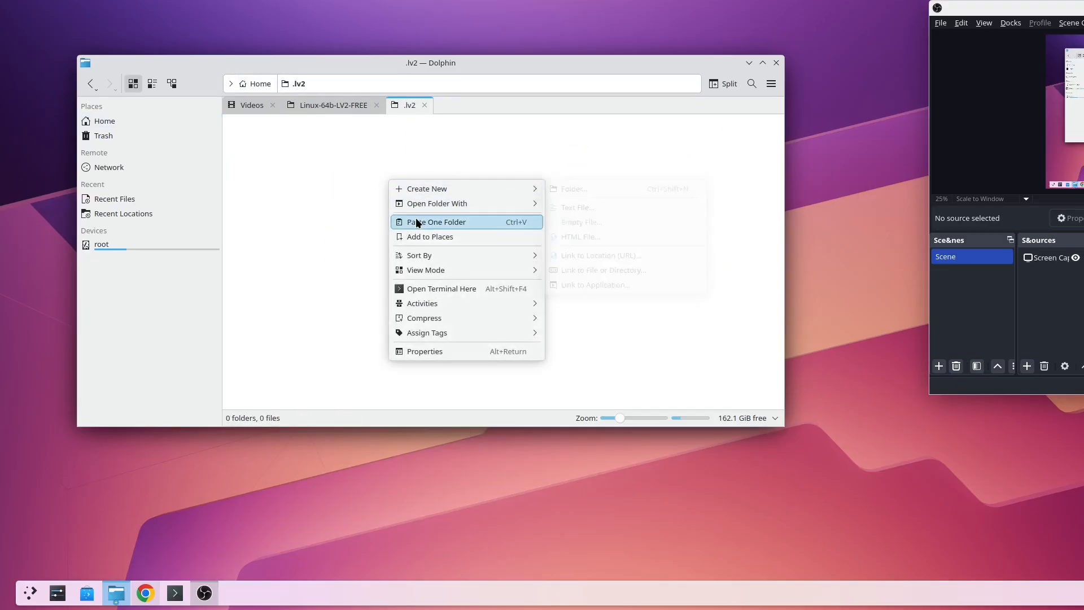
left_click(437, 221)
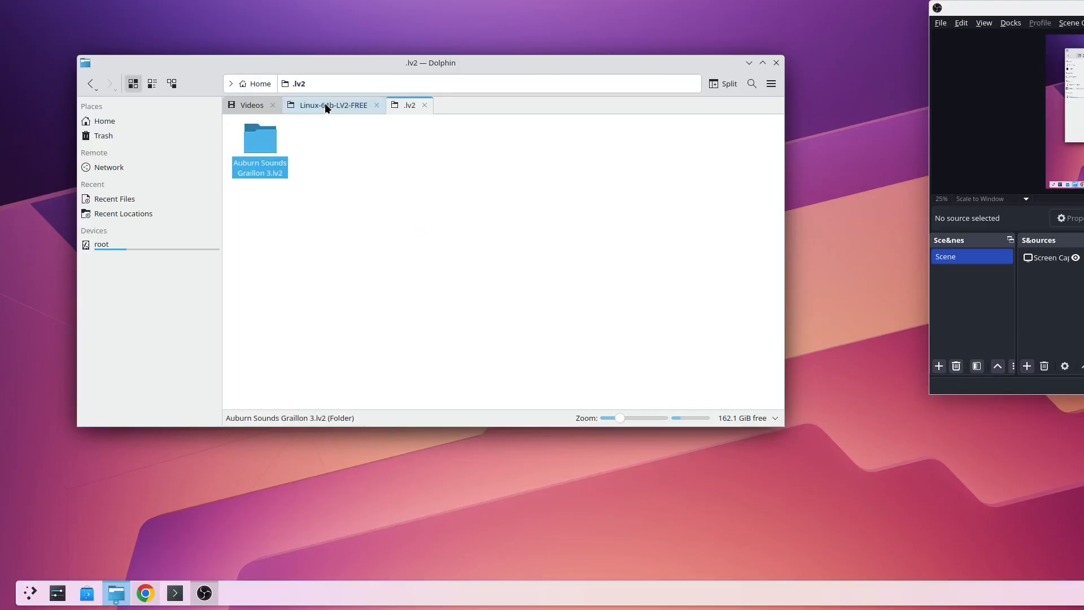
left_click(332, 105)
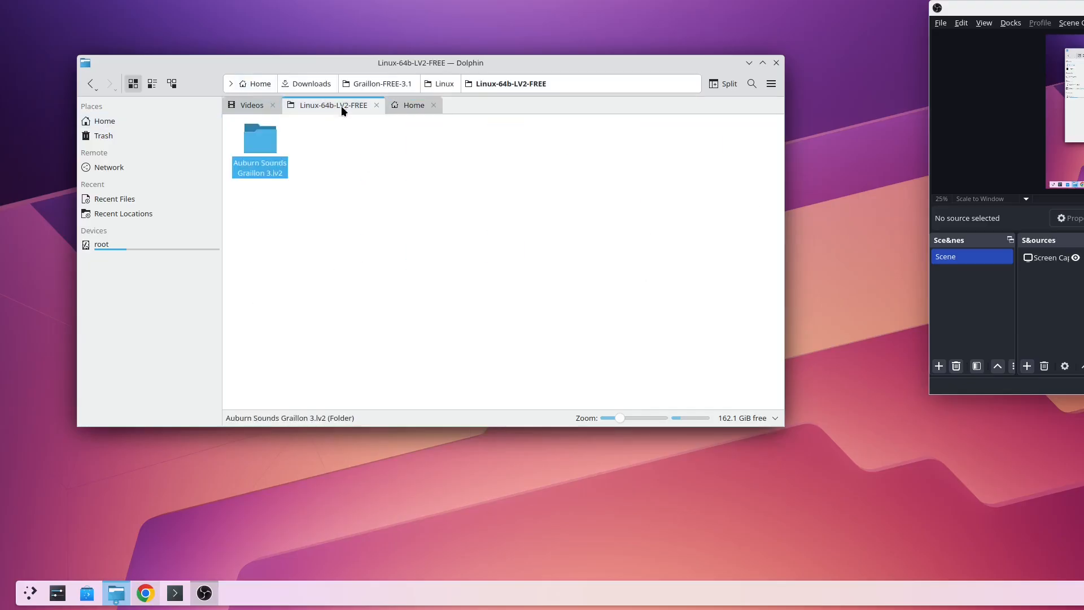
Step: Copy the Auburn Sounds Graillon 3.clap file from Linux-64b-CLAP-FREE
left_click(444, 83)
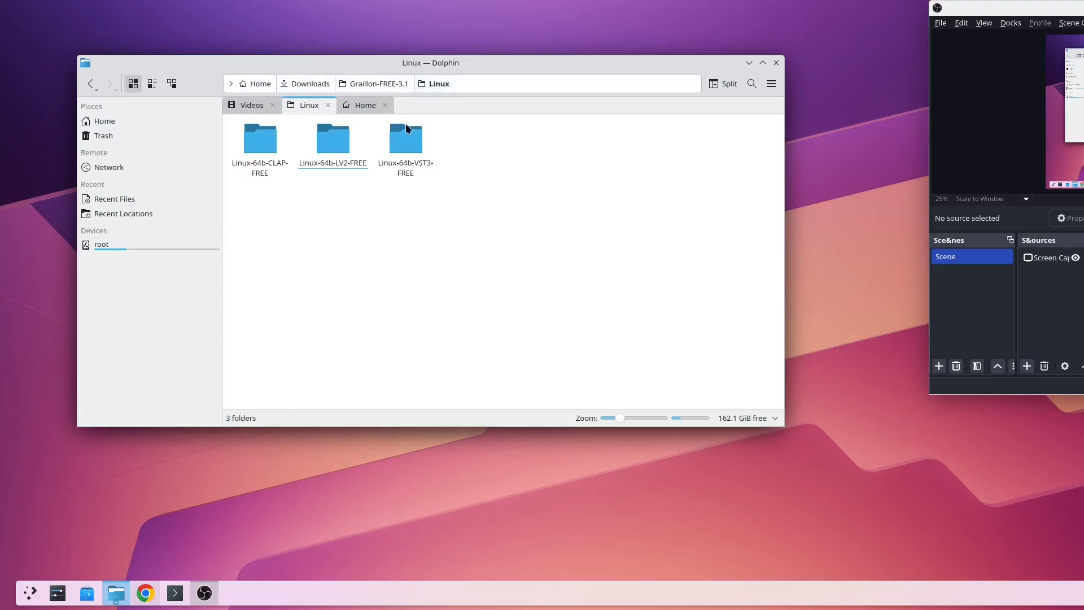
double_click(259, 135)
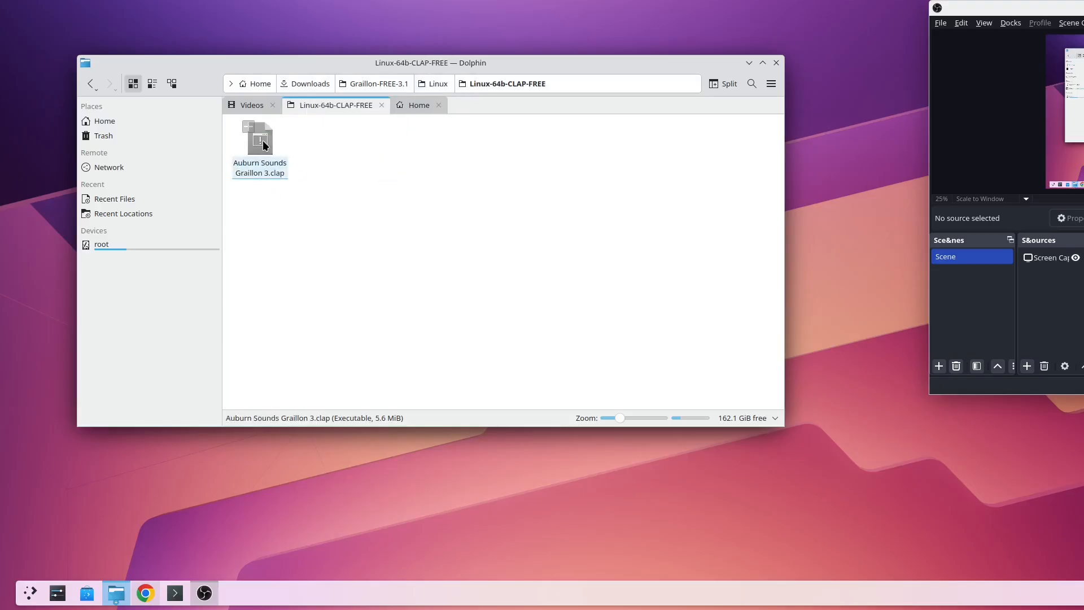
right_click(259, 139)
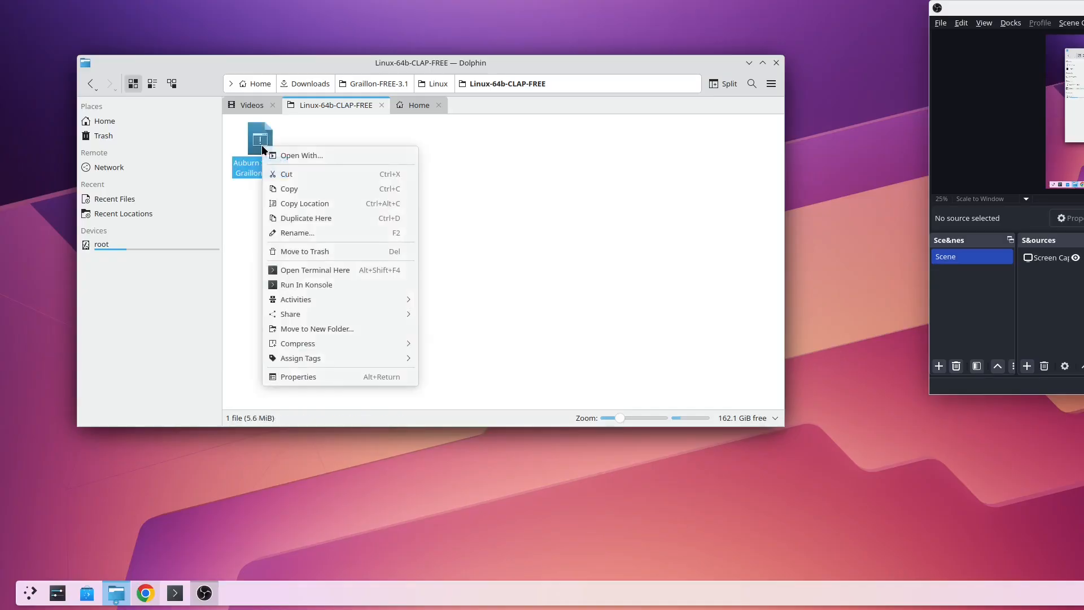
mouse_move(314, 189)
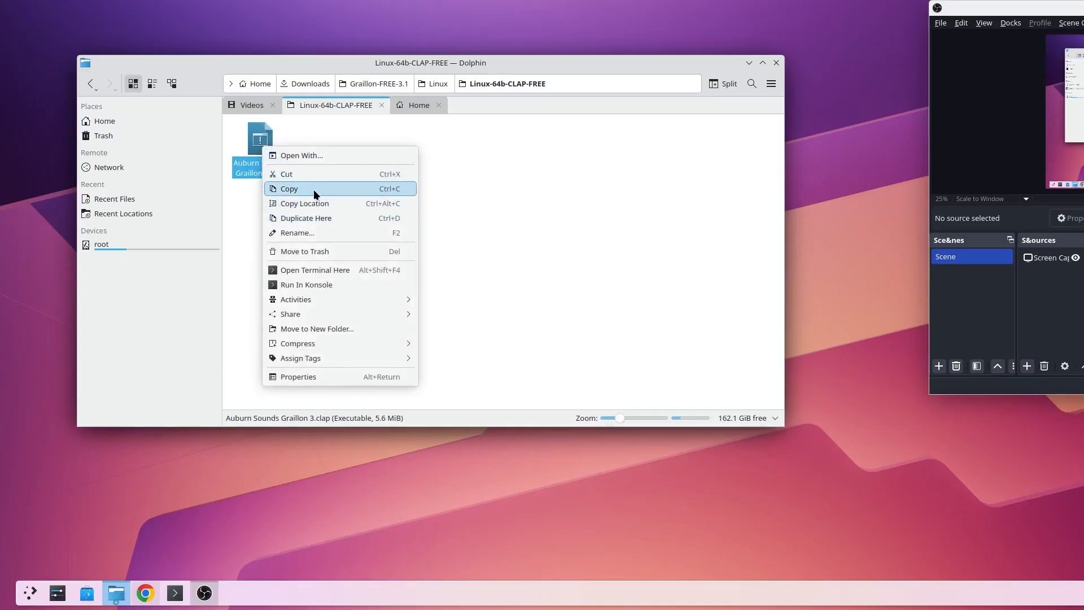
left_click(417, 105)
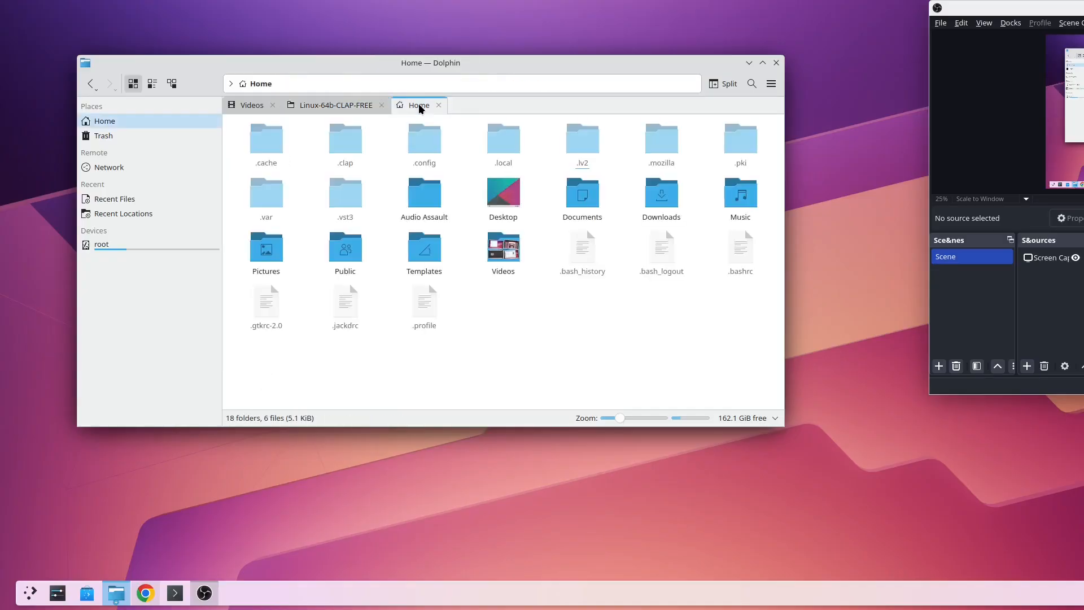
Step: Paste the Graillon 3.clap file into the hidden ~/.clap folder
double_click(345, 135)
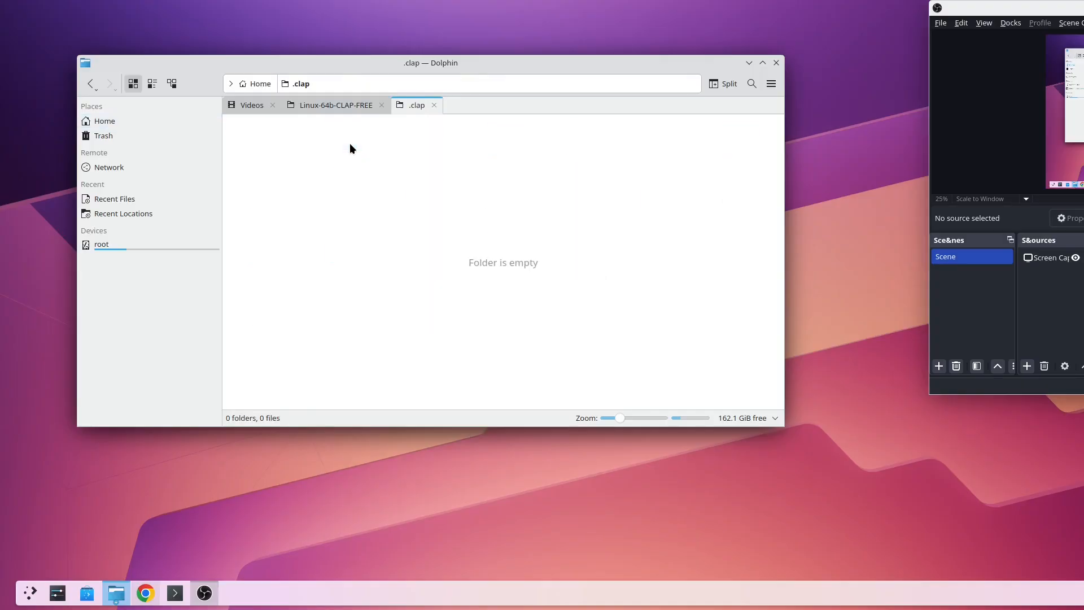
right_click(351, 149)
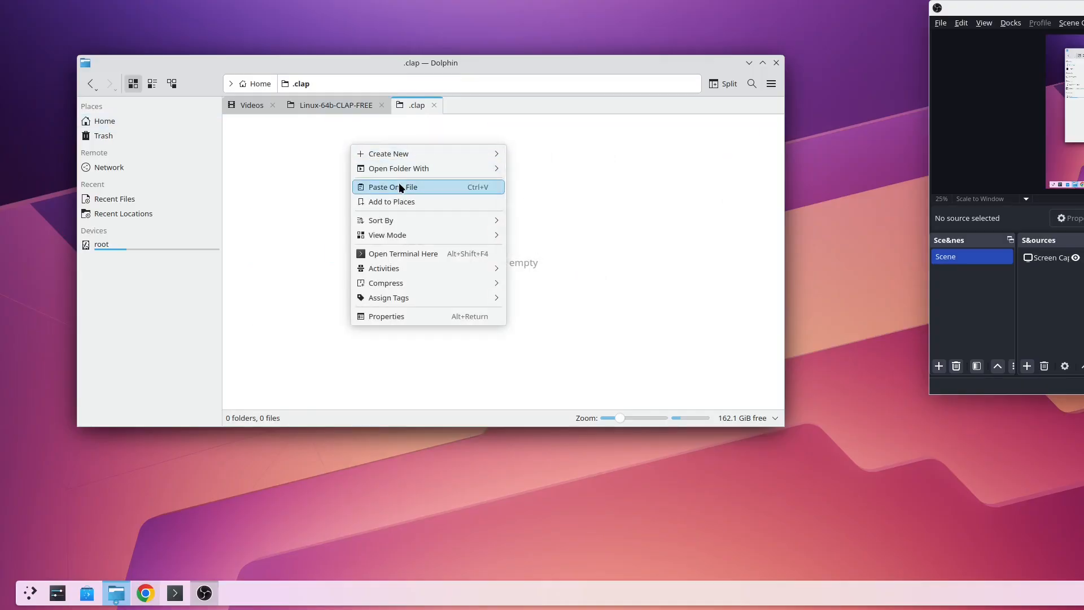
left_click(391, 187)
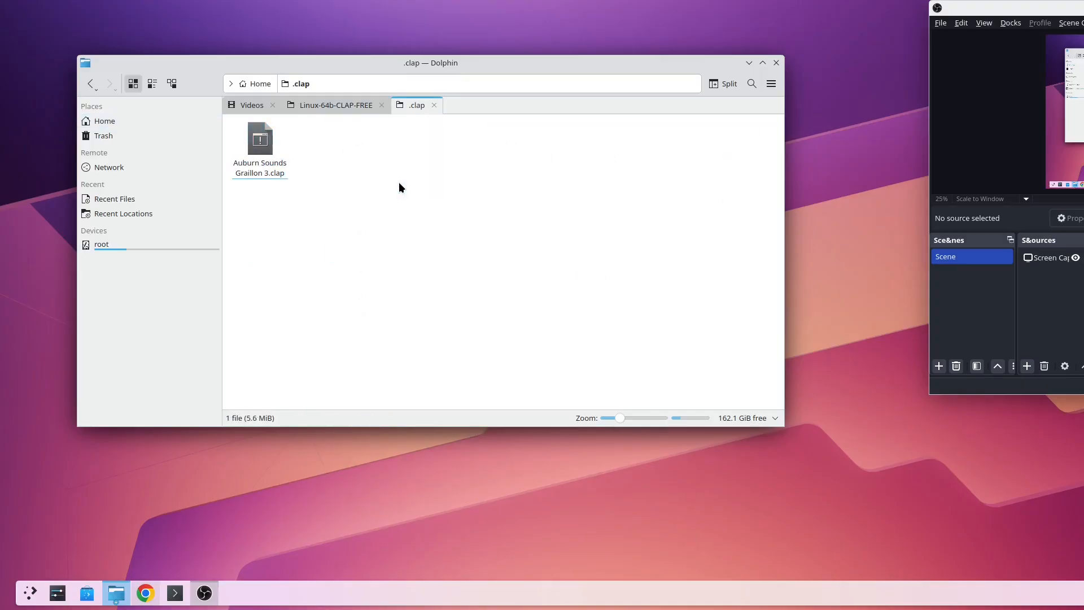
left_click(335, 105)
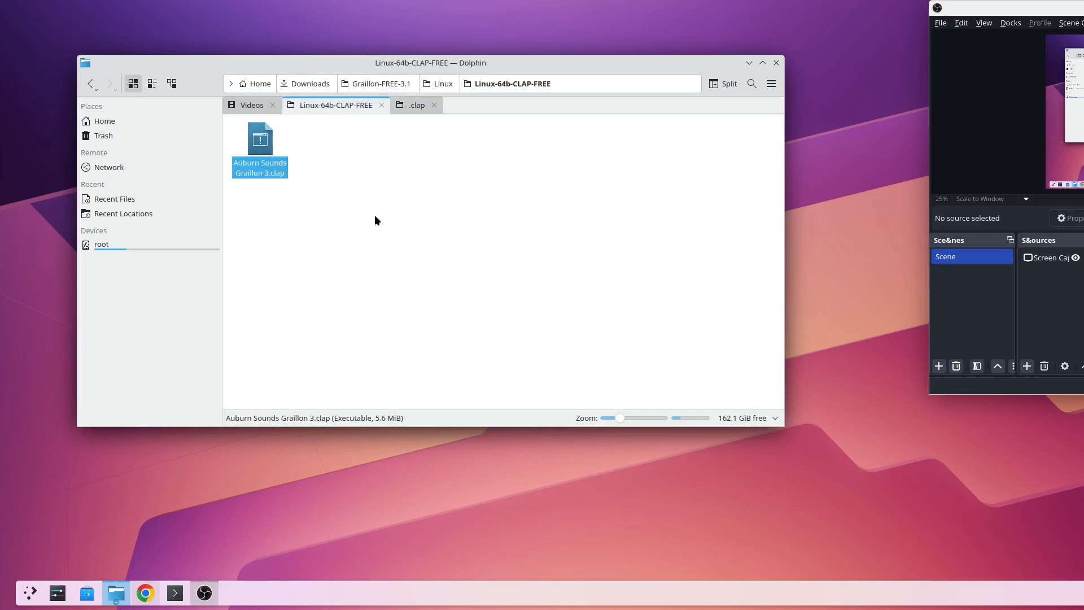
mouse_move(477, 369)
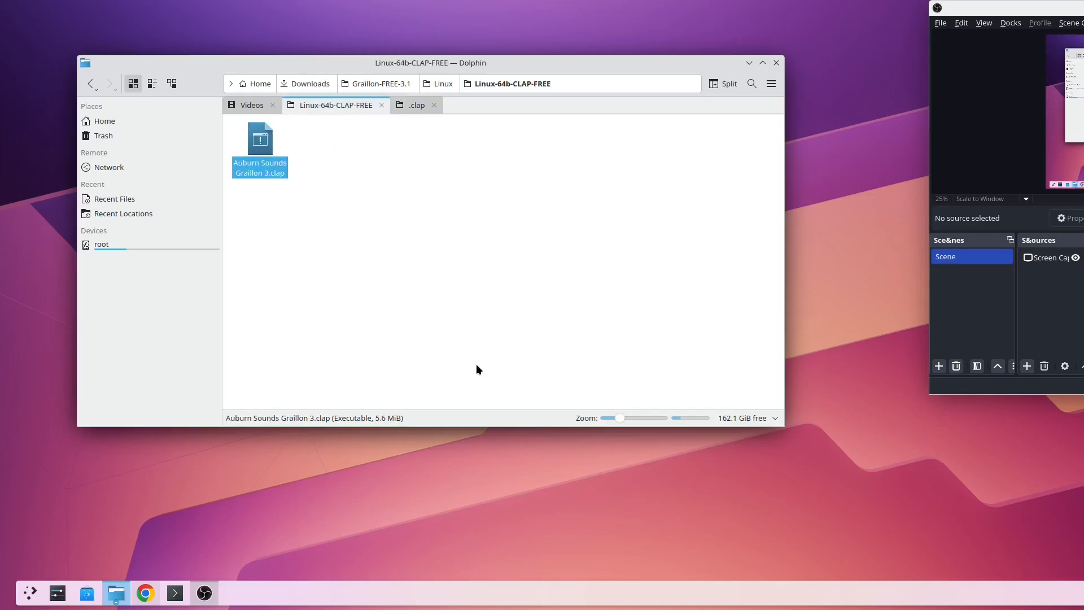
mouse_move(383, 236)
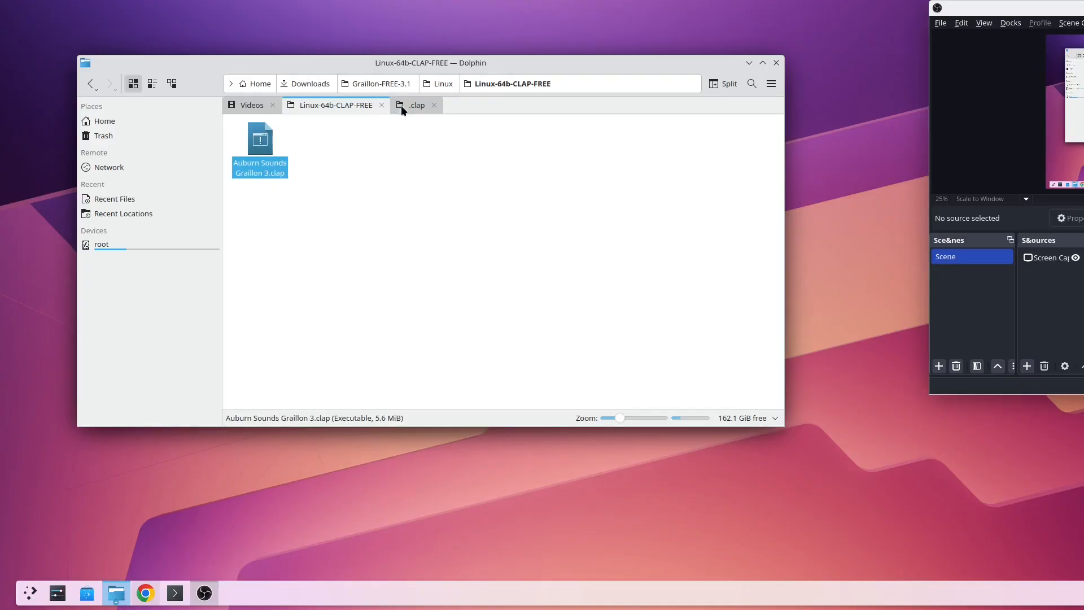
Step: Switch to the Dolphin tab showing the Home folder with .vst3, .lv2 and .clap
left_click(418, 105)
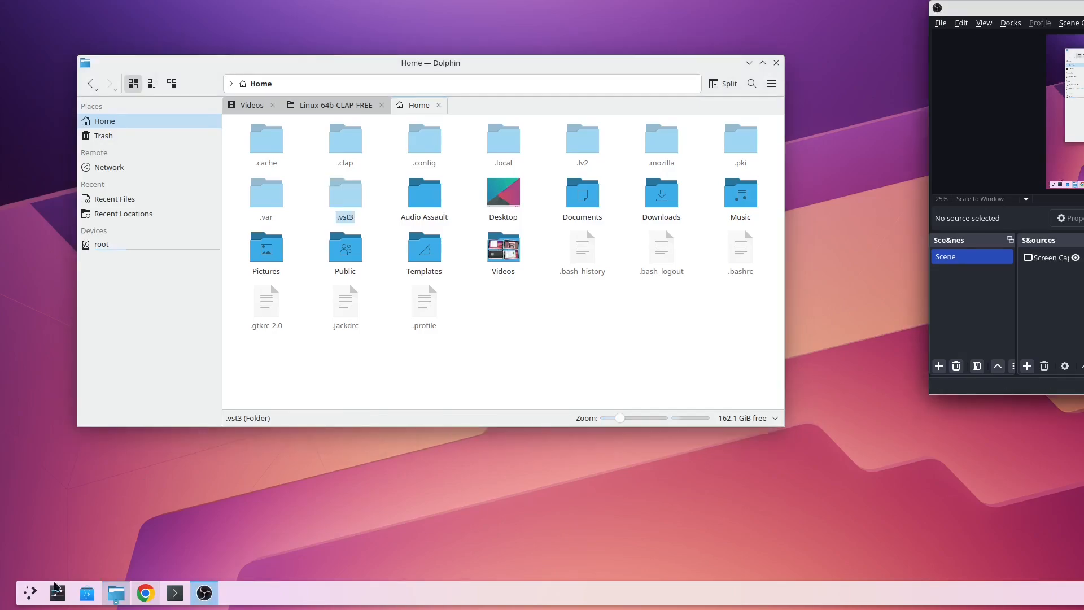
Step: Open the KDE Plasma application launcher from the taskbar
left_click(28, 592)
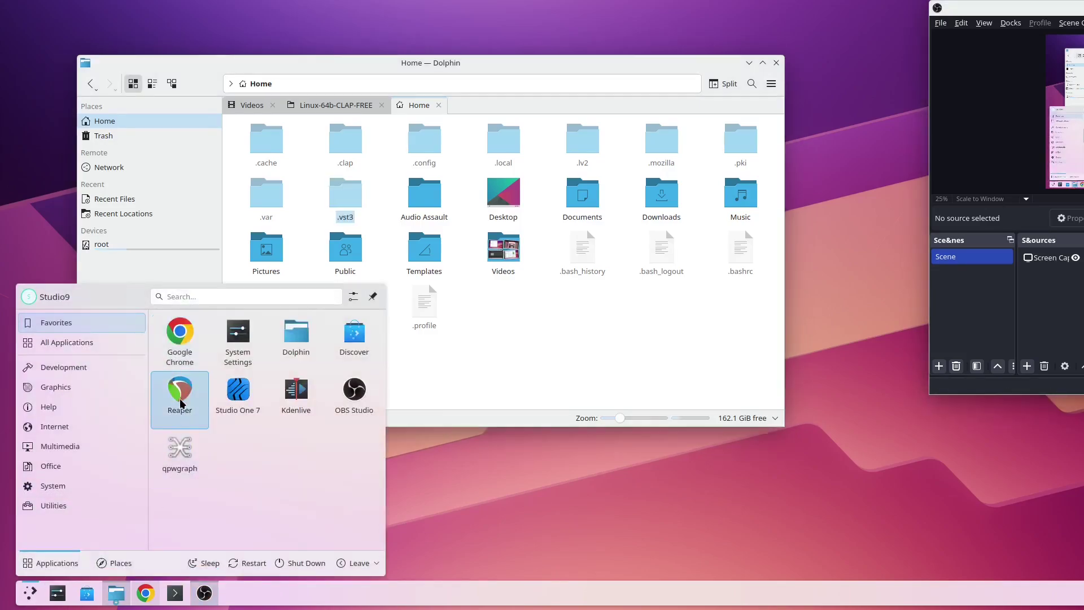
mouse_move(179, 394)
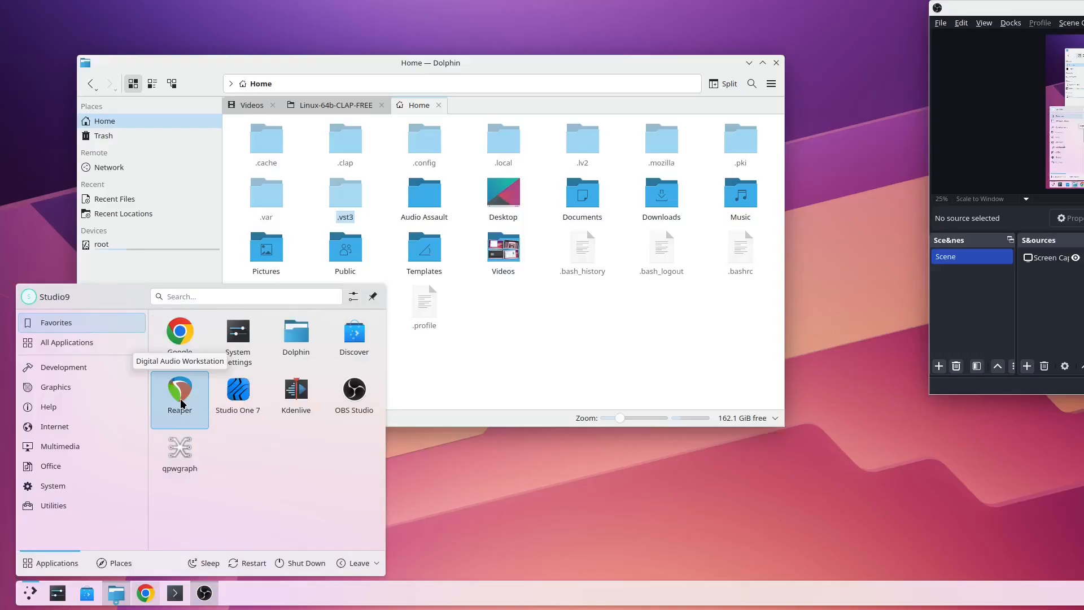
mouse_move(237, 393)
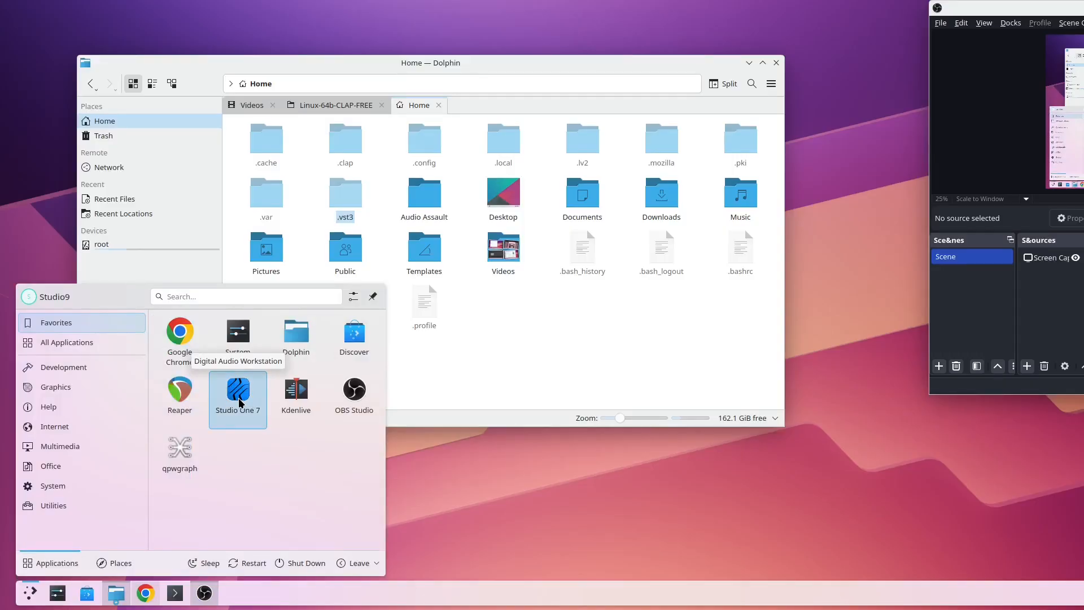
mouse_move(179, 391)
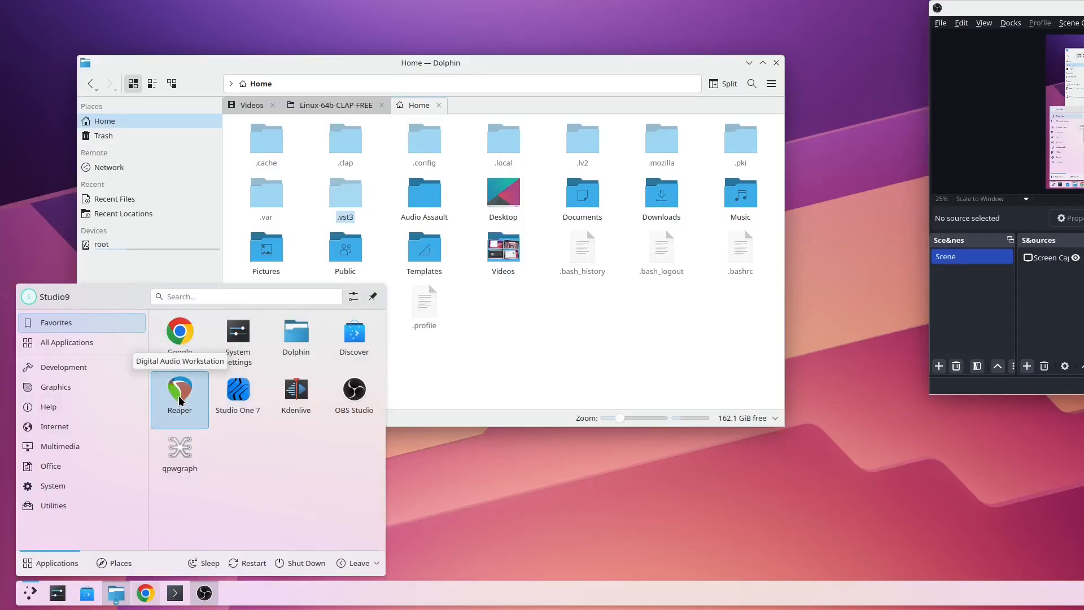
Step: Launch REAPER and open Preferences at the VST plug-in path settings
left_click(179, 391)
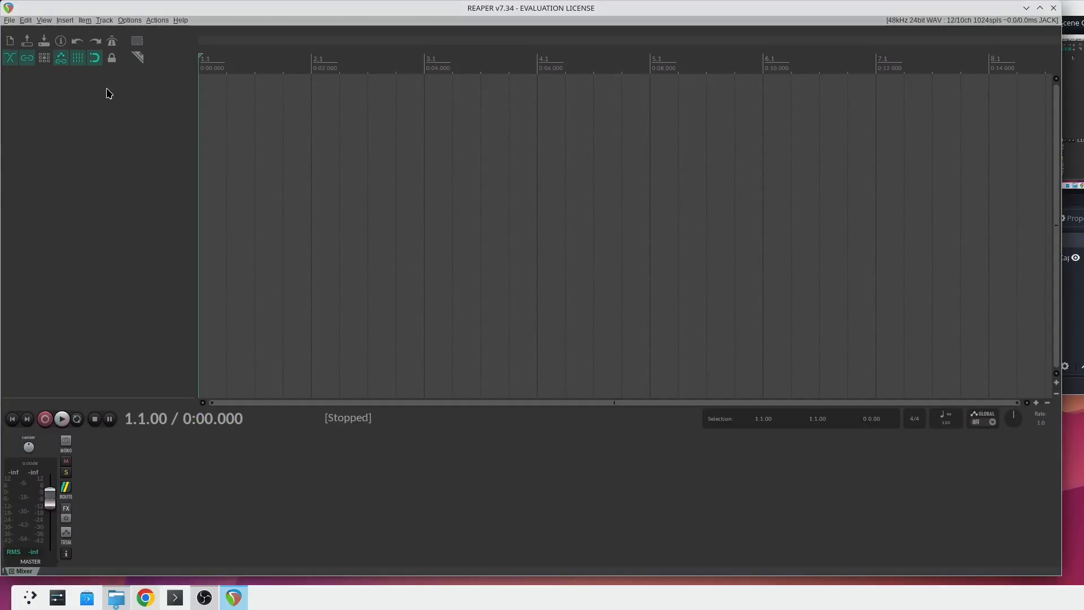
left_click(129, 19)
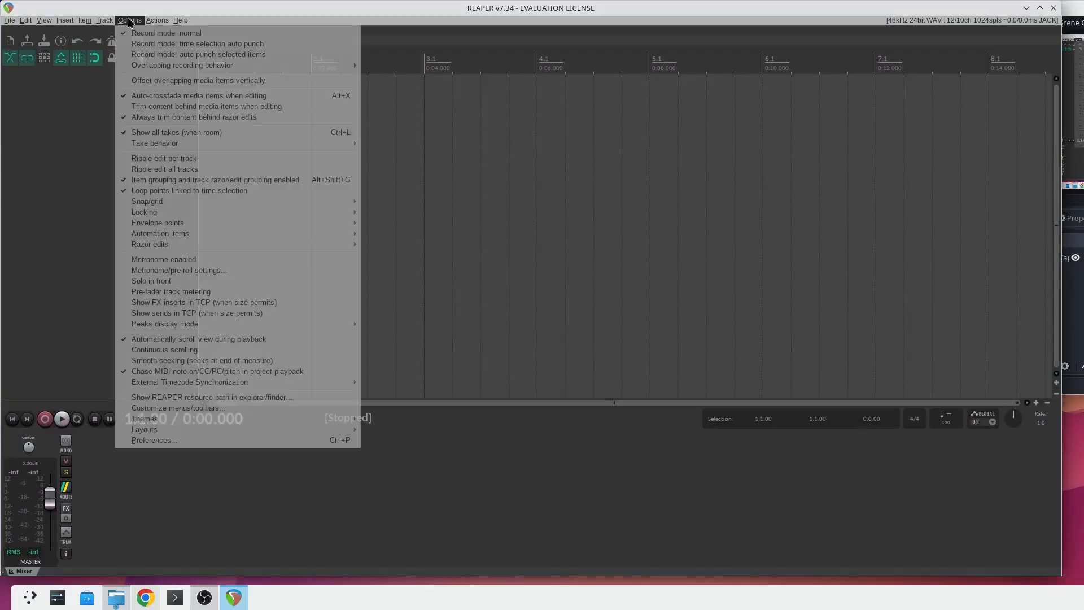
left_click(154, 440)
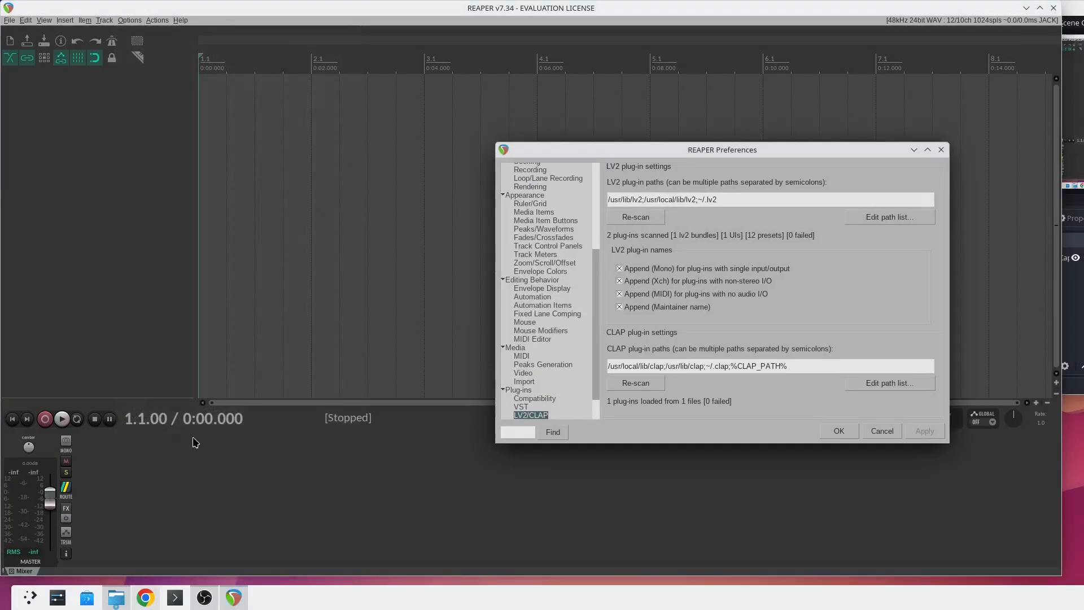
left_click(521, 406)
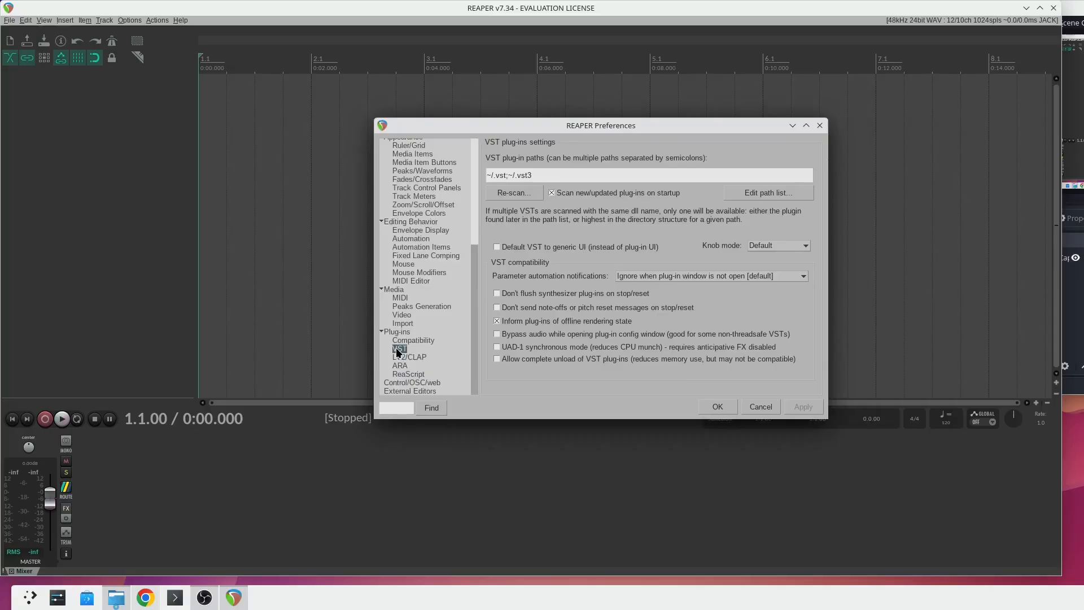
mouse_move(510, 176)
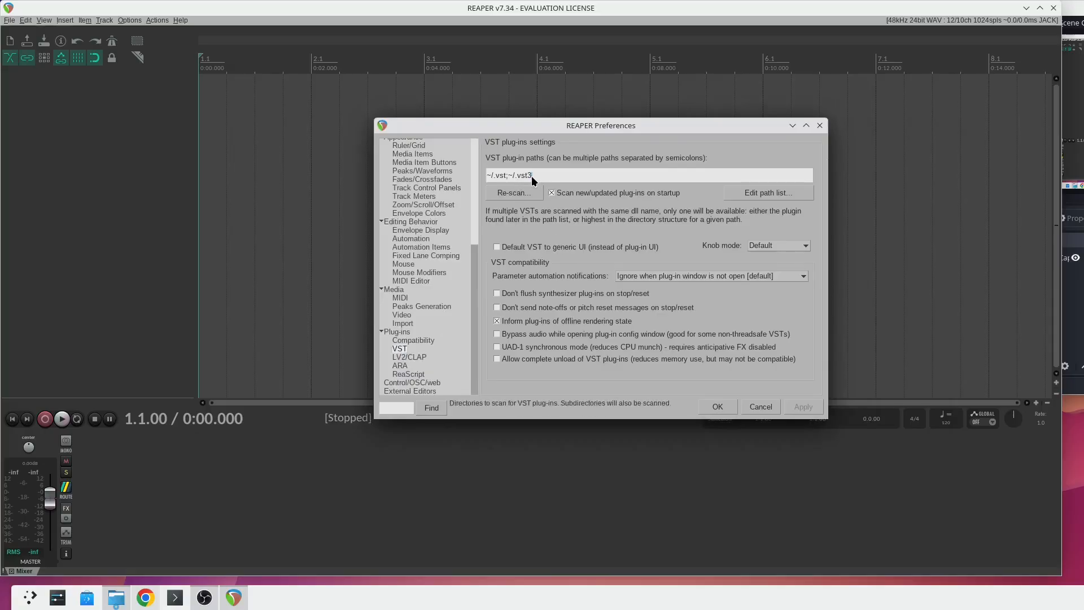
mouse_move(505, 181)
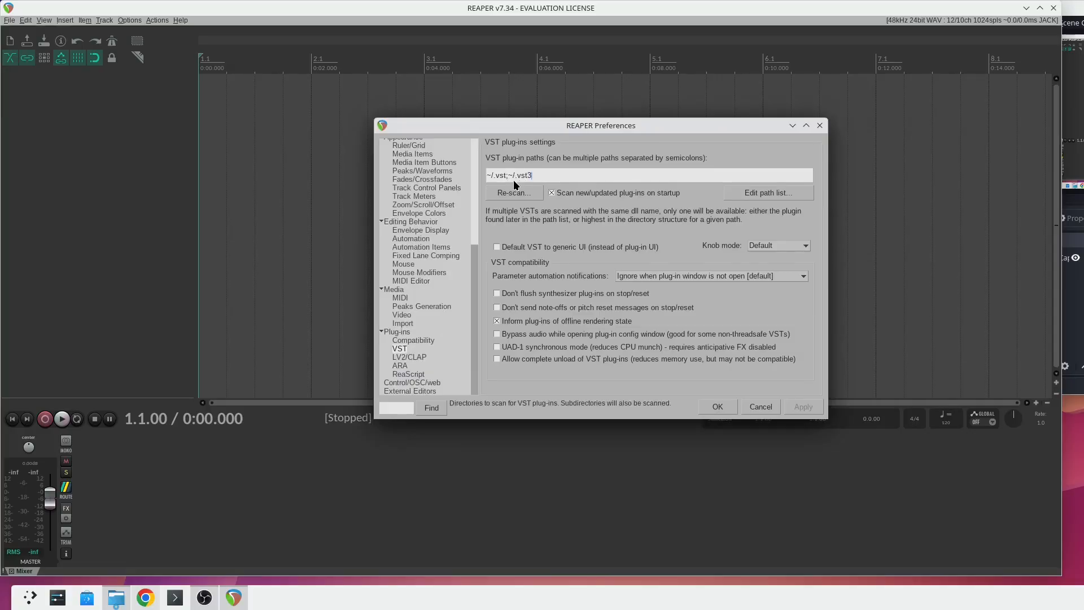
mouse_move(513, 192)
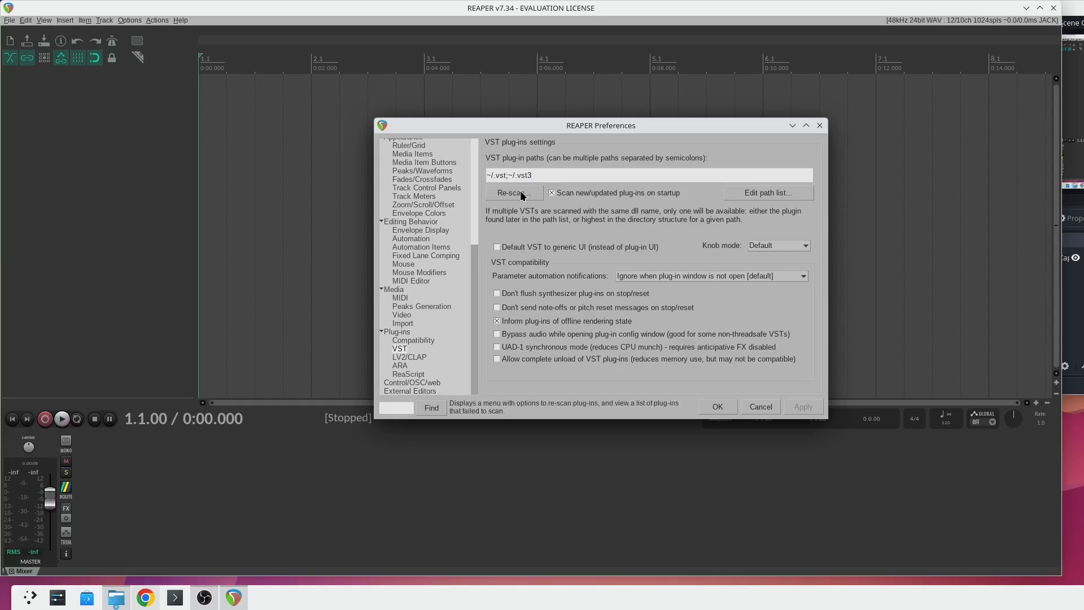
Step: Re-scan plug-ins so ~/.lv2 and ~/.clap paths find 2 LV2 and 1 CLAP plug-in
left_click(512, 191)
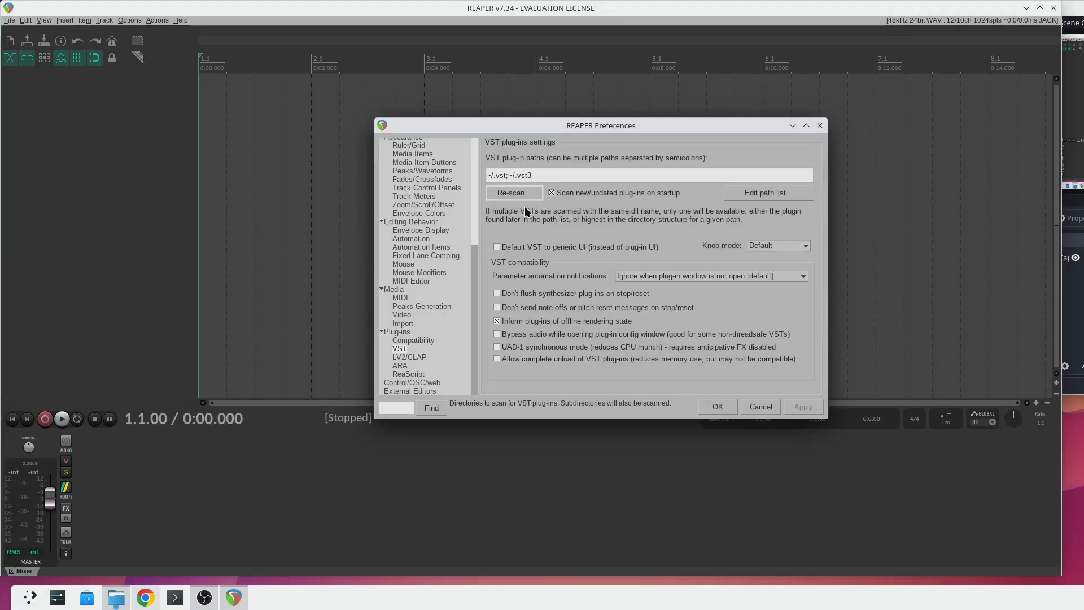
mouse_move(513, 194)
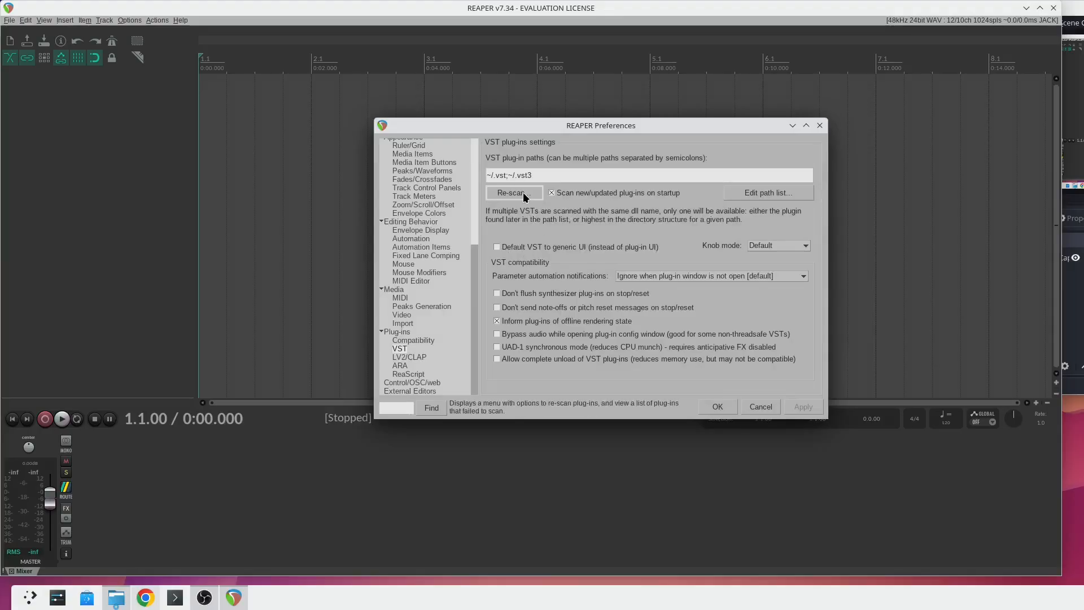
mouse_move(447, 365)
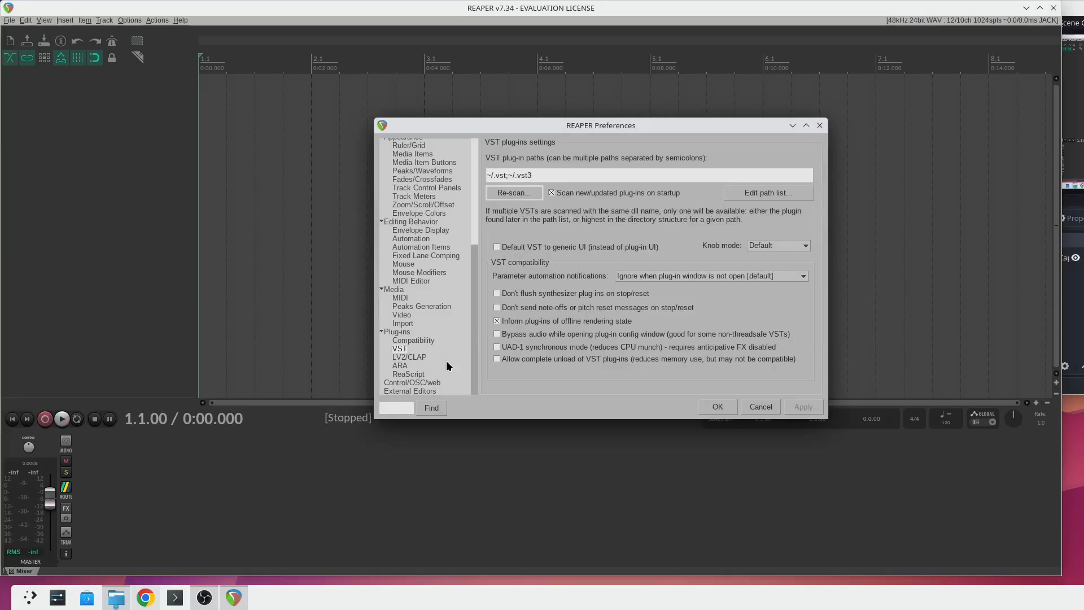
left_click(408, 357)
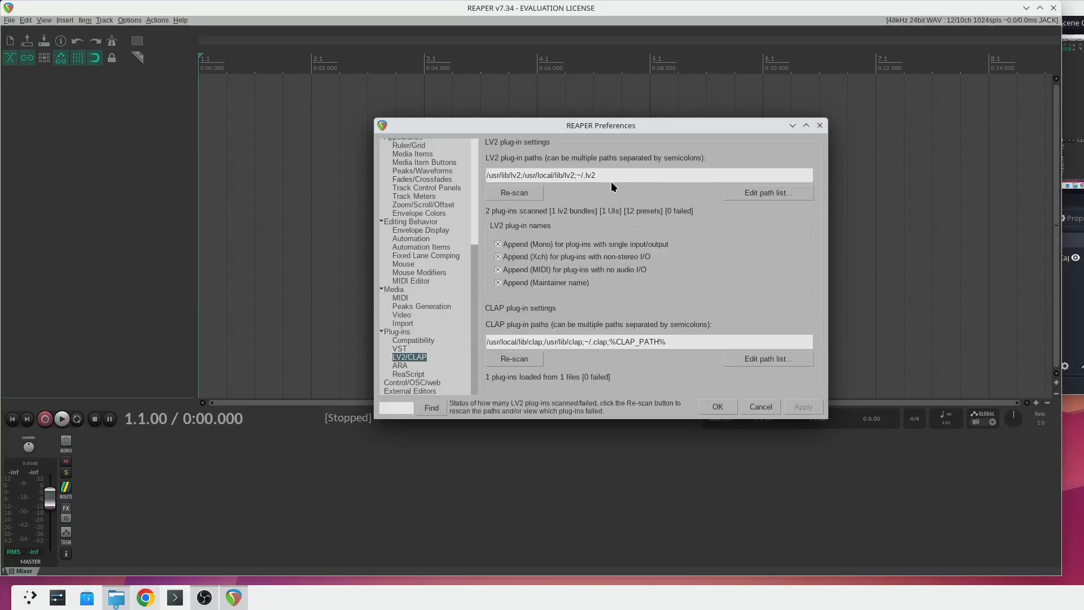
double_click(587, 175)
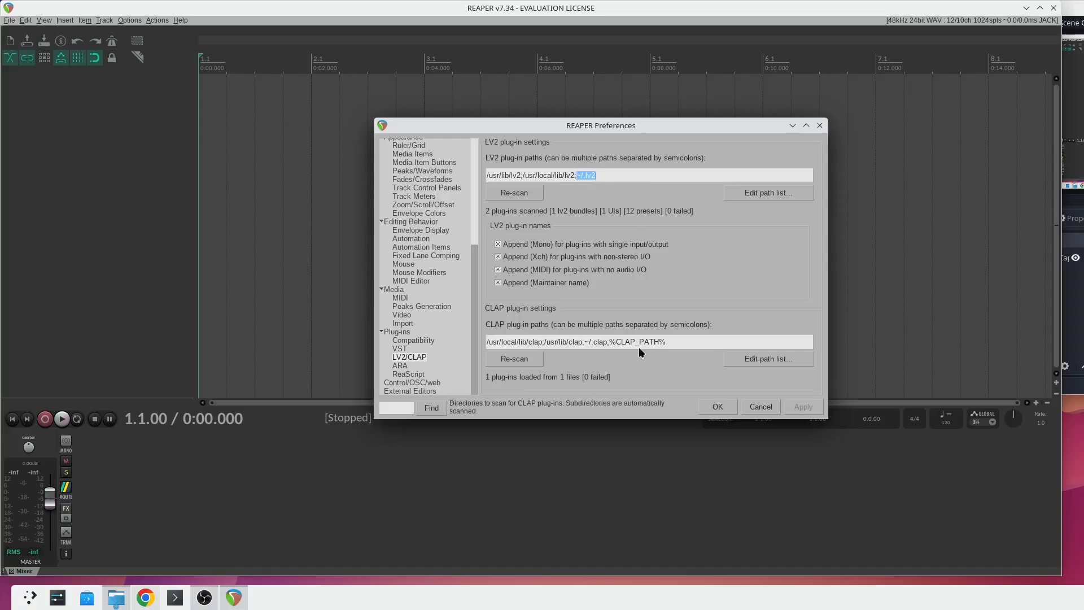
left_click(588, 341)
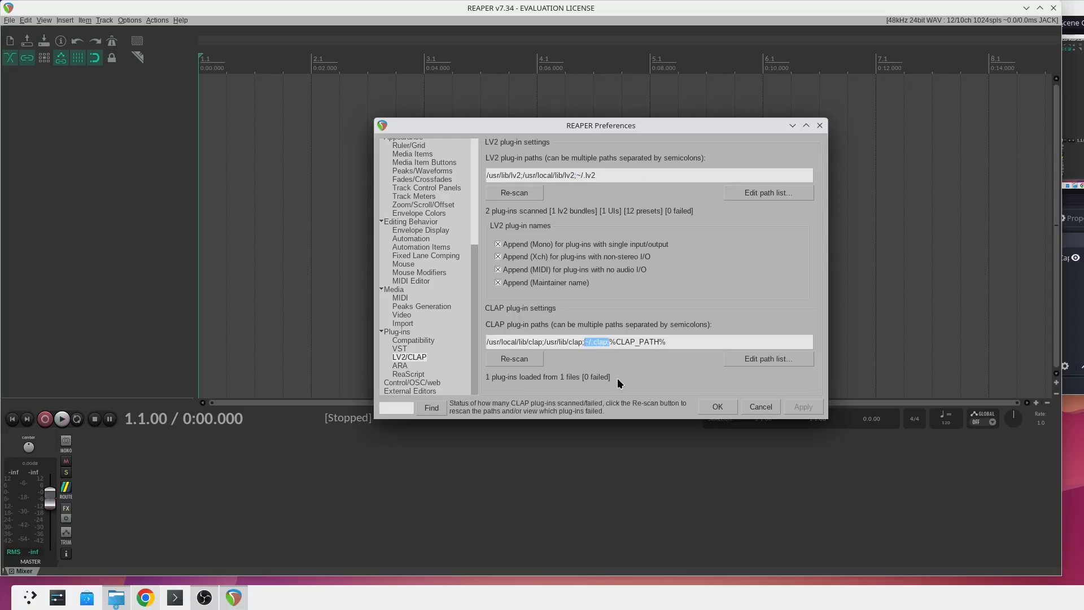
mouse_move(544, 219)
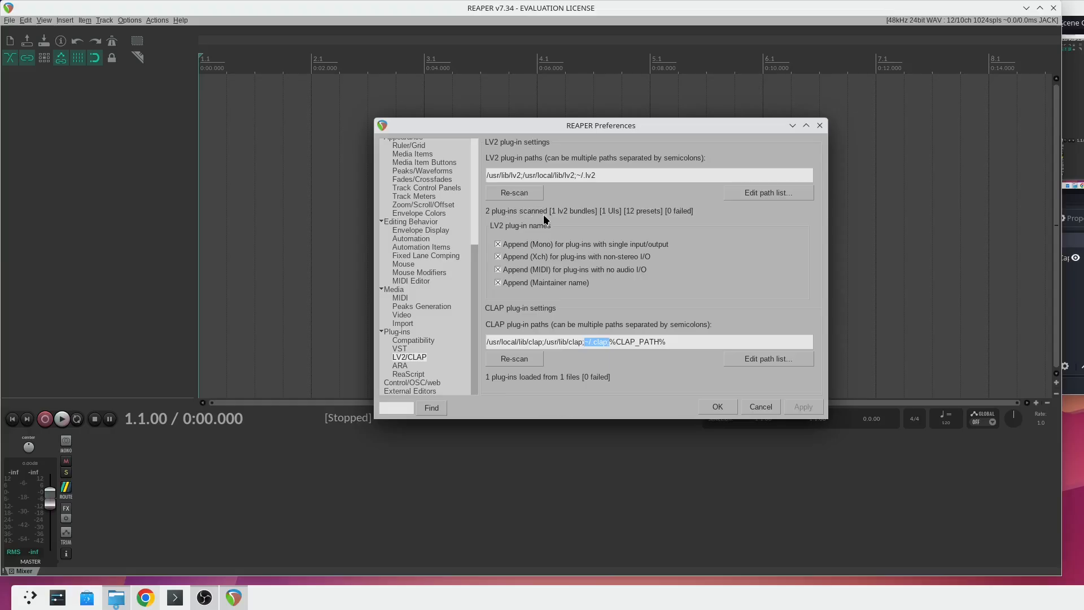
mouse_move(685, 215)
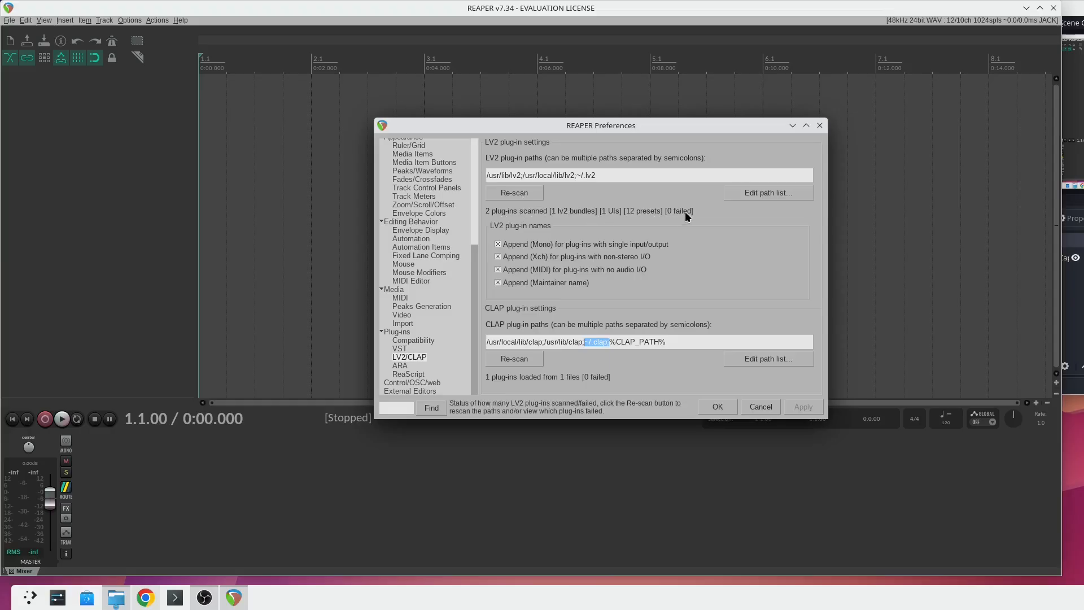
mouse_move(627, 379)
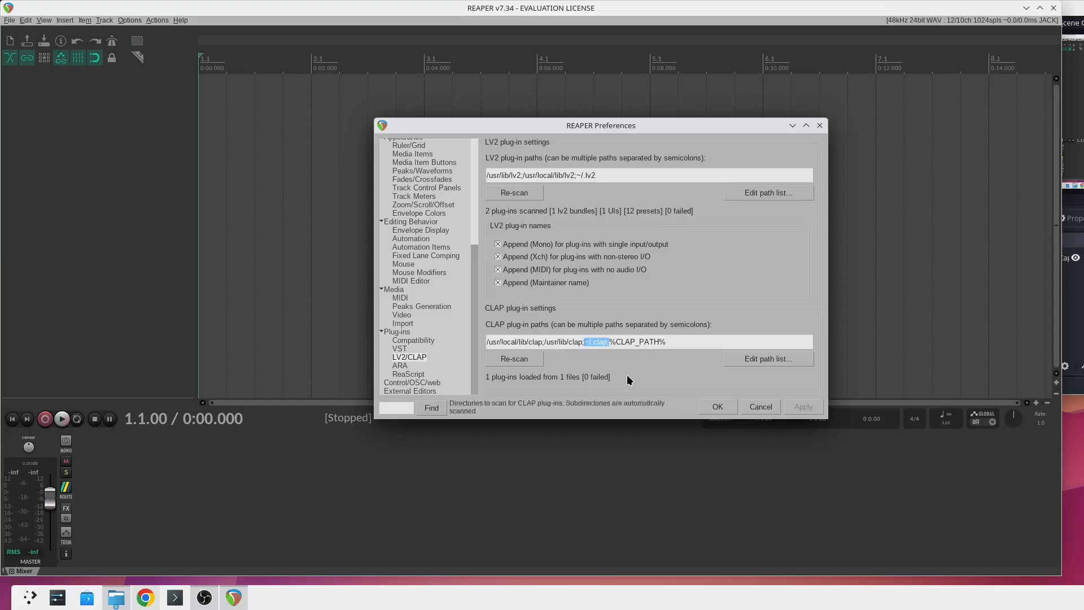
mouse_move(596, 380)
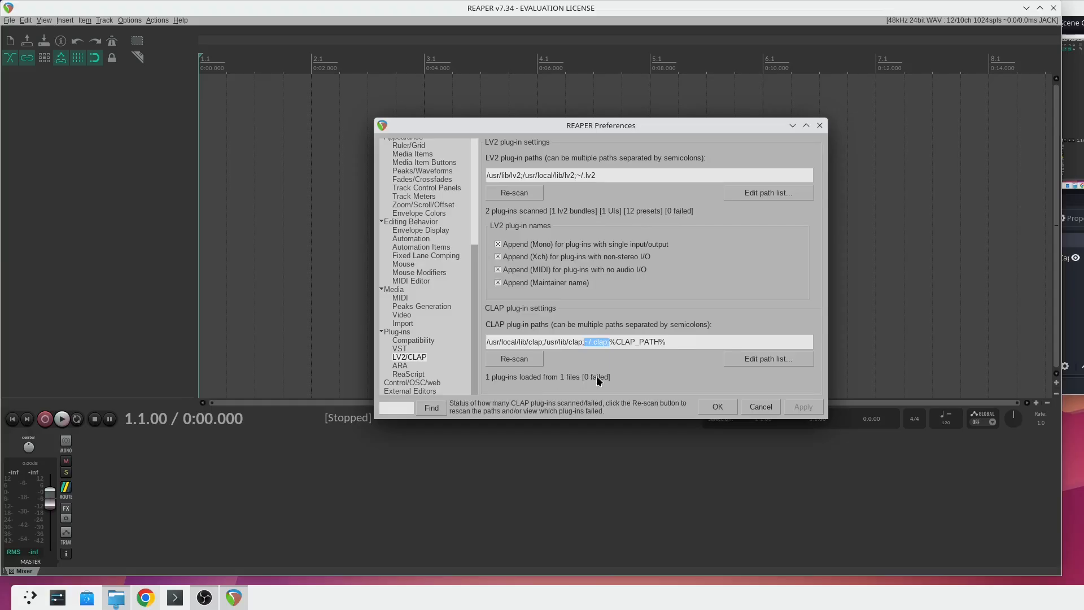
mouse_move(721, 406)
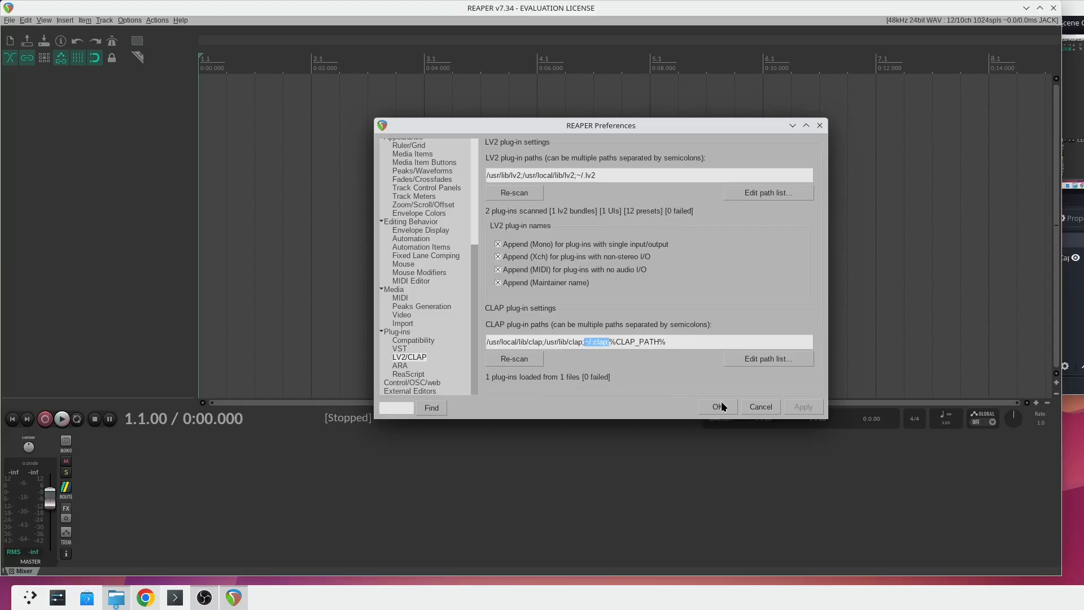
mouse_move(611, 174)
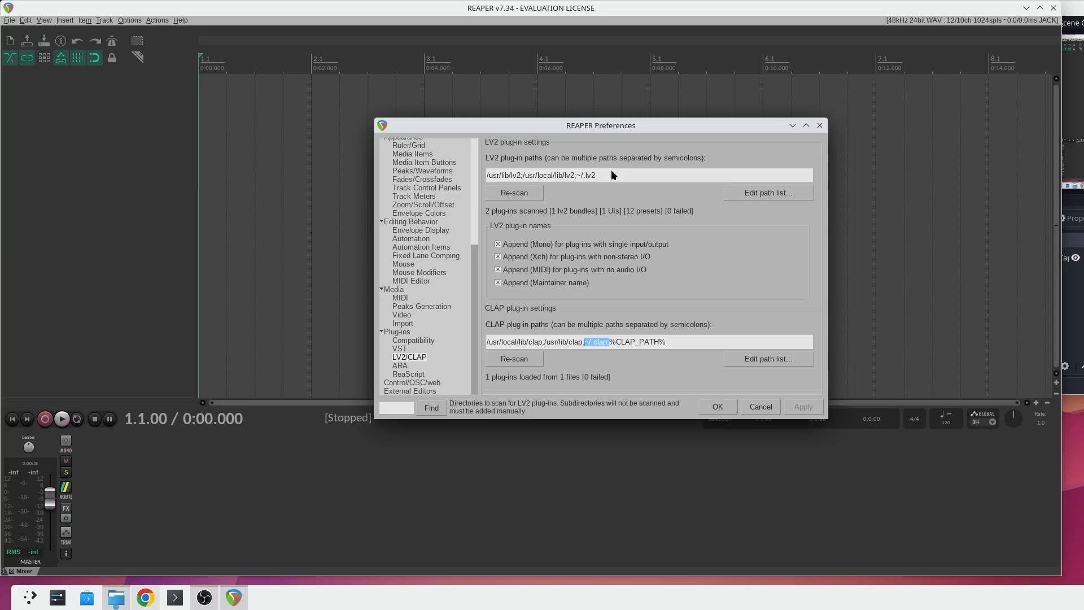
mouse_move(512, 197)
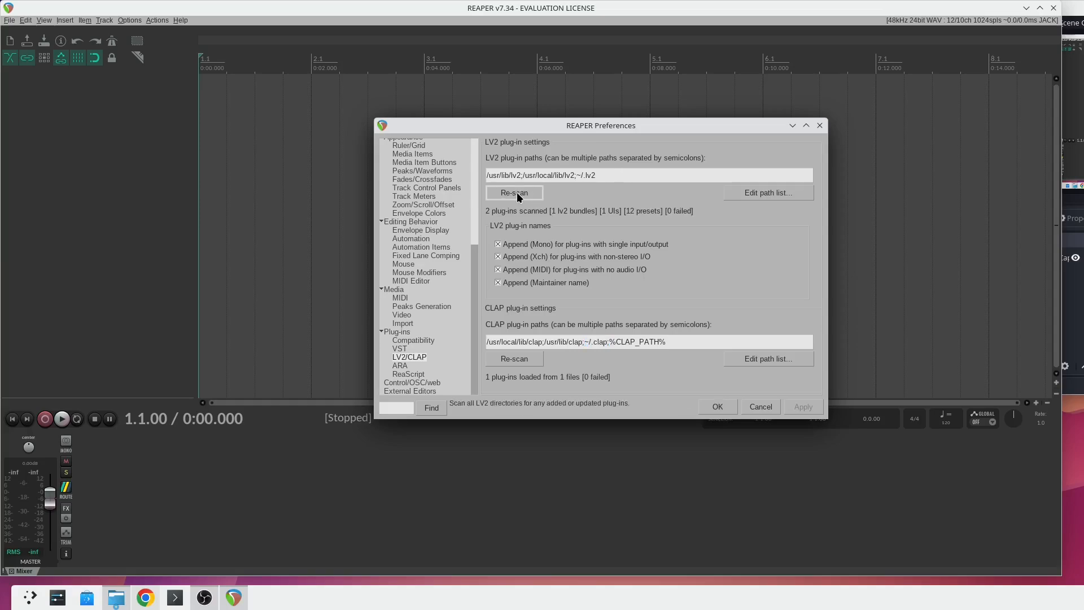
mouse_move(594, 213)
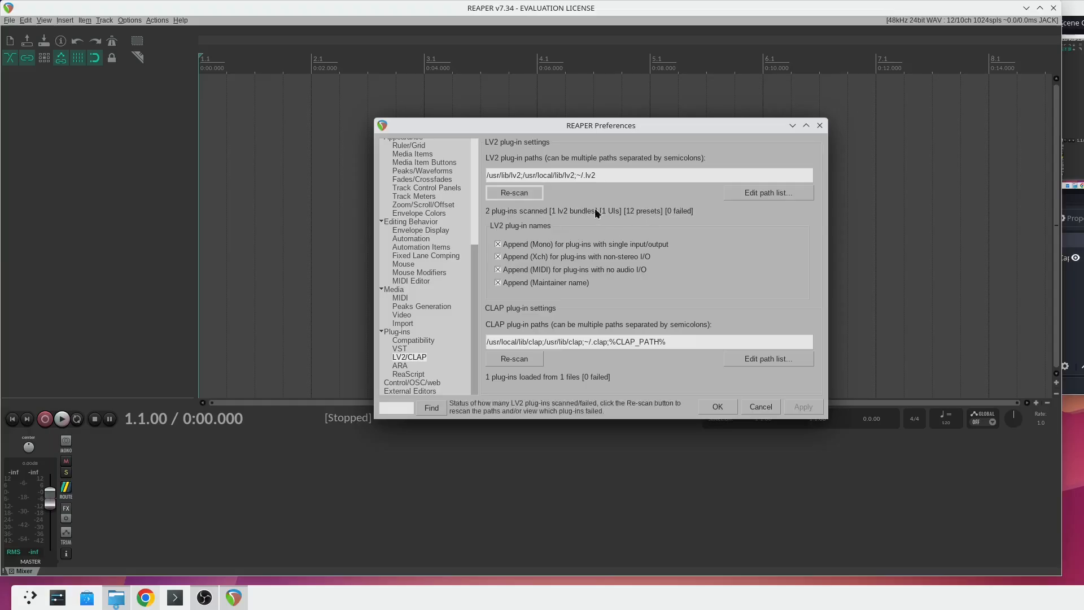
mouse_move(610, 179)
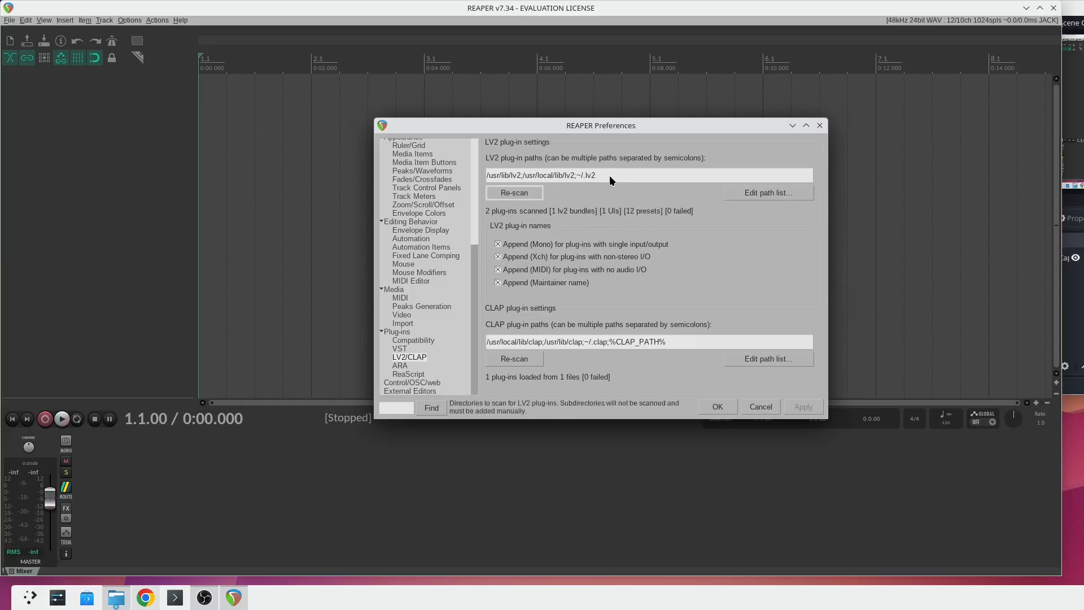
double_click(588, 175)
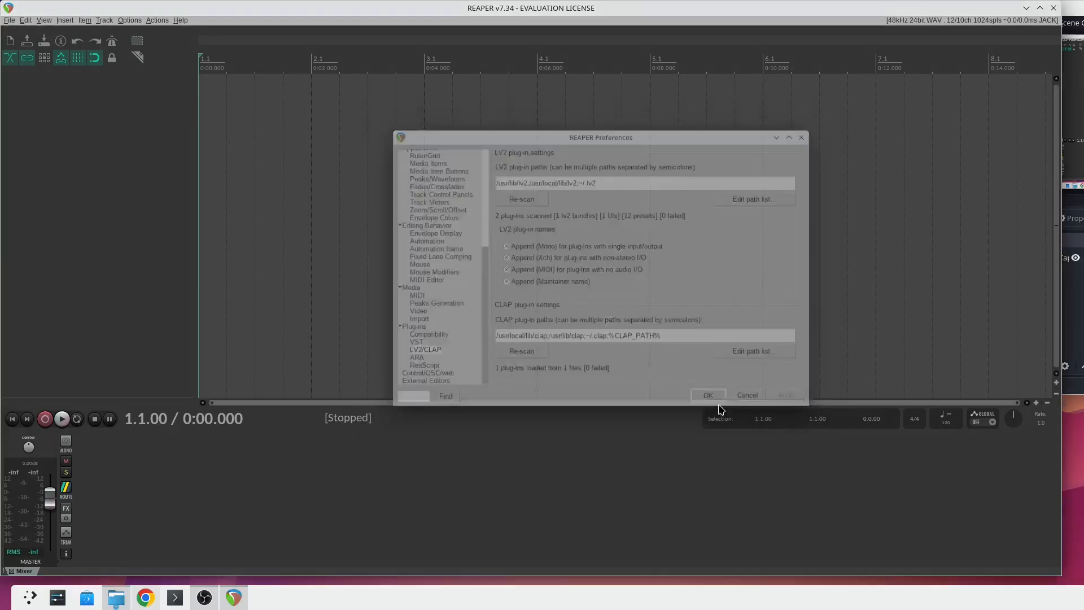
Step: Open Track 1's Add FX browser and list the VST, VST3 and LV2 plug-ins
left_click(707, 394)
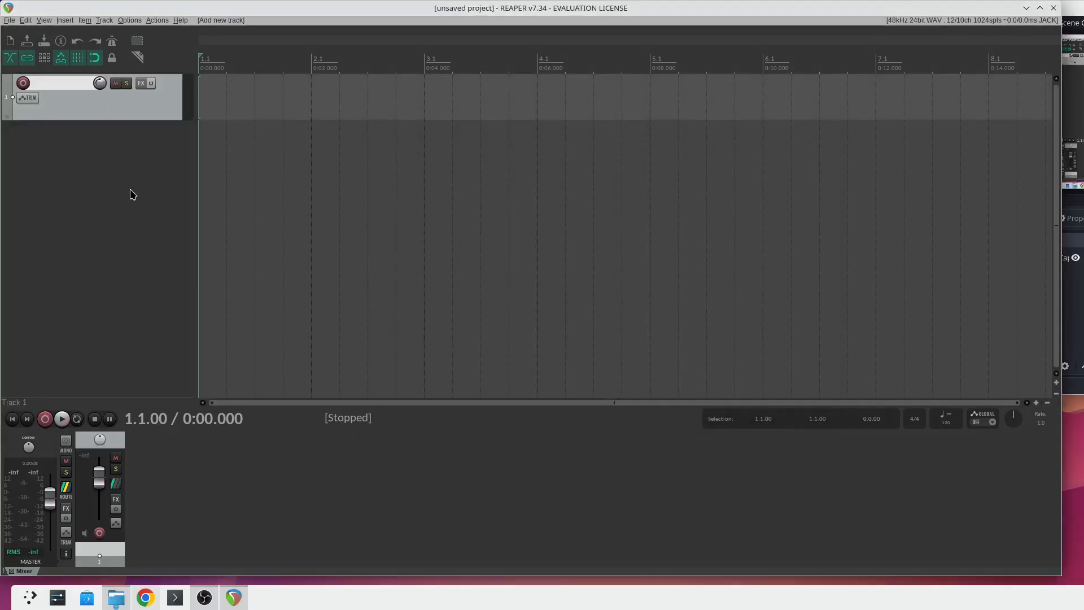
mouse_move(141, 83)
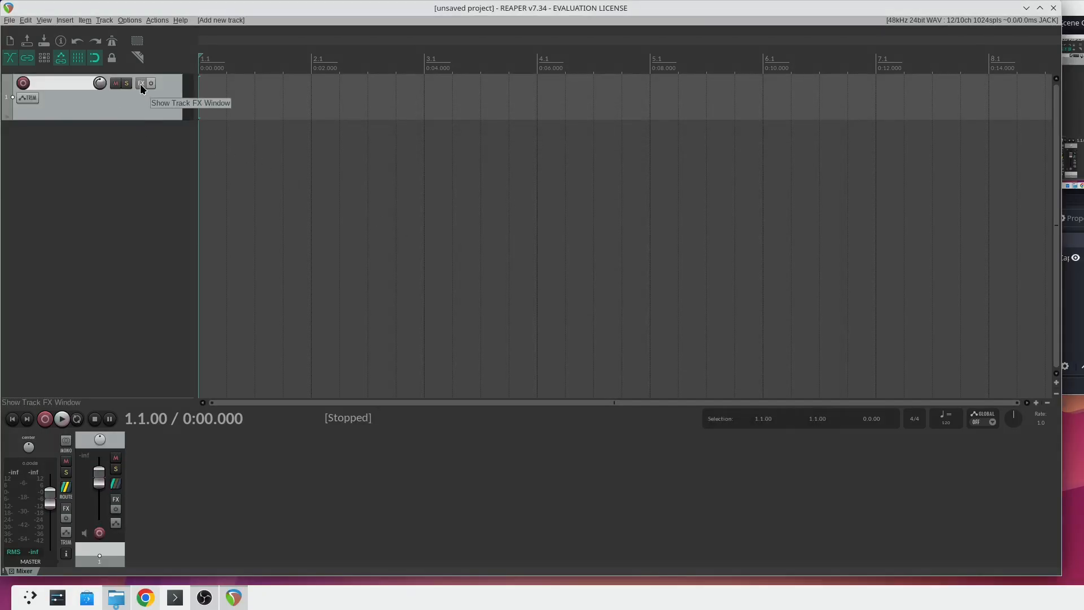
left_click(141, 83)
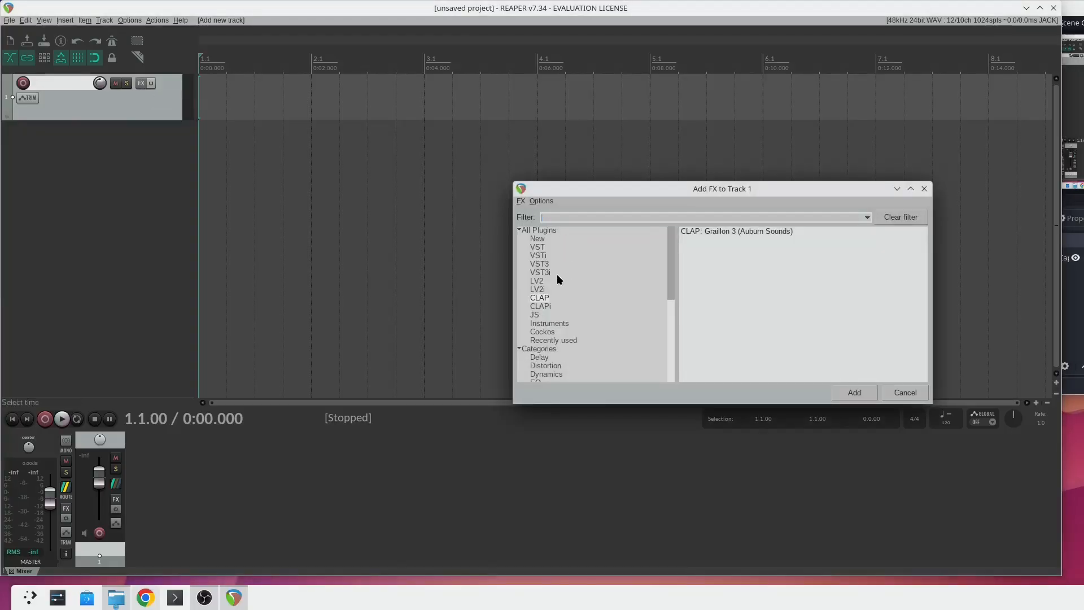
left_click(537, 247)
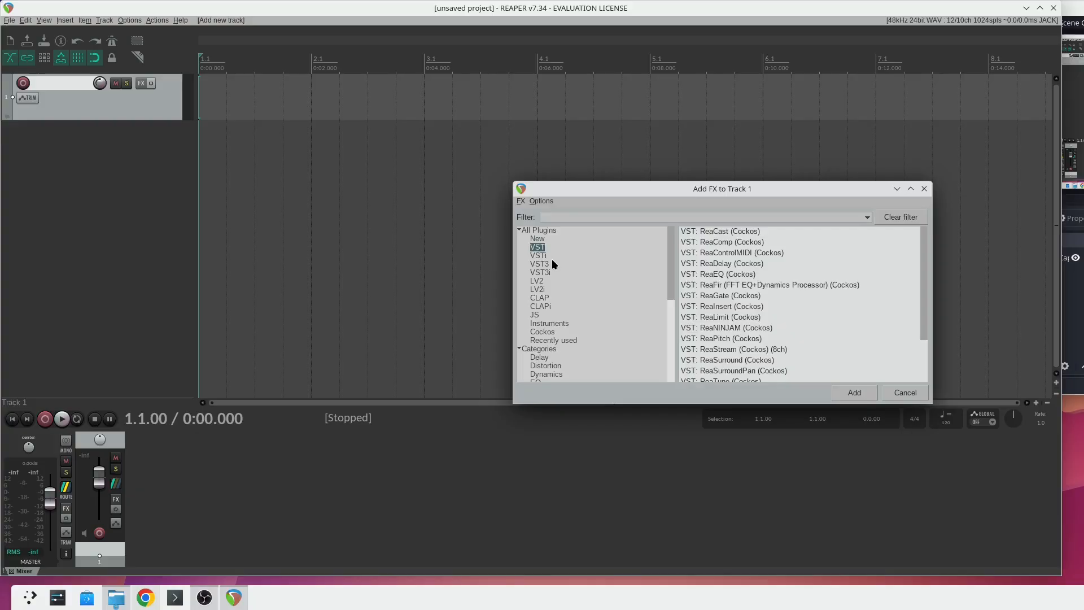
left_click(539, 264)
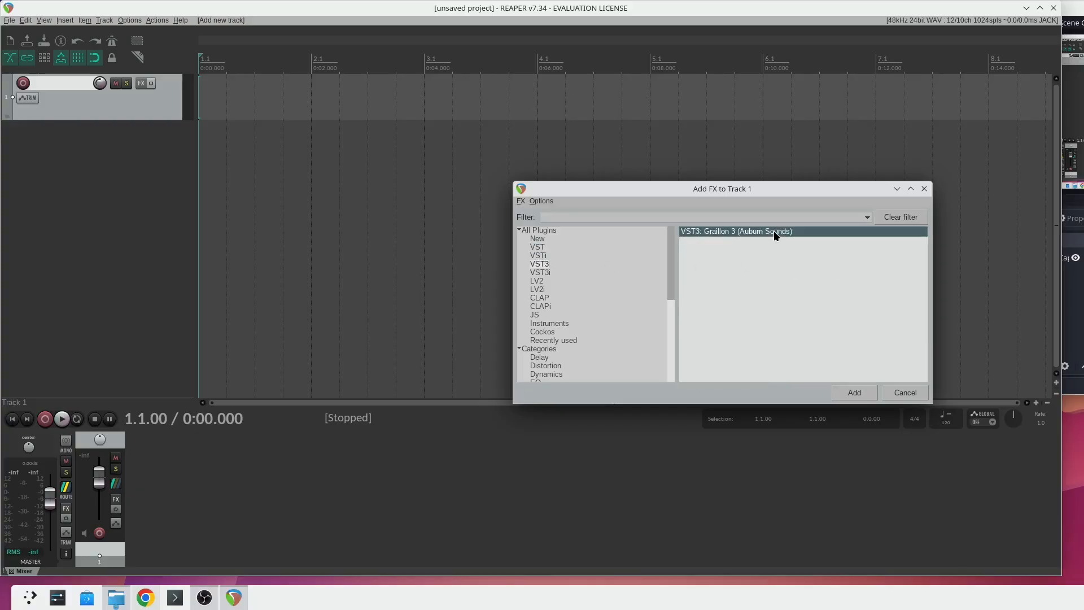
left_click(537, 280)
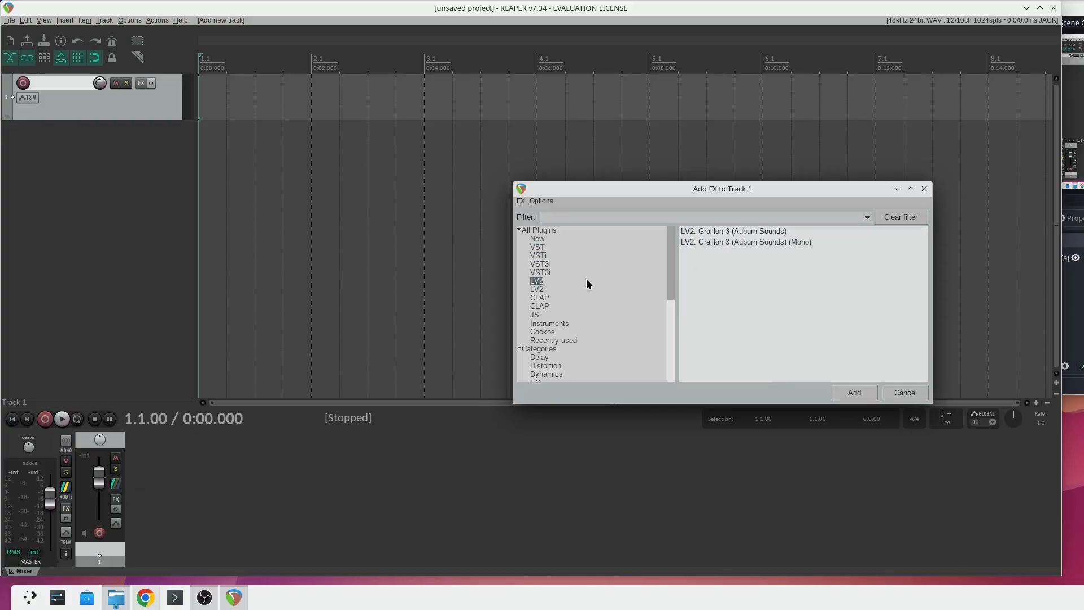
Step: Select VST3: Graillon 3 after checking its LV2 and CLAP versions
left_click(732, 230)
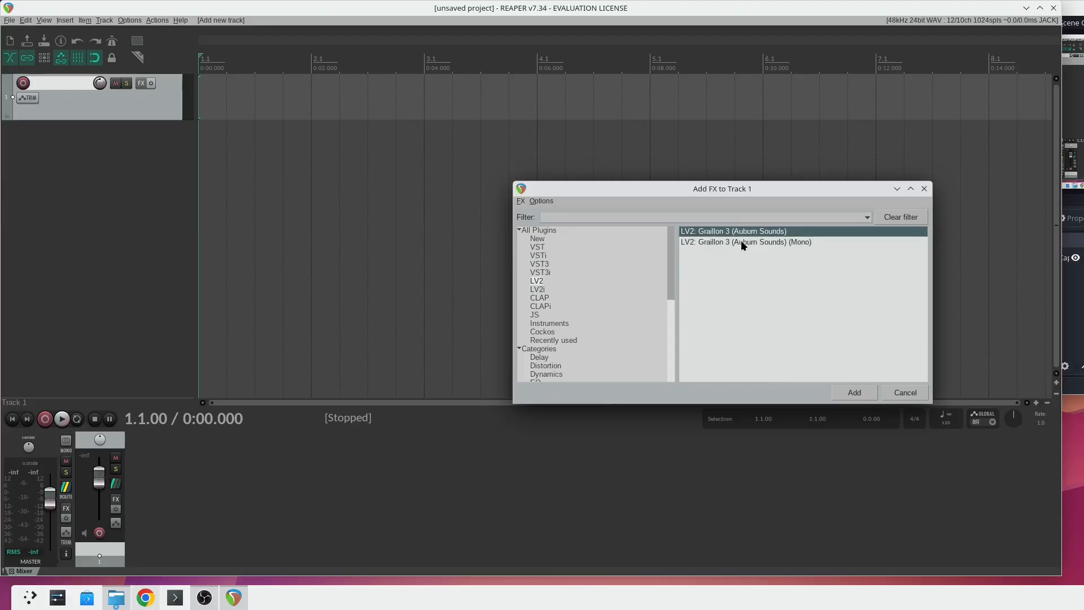
left_click(745, 243)
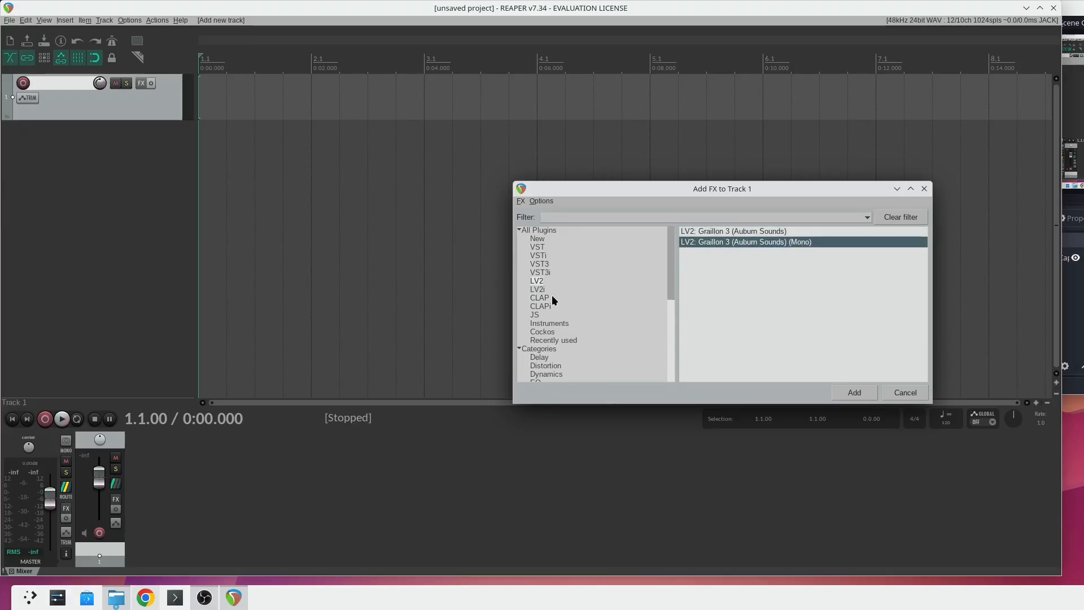
left_click(539, 298)
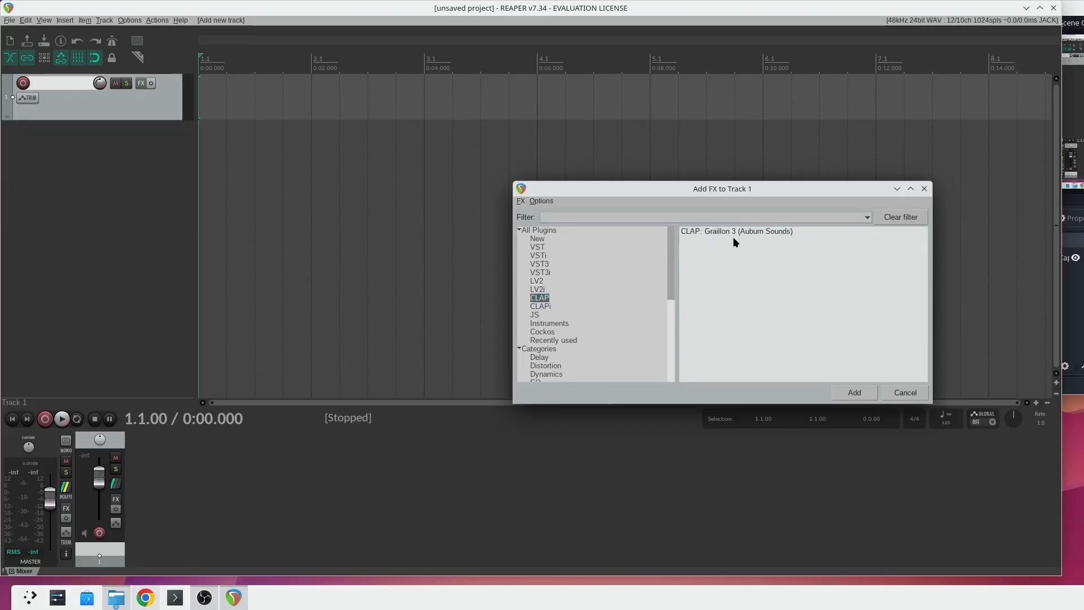
left_click(536, 238)
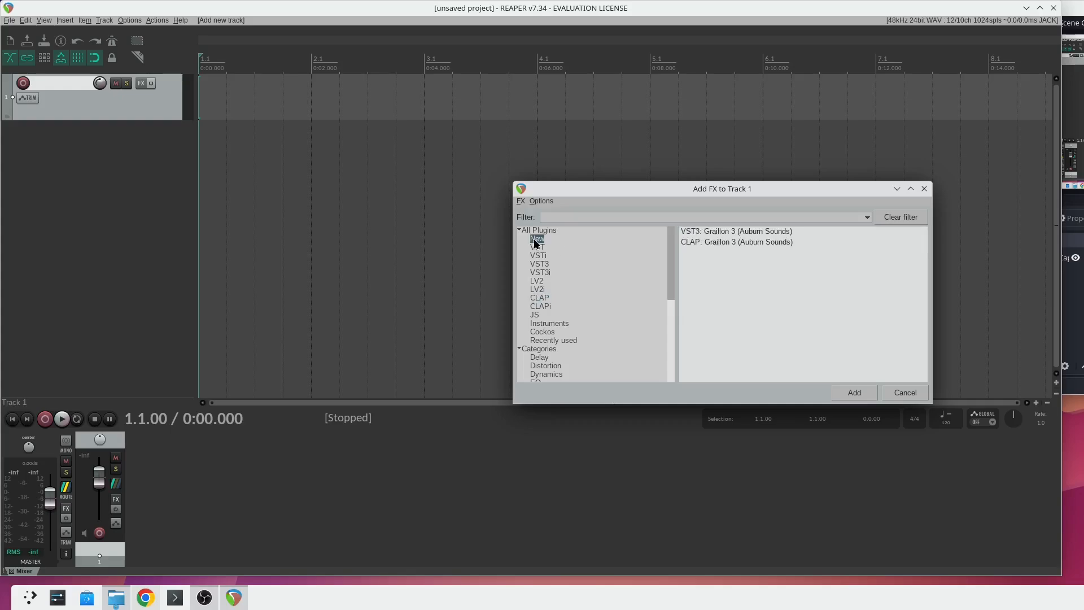
left_click(735, 231)
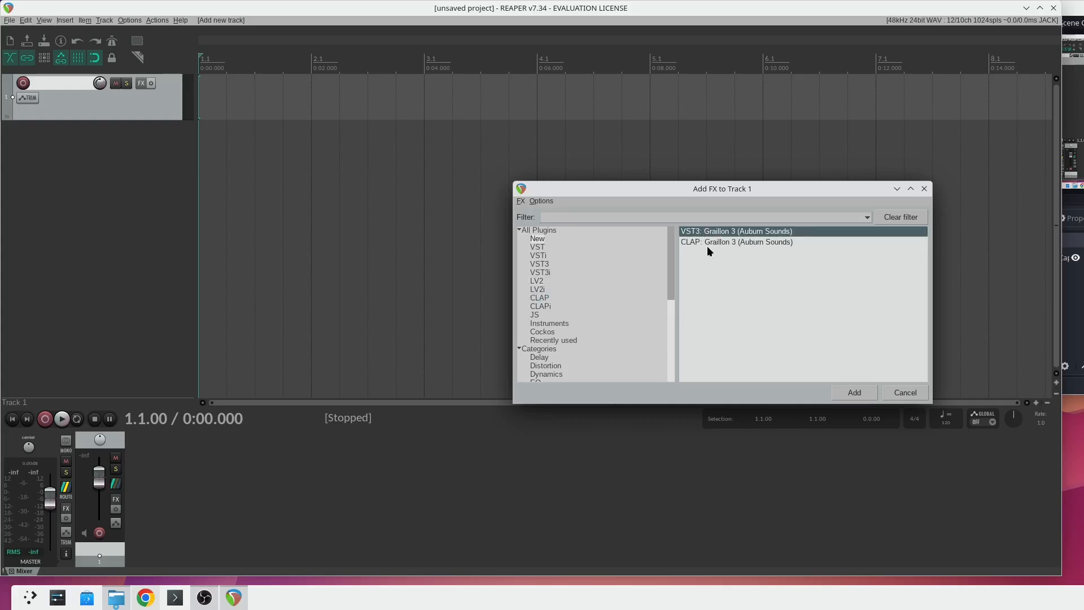
left_click(537, 280)
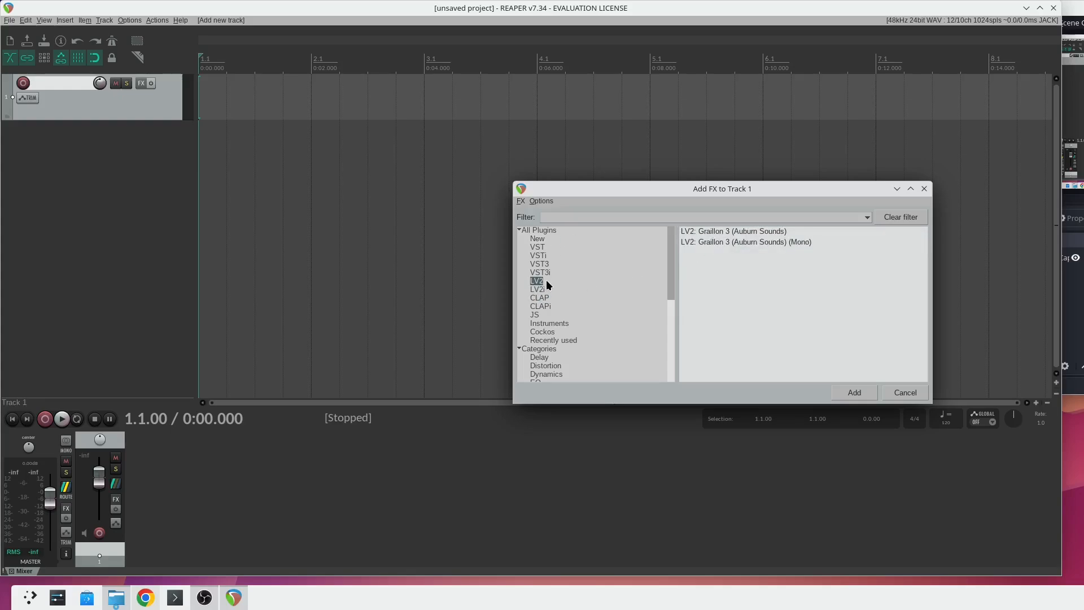
mouse_move(555, 268)
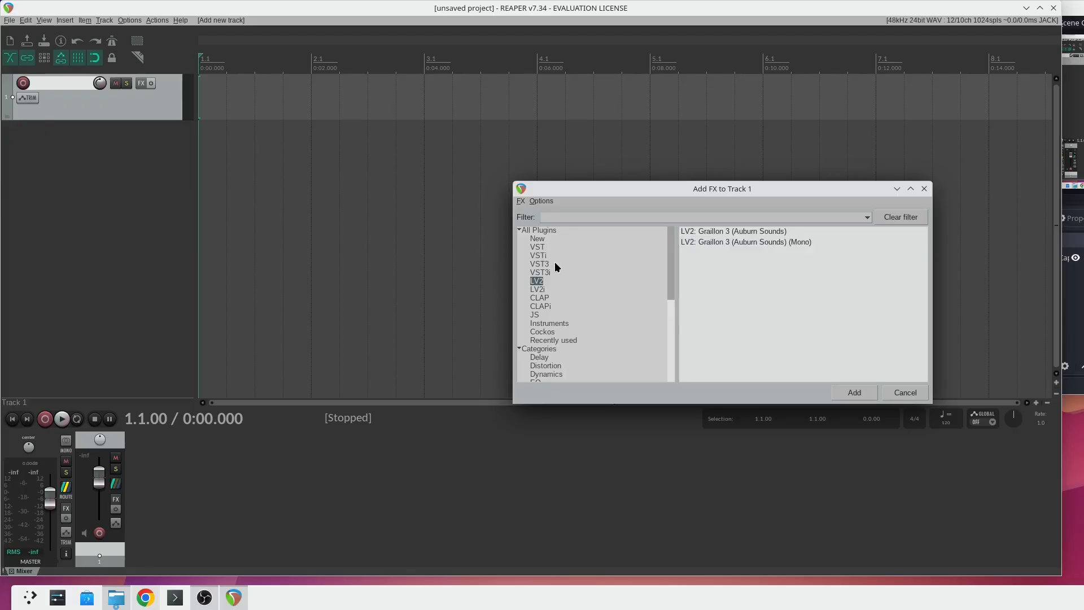
left_click(540, 263)
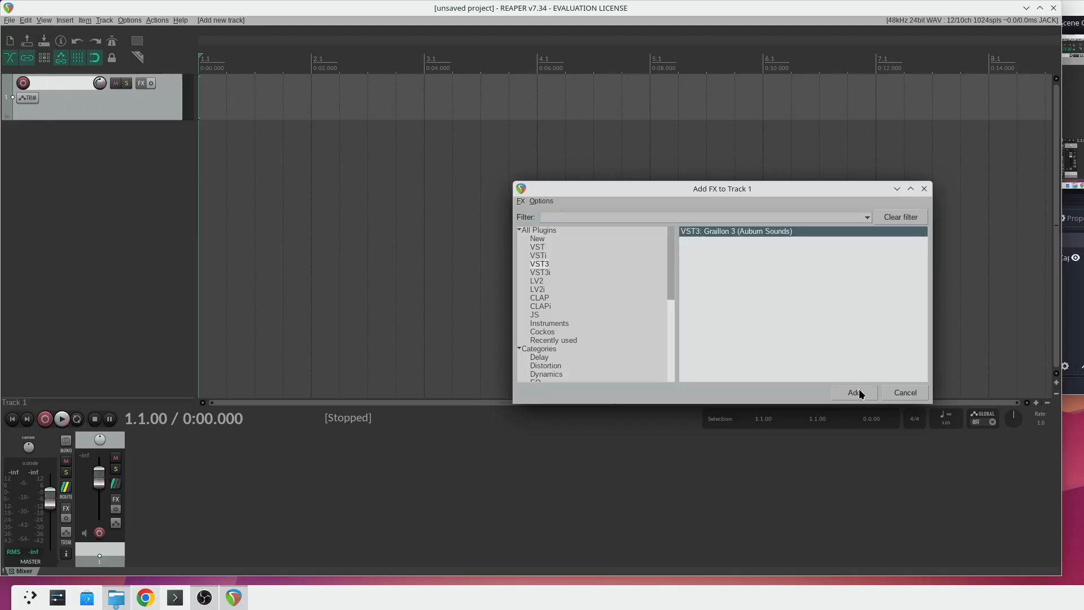
Step: Swap the VST3 Graillon 3 on Track 1 for the CLAP: Graillon 3 plugin
left_click(853, 392)
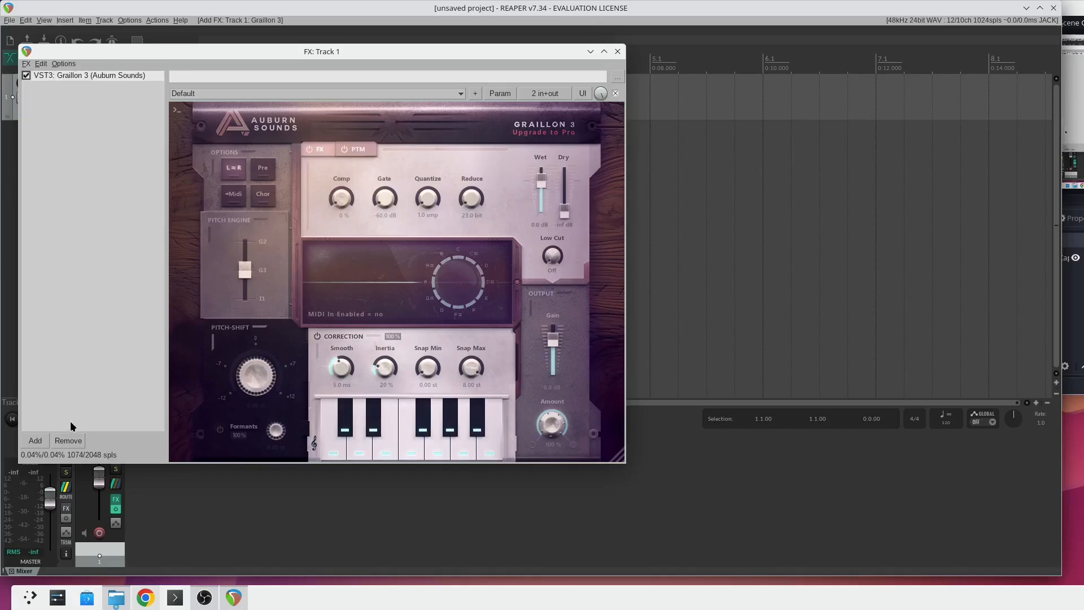
left_click(67, 440)
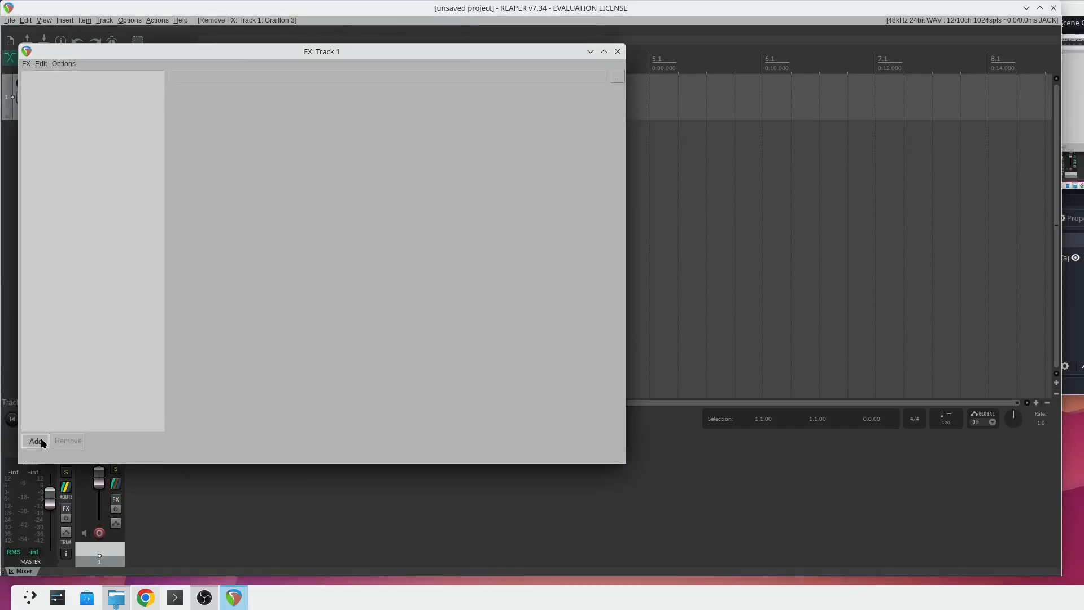
left_click(34, 440)
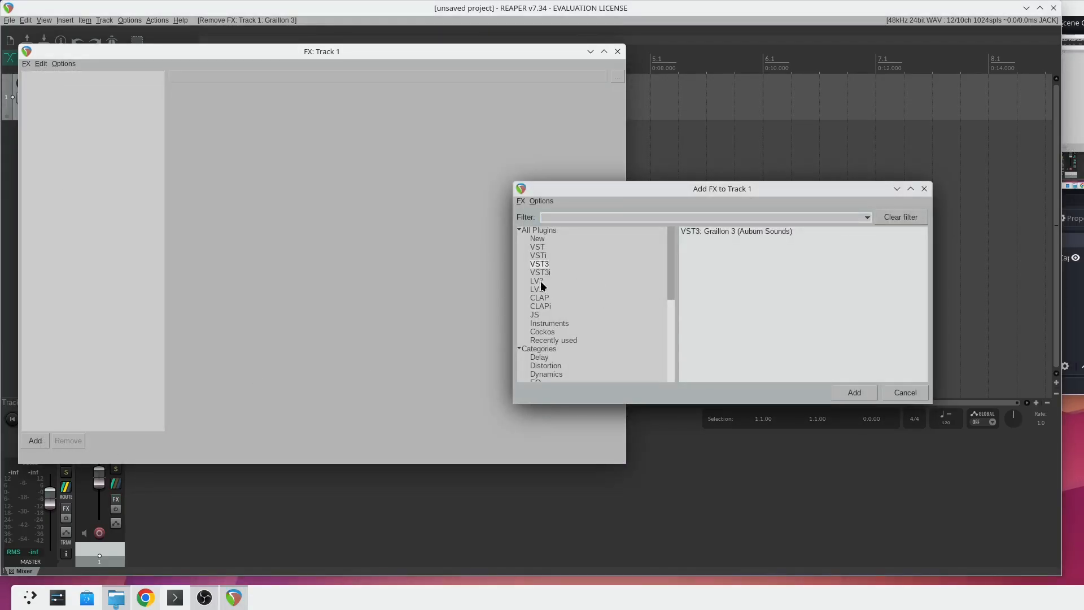
left_click(537, 281)
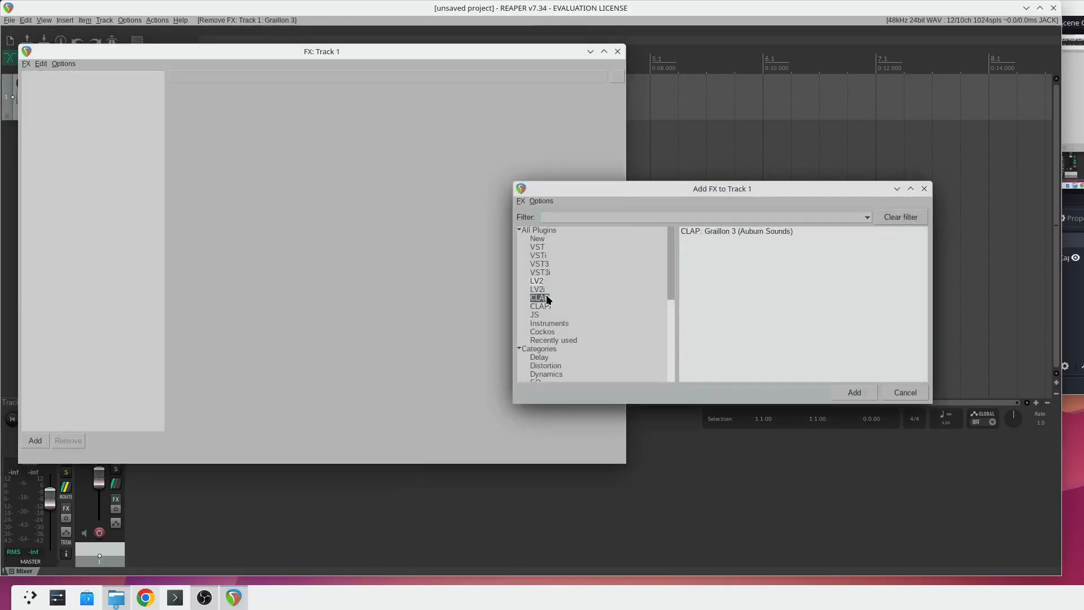
left_click(854, 391)
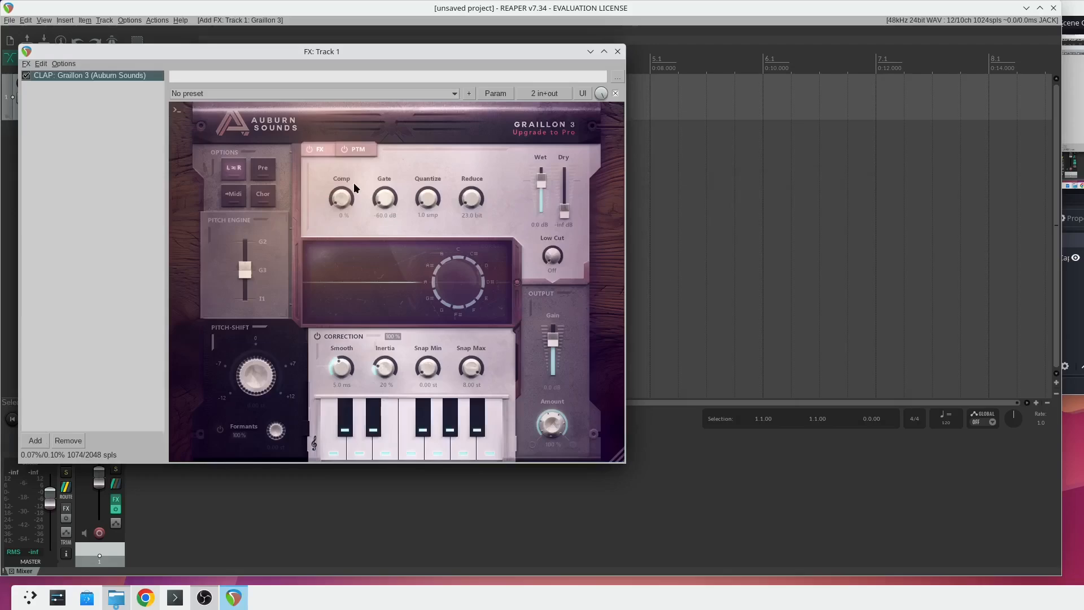
mouse_move(372, 186)
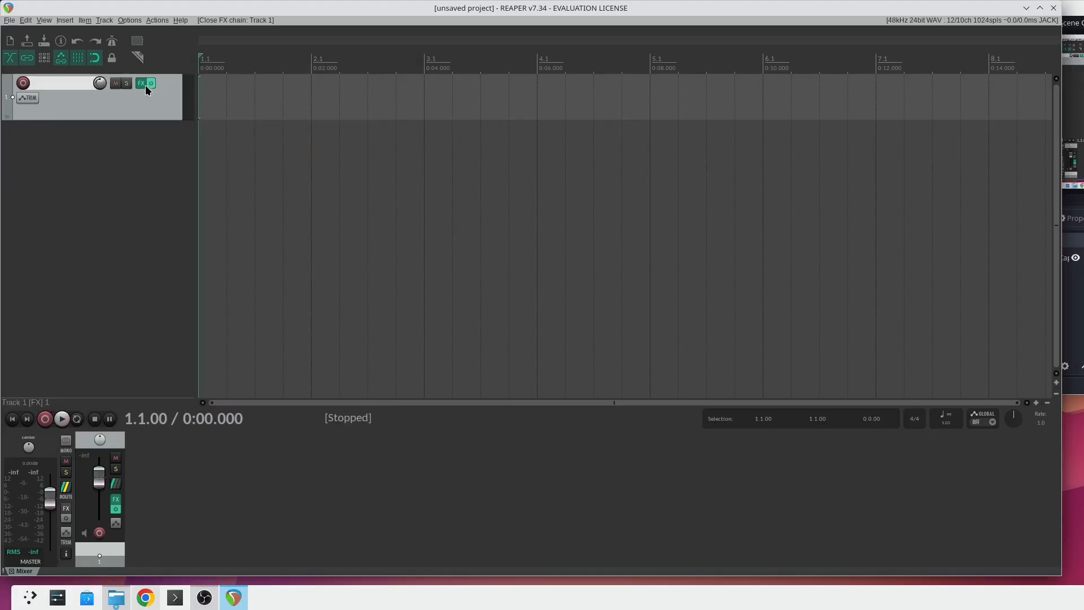
Step: Use Track 1's FX button to show the CLAP Graillon 3 chain again
left_click(141, 83)
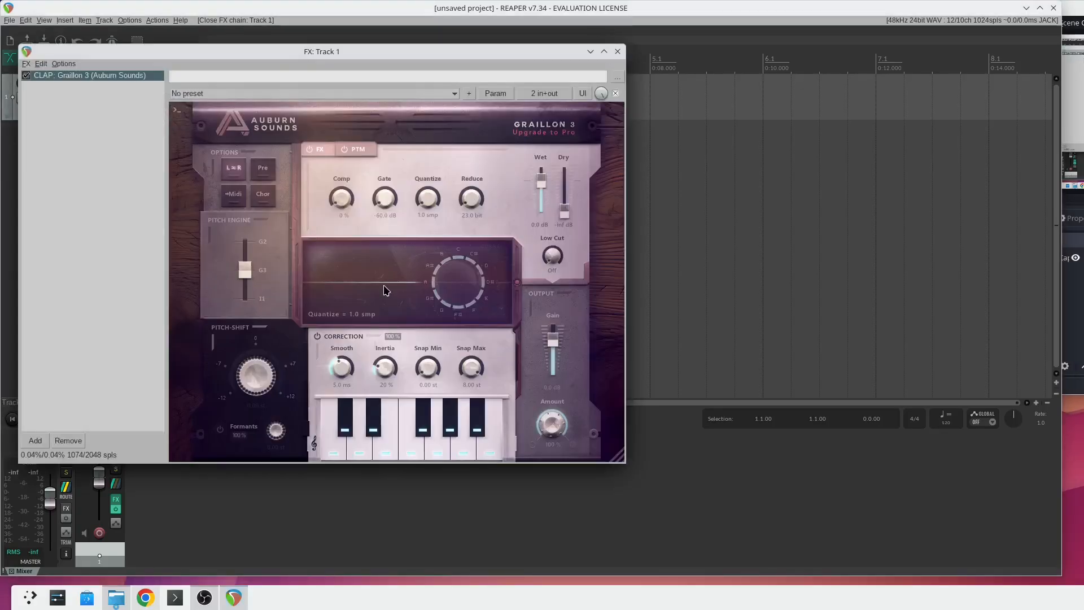
mouse_move(403, 293)
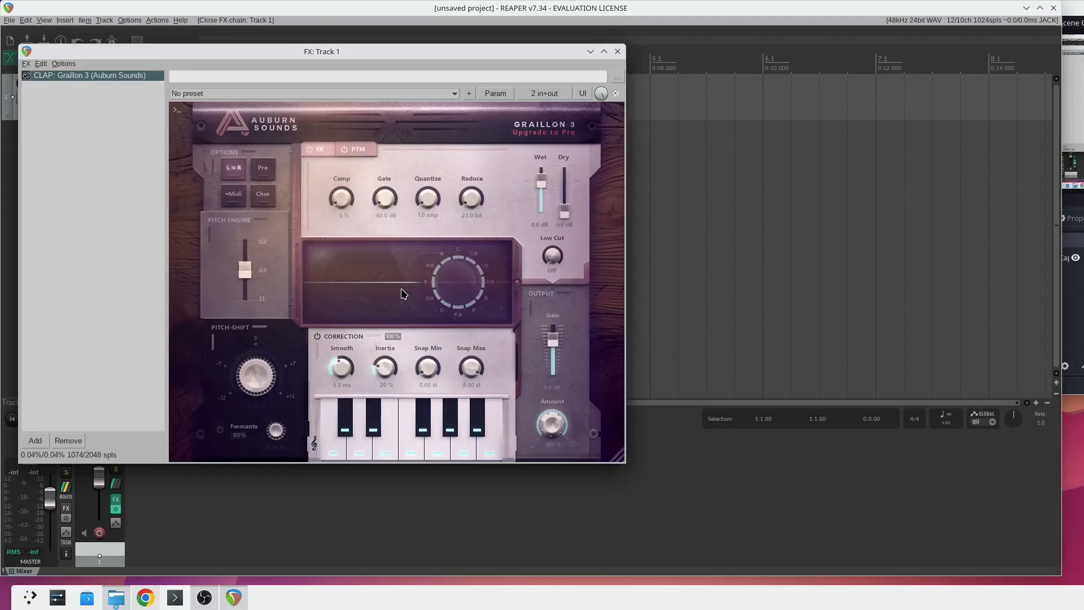
mouse_move(407, 293)
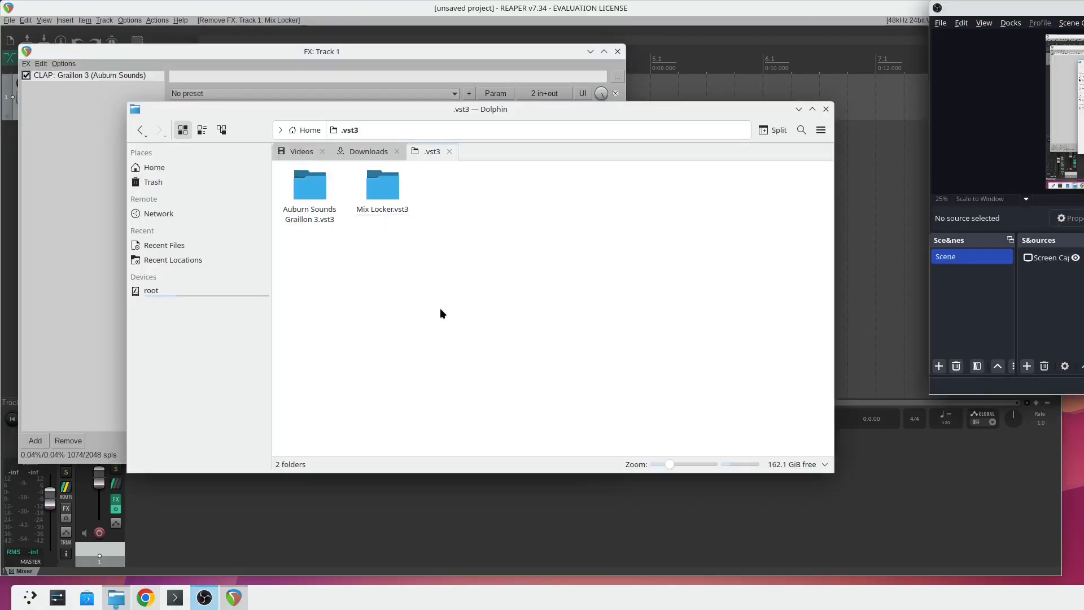
mouse_move(409, 236)
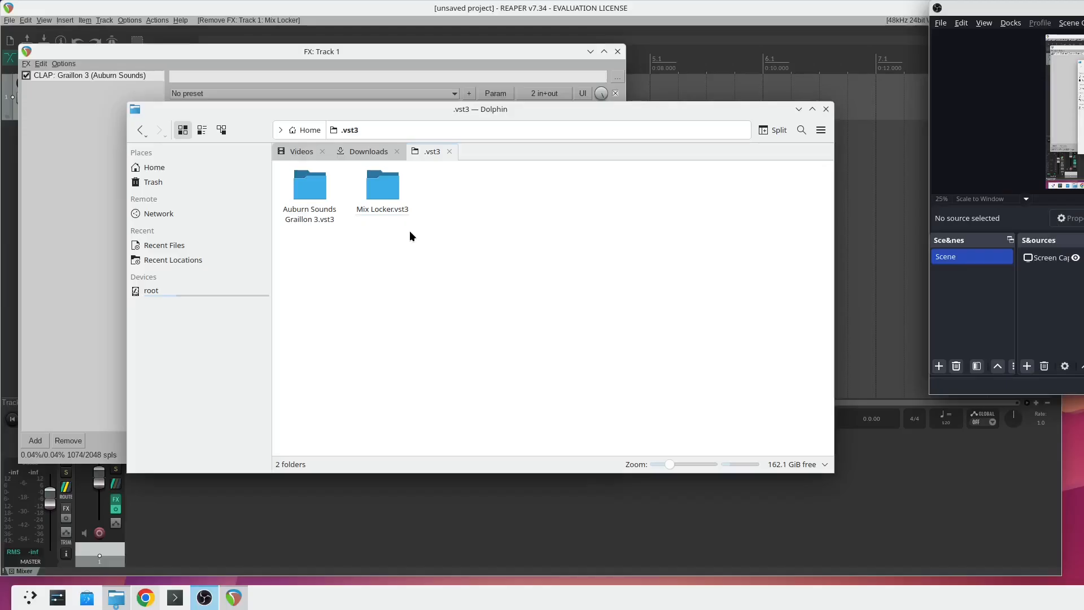
Step: Check the ~/.vst3 folder in Dolphin for Mix Locker.vst3 beside Graillon 3
left_click(382, 185)
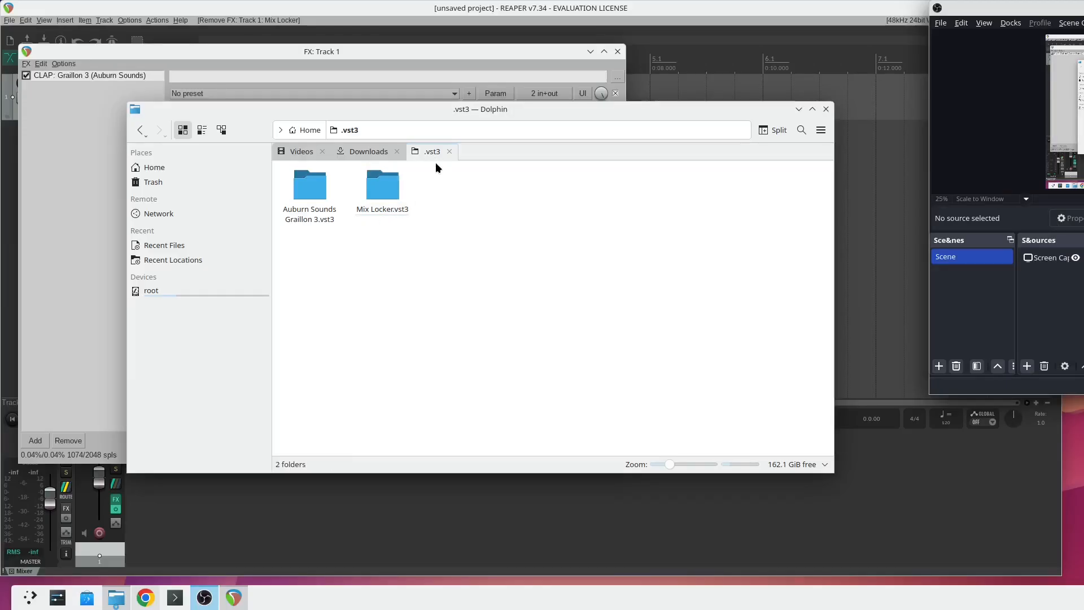
mouse_move(446, 268)
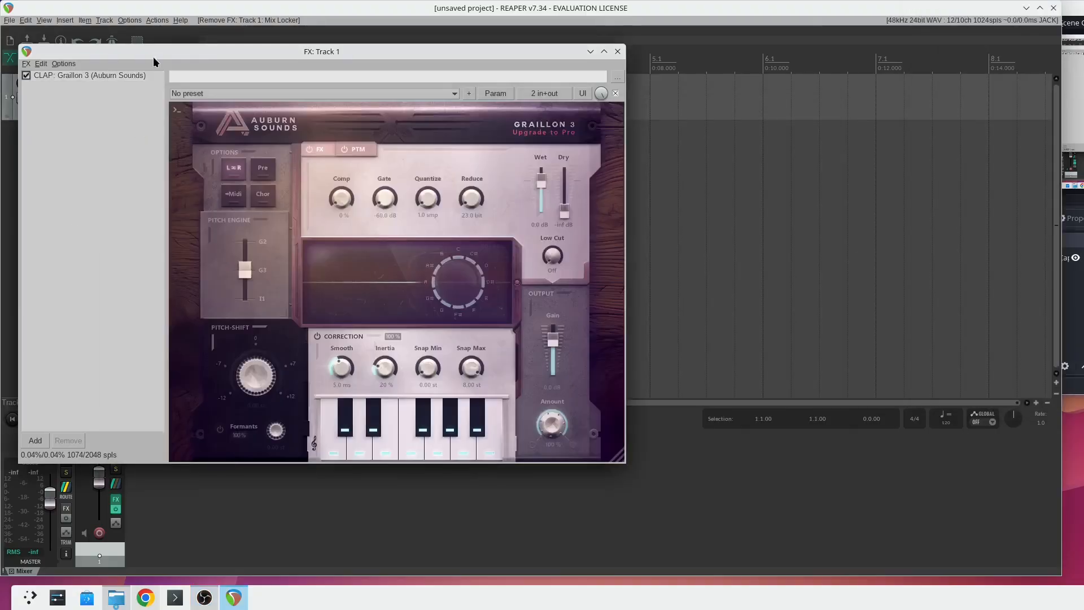
Step: Re-scan the VST plugin folders from REAPER's Plug-ins preferences
left_click(130, 20)
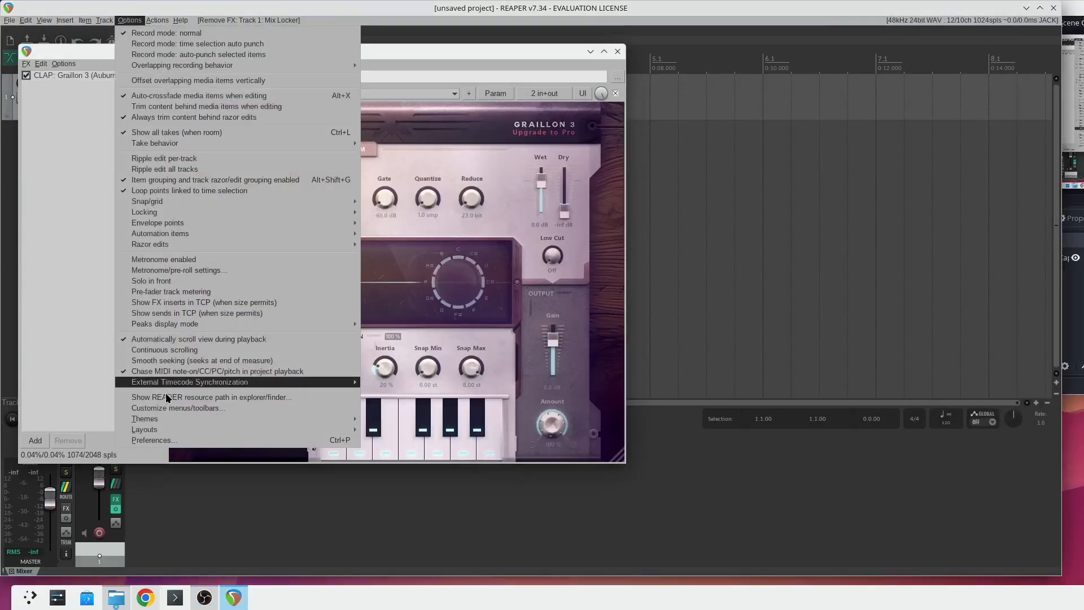
left_click(154, 440)
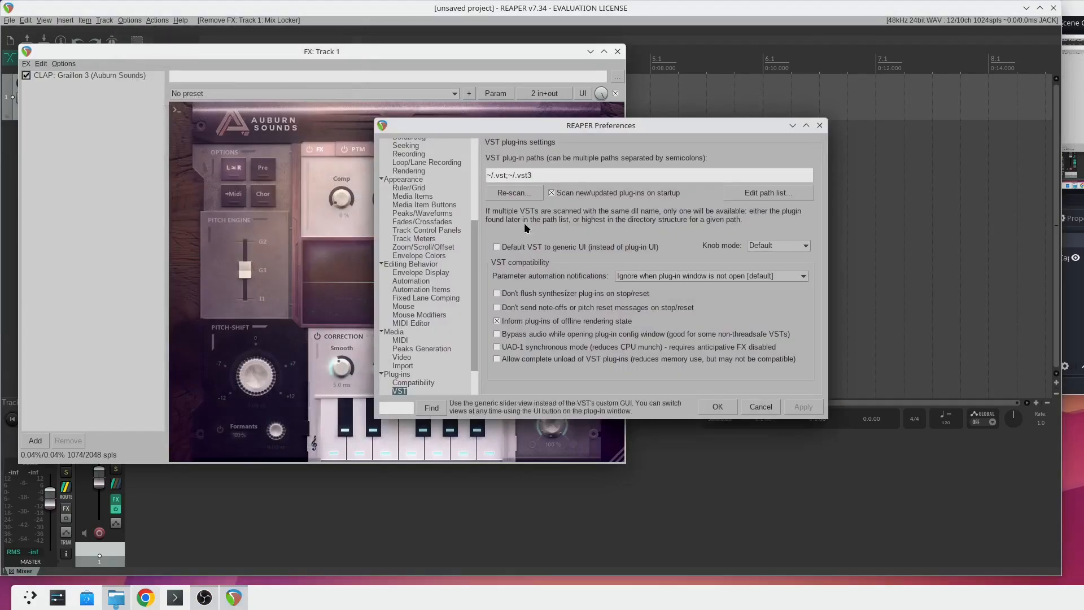
left_click(513, 192)
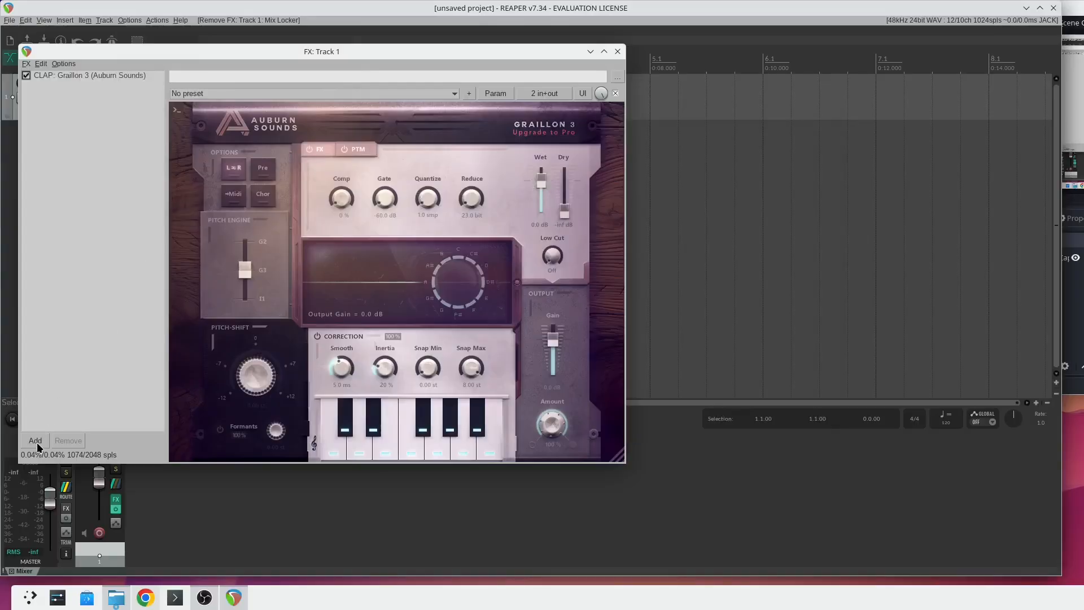
Step: Add VST3: Mix Locker to Track 1's chain after Graillon 3
left_click(35, 440)
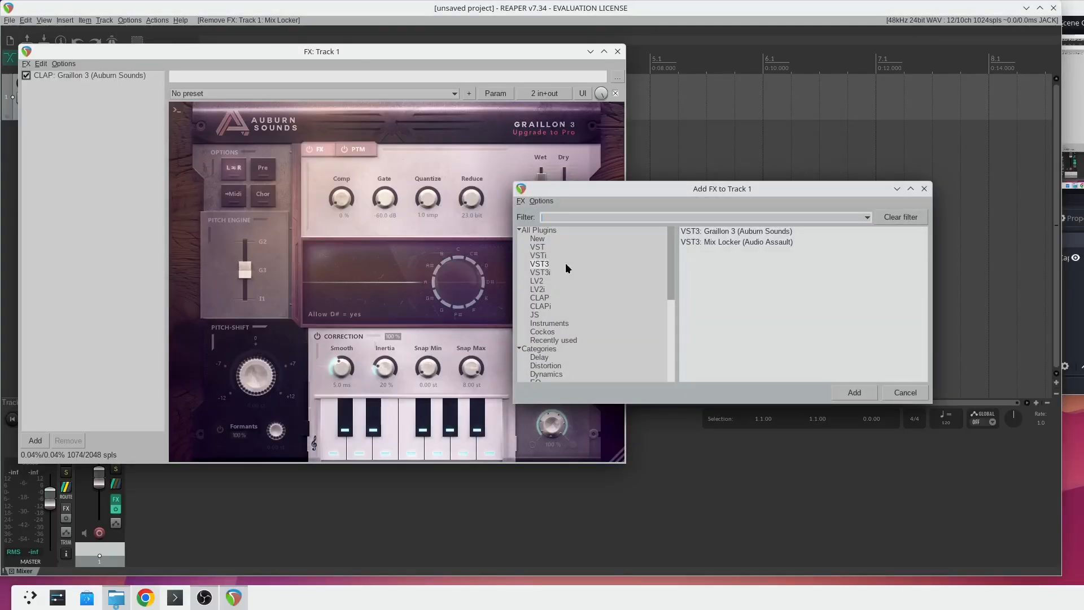
left_click(735, 241)
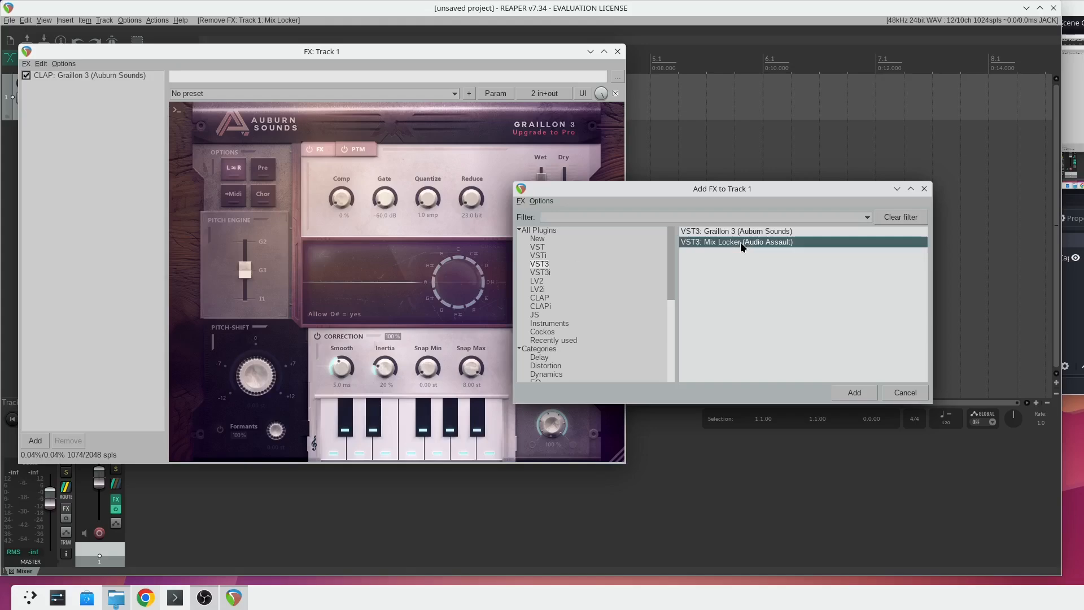
left_click(854, 392)
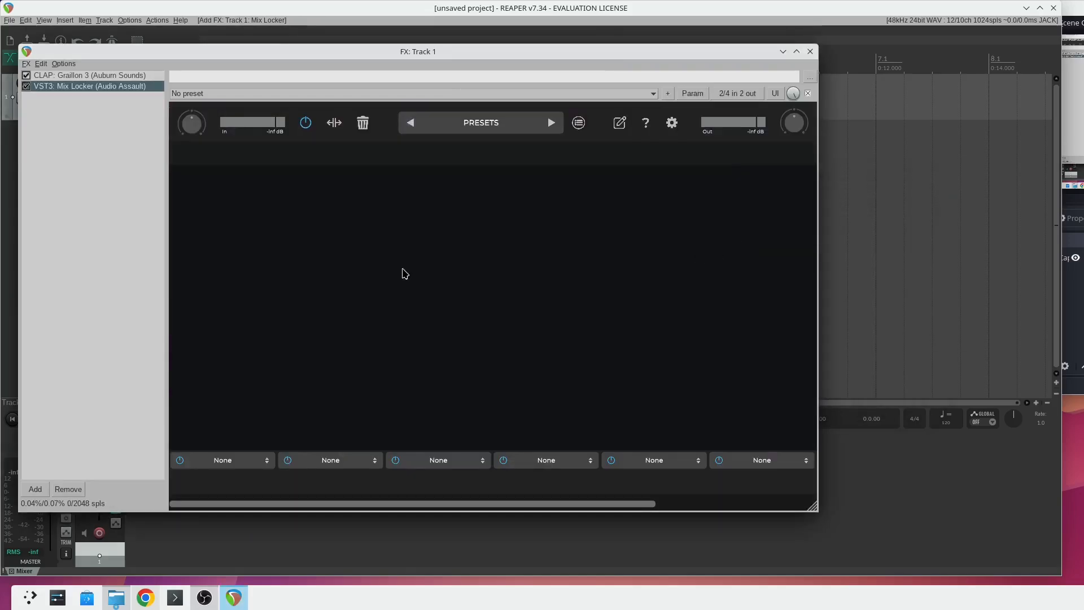
mouse_move(320, 365)
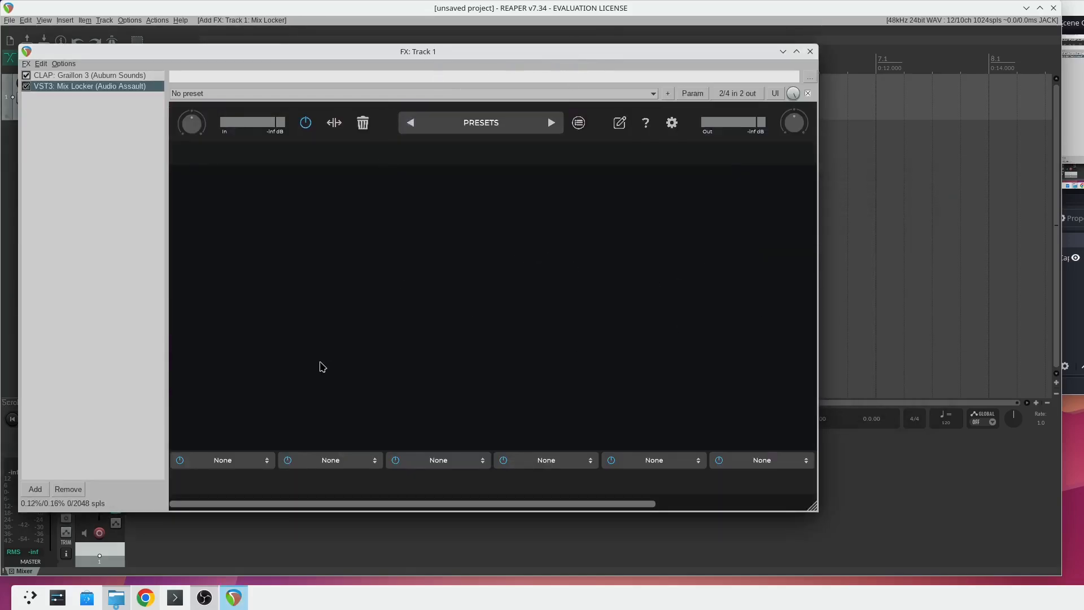
mouse_move(240, 387)
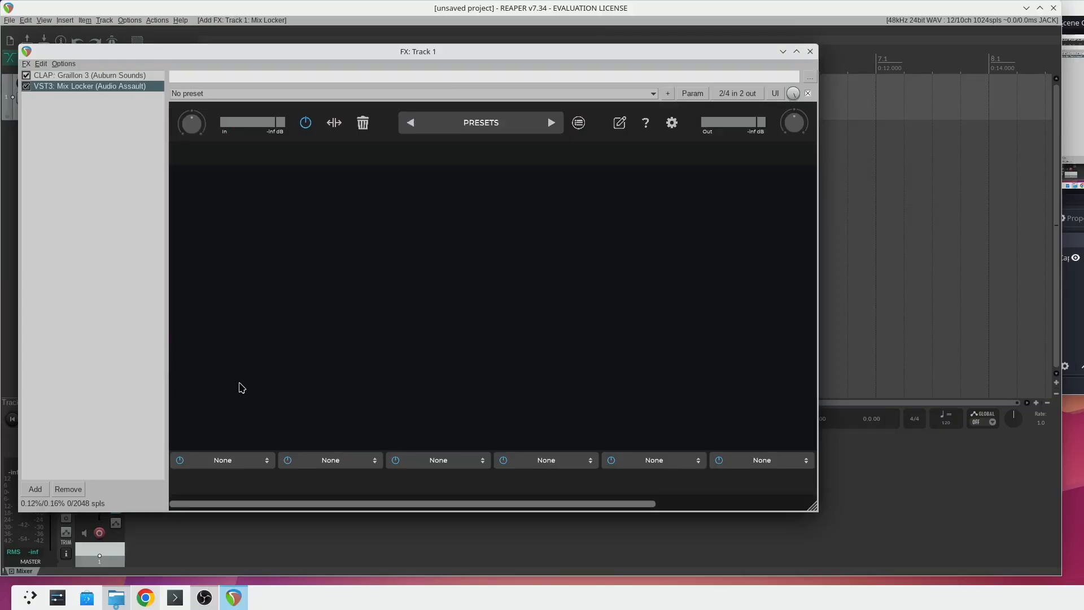
mouse_move(239, 410)
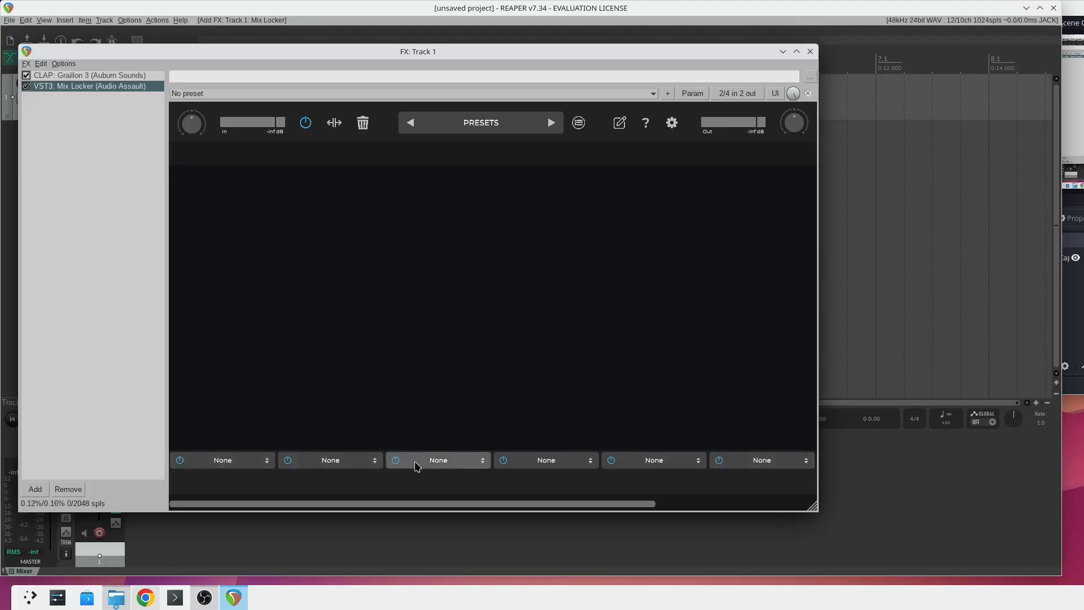
mouse_move(338, 124)
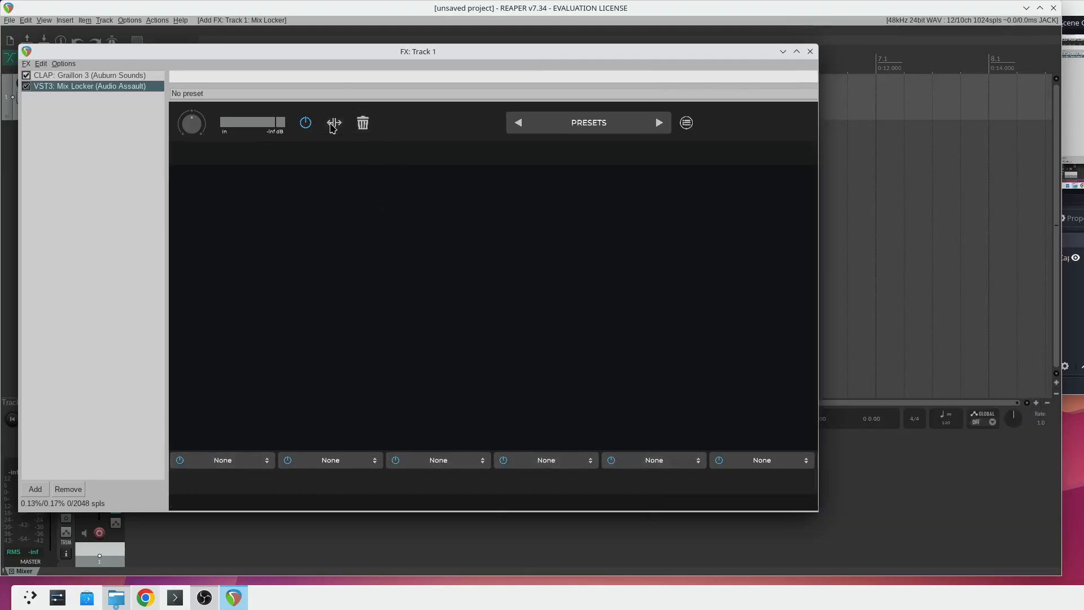
Step: Open the first slot's module list and browse Base Pack, compressor and preamp modules
left_click(588, 122)
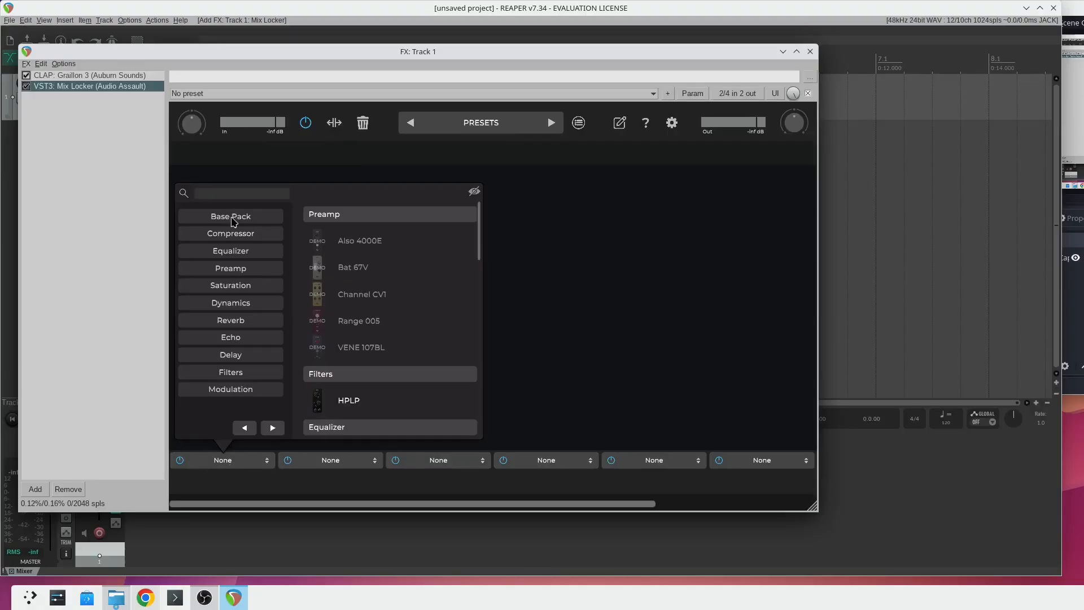
left_click(230, 215)
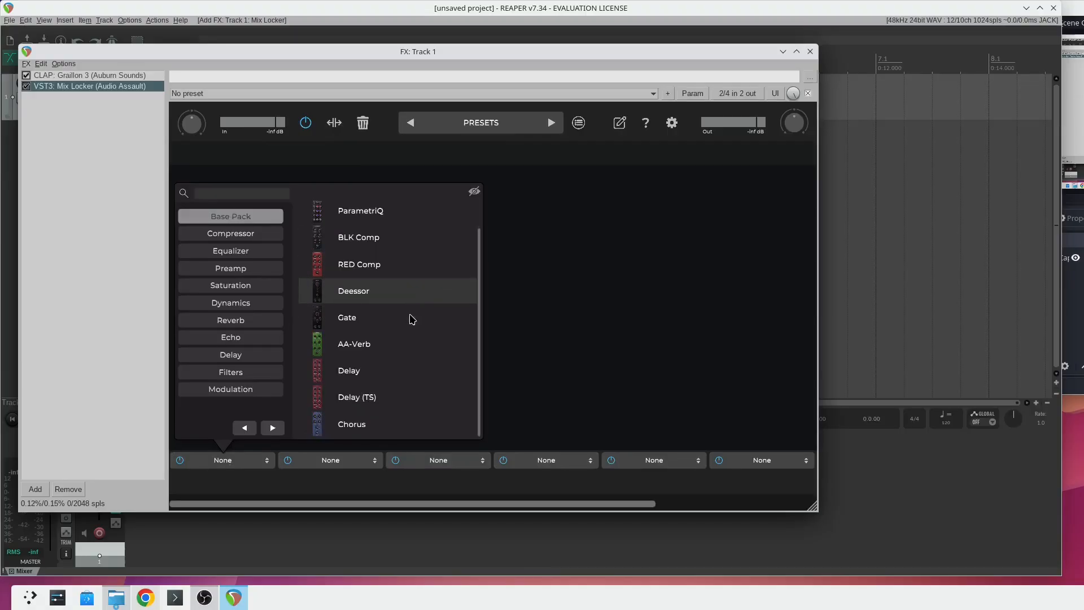
left_click(231, 233)
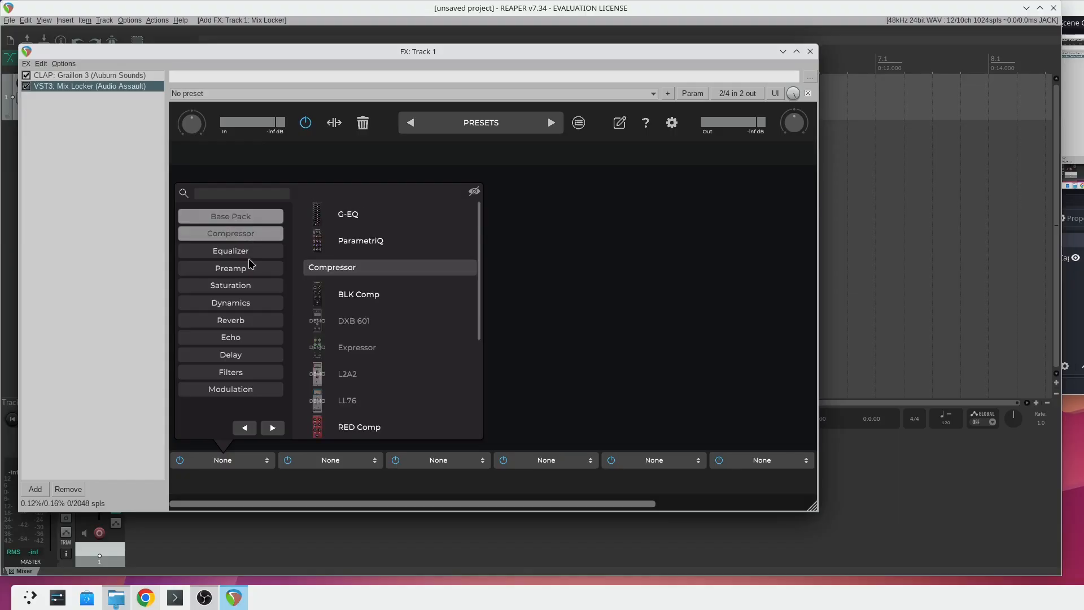
left_click(231, 267)
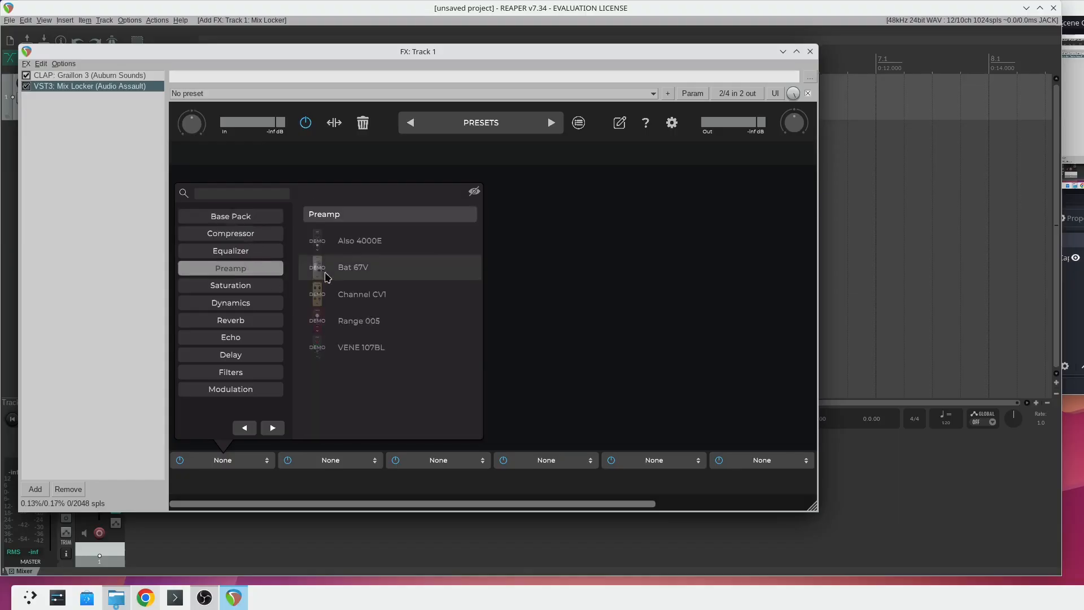
mouse_move(326, 346)
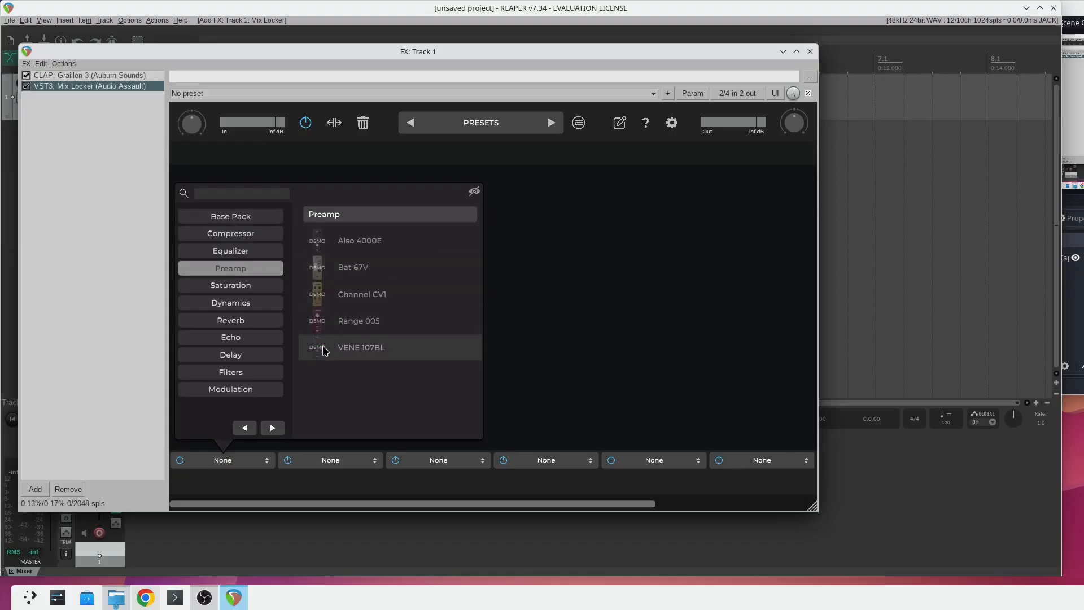
left_click(230, 215)
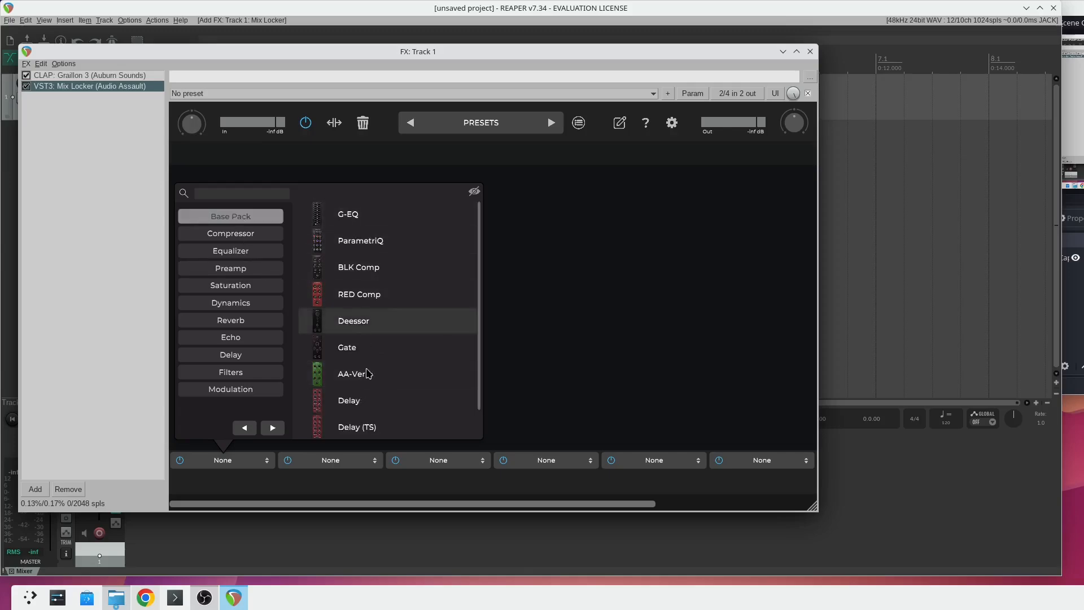
mouse_move(393, 309)
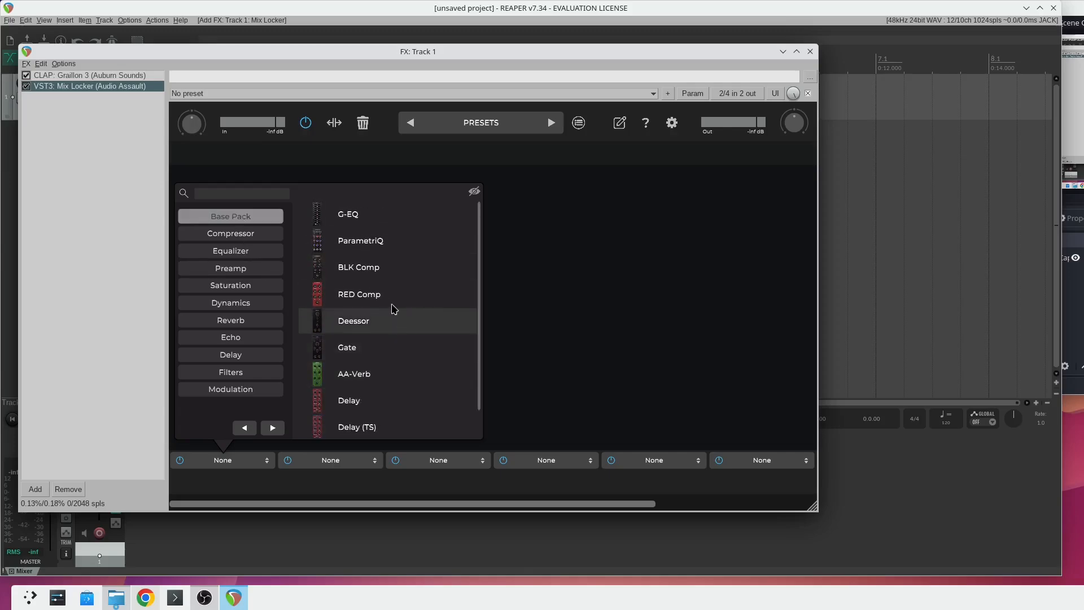
mouse_move(358, 267)
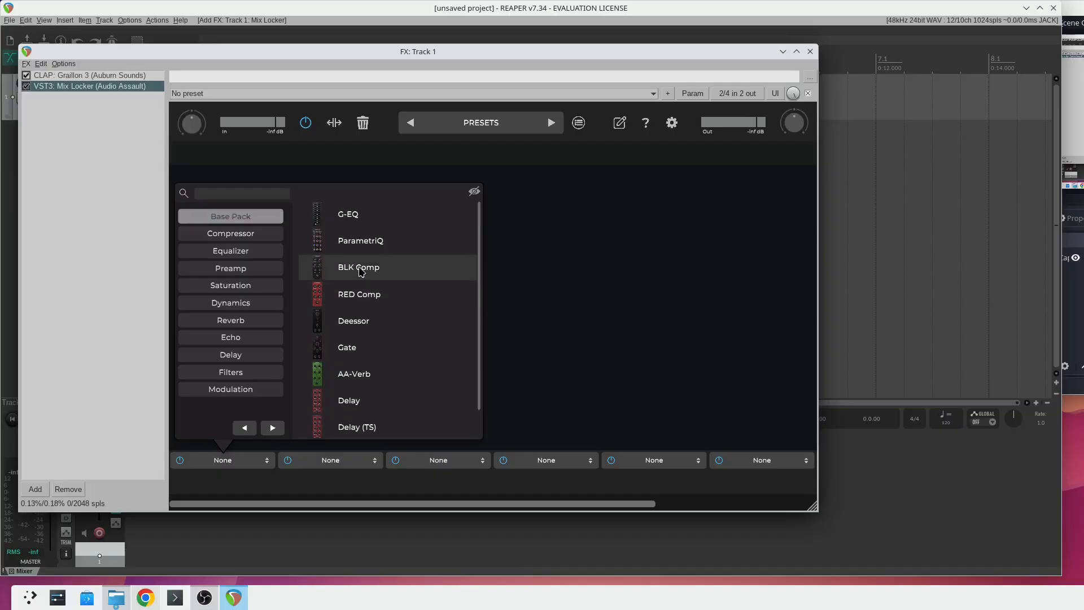
mouse_move(415, 293)
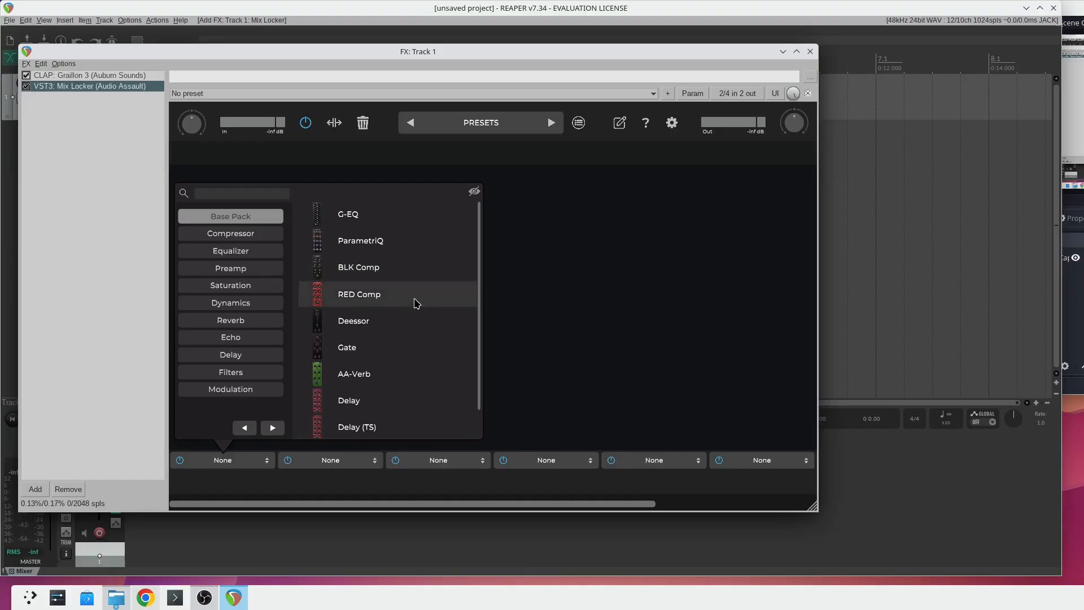
mouse_move(367, 273)
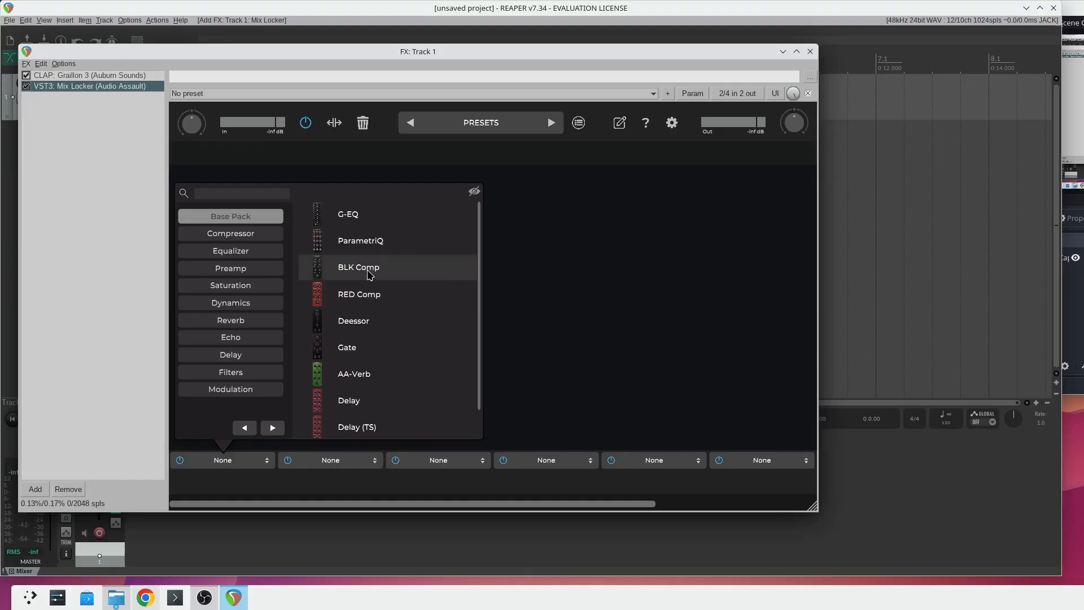
Step: Load BLK Comp, ParametriQ, RED Comp, Deessor, AA-Verb and Delay into the six rack slots
double_click(357, 267)
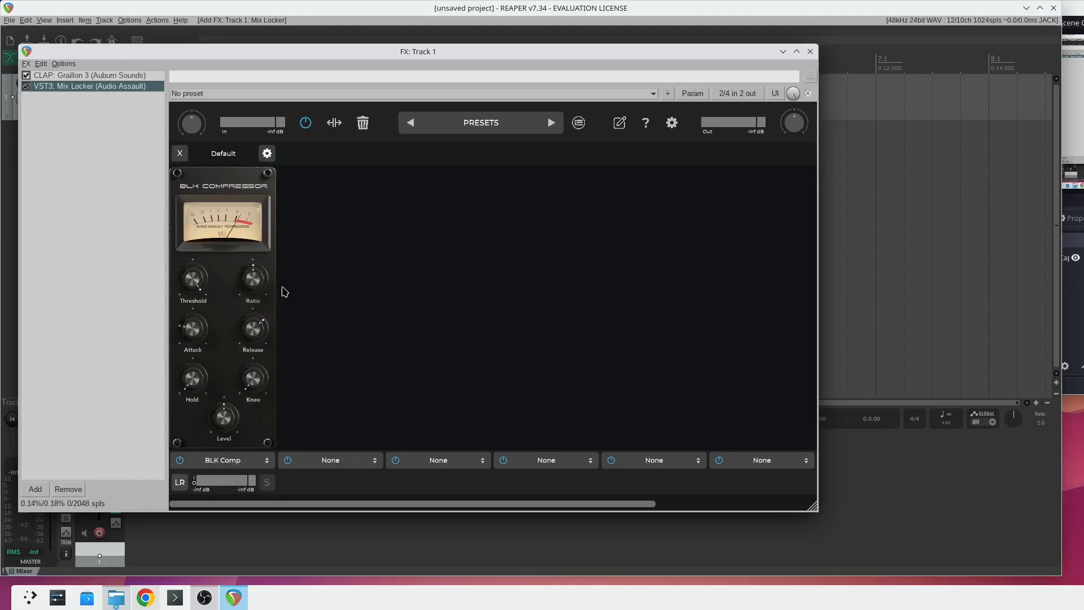
mouse_move(335, 477)
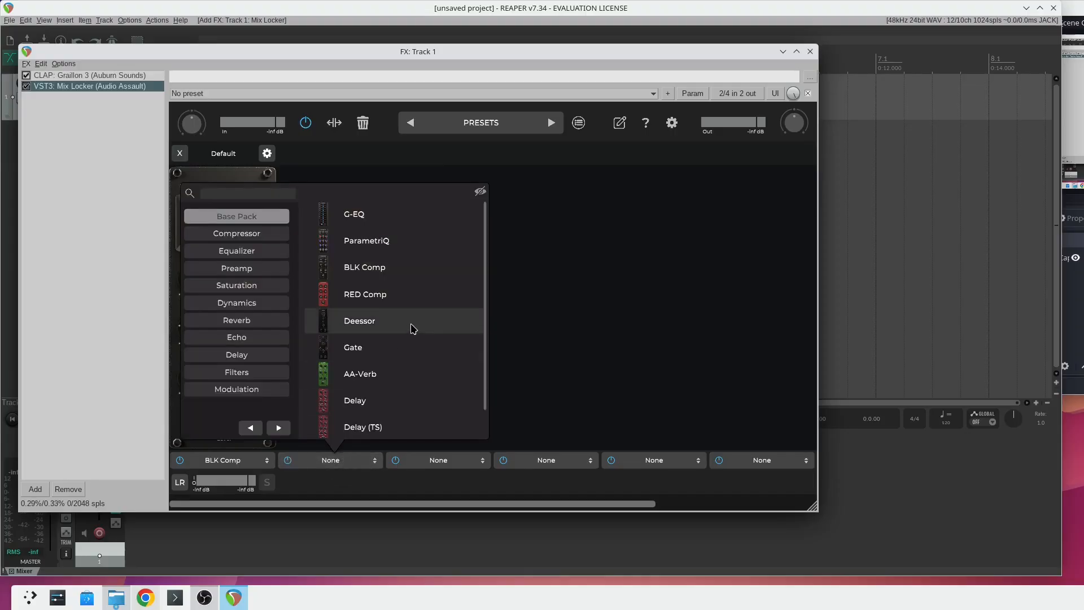
mouse_move(389, 360)
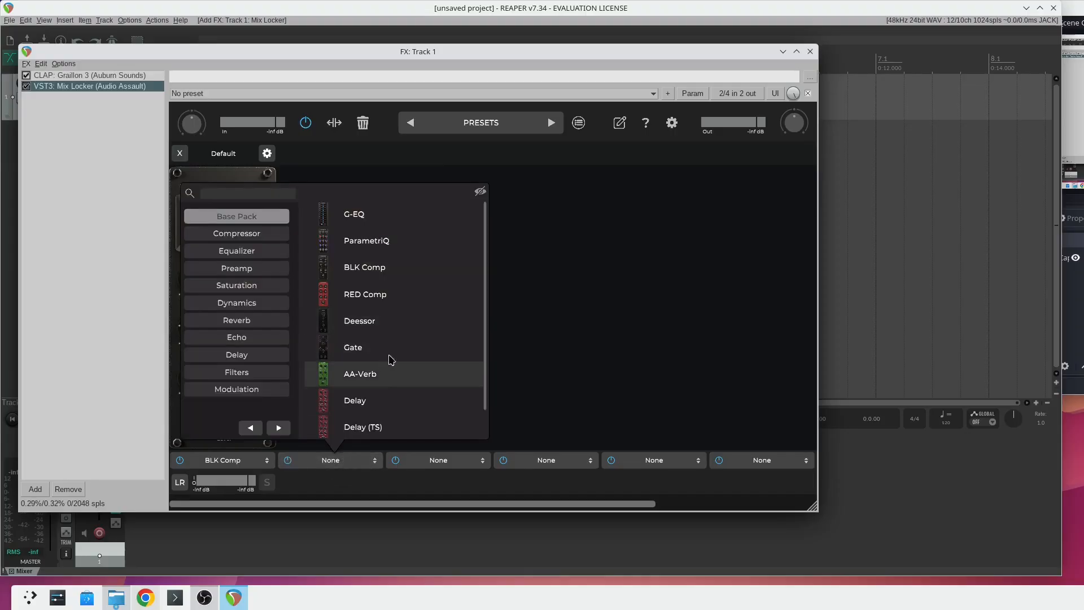
double_click(366, 240)
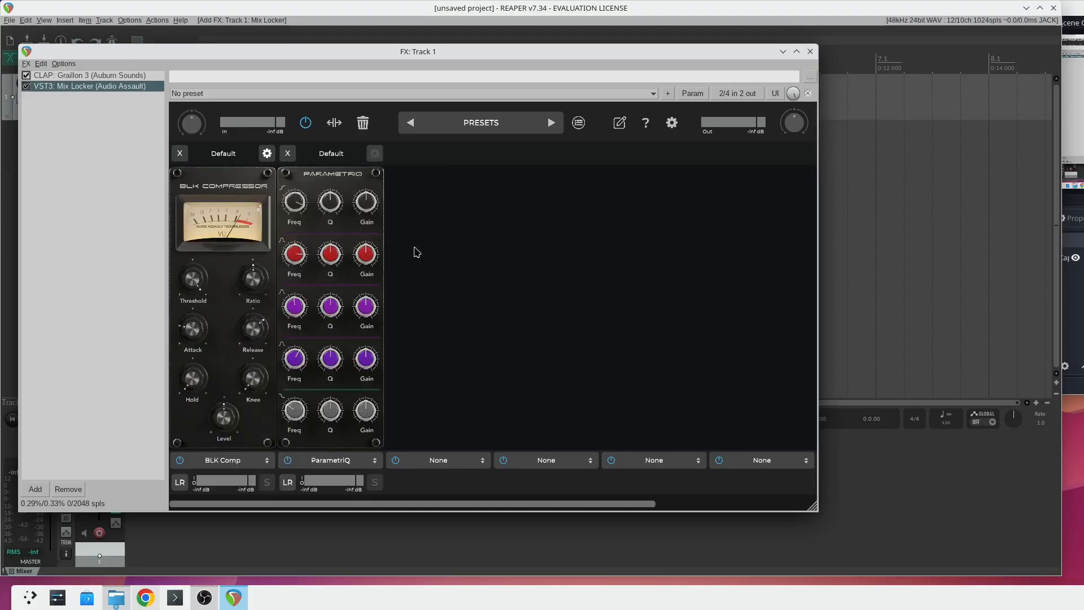
mouse_move(311, 210)
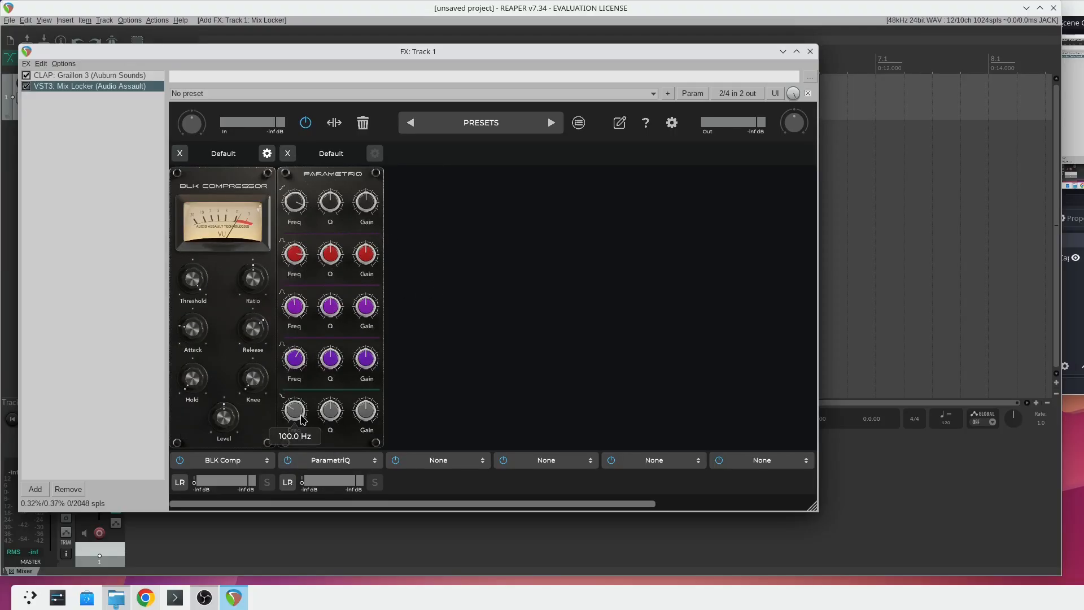
mouse_move(438, 460)
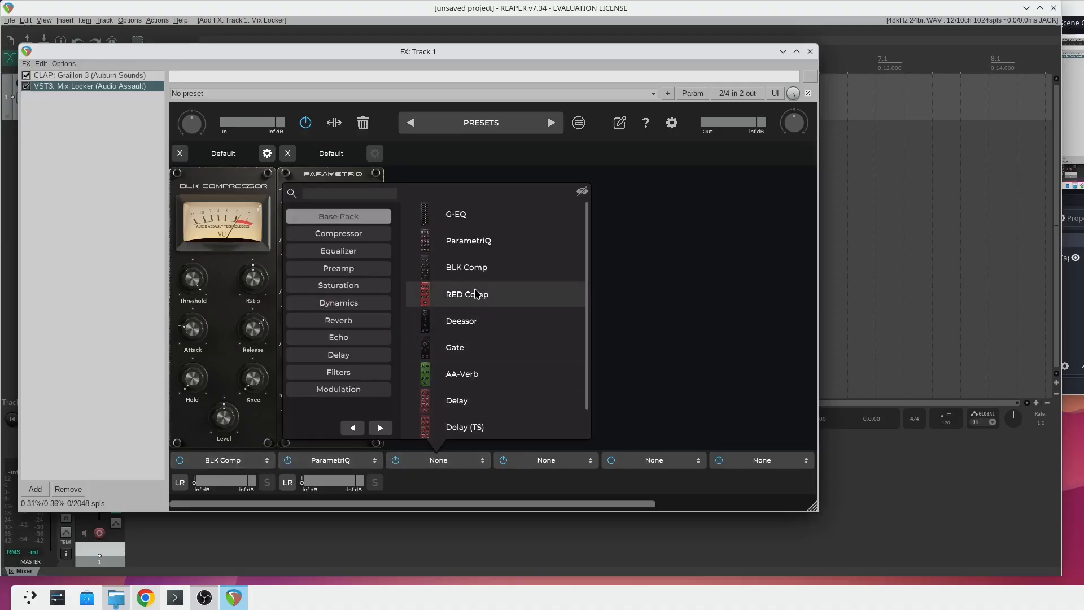
left_click(467, 293)
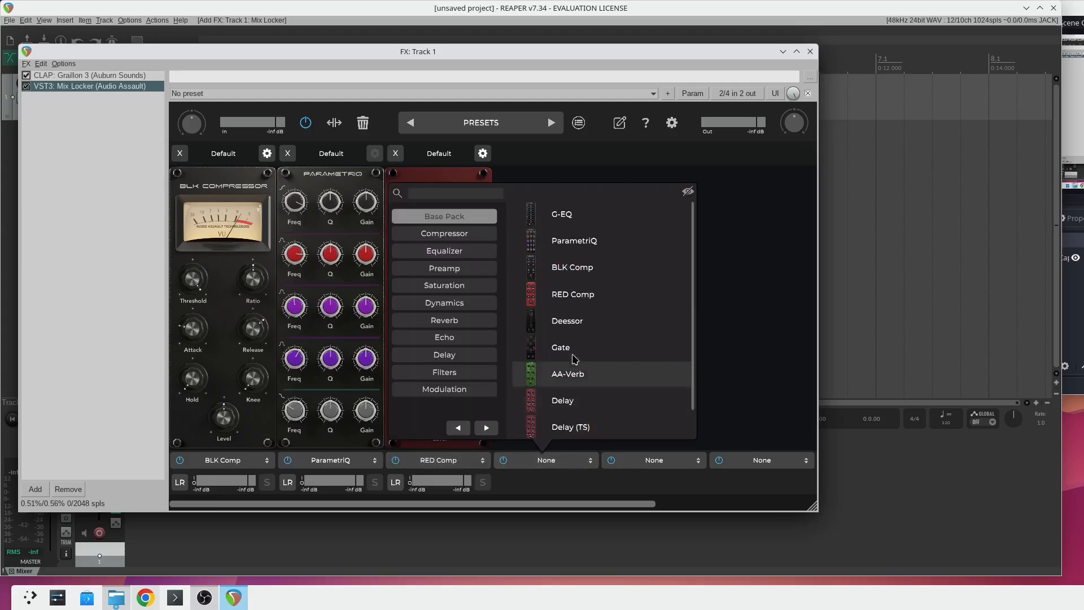
left_click(566, 320)
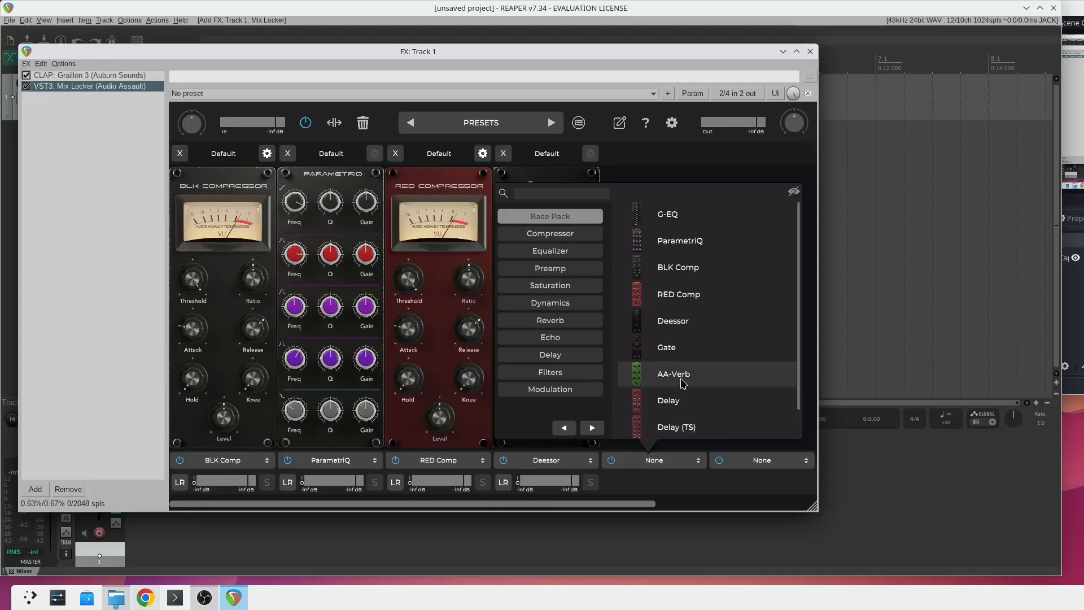
left_click(672, 373)
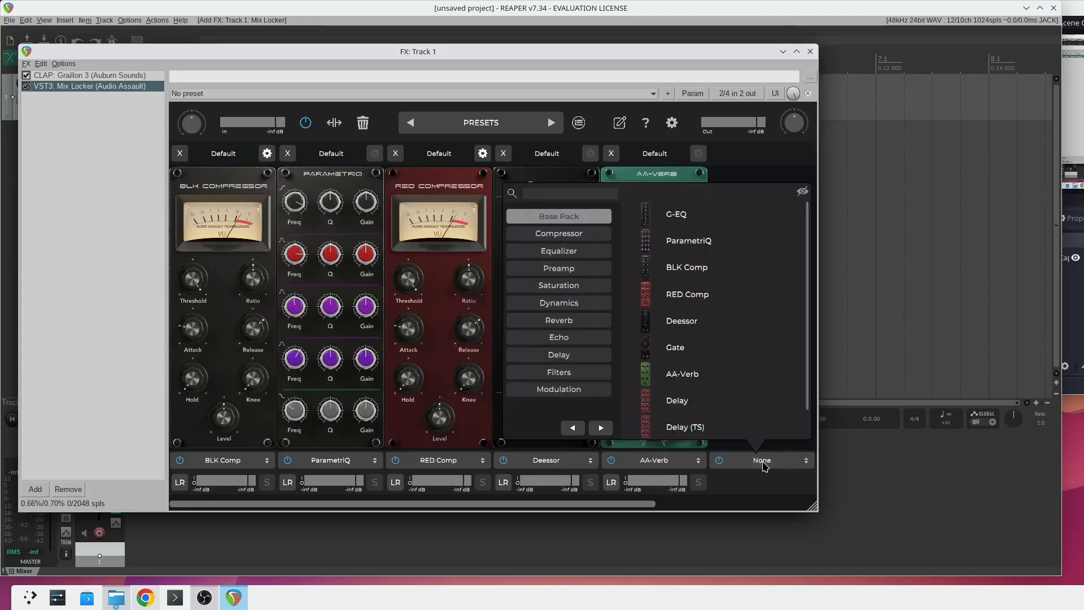
mouse_move(677, 400)
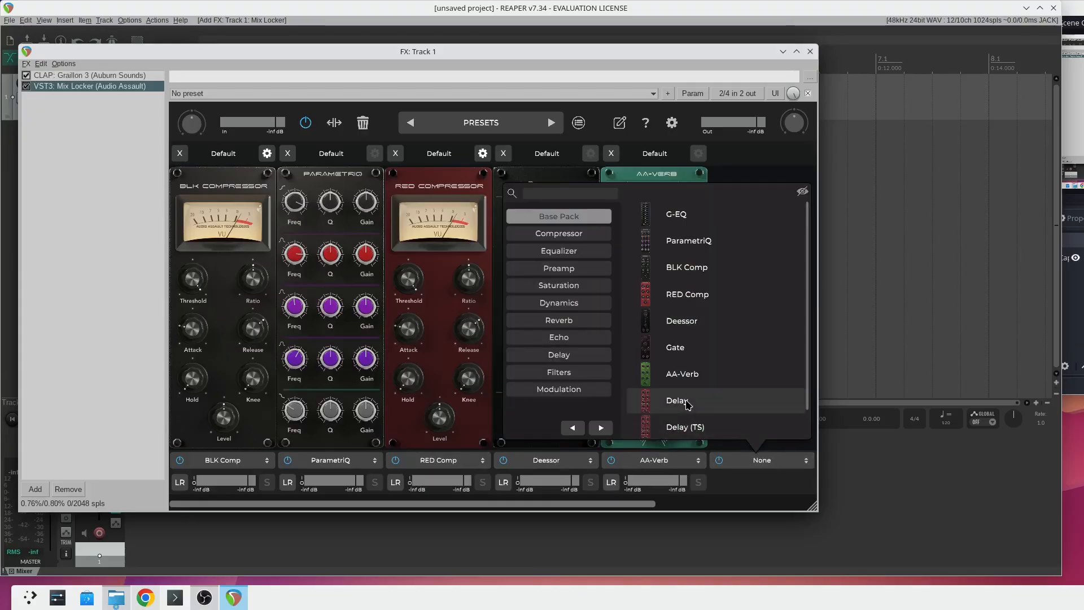
left_click(677, 400)
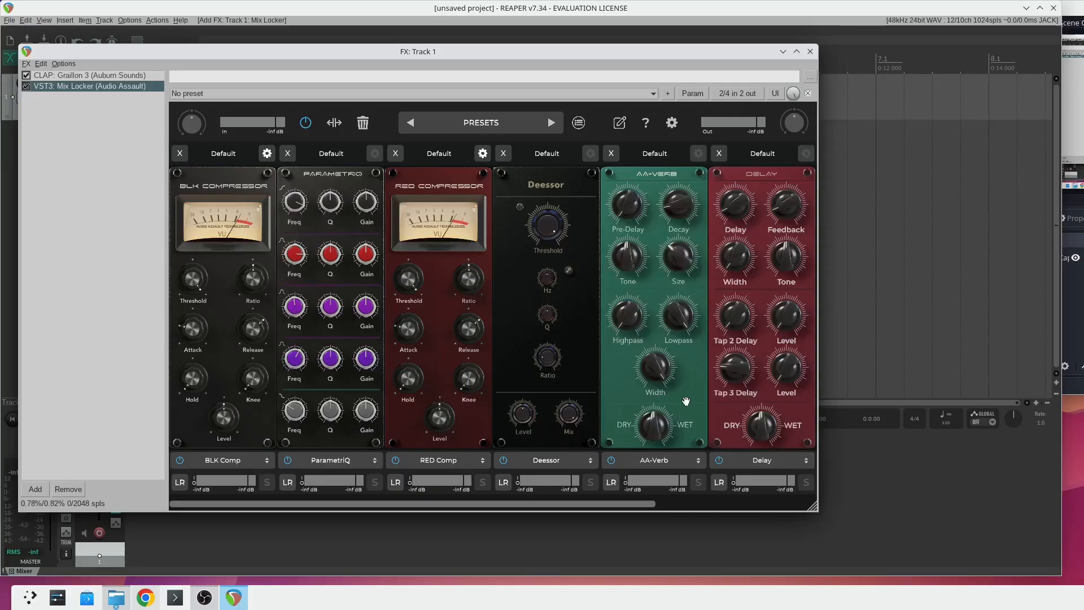
mouse_move(819, 491)
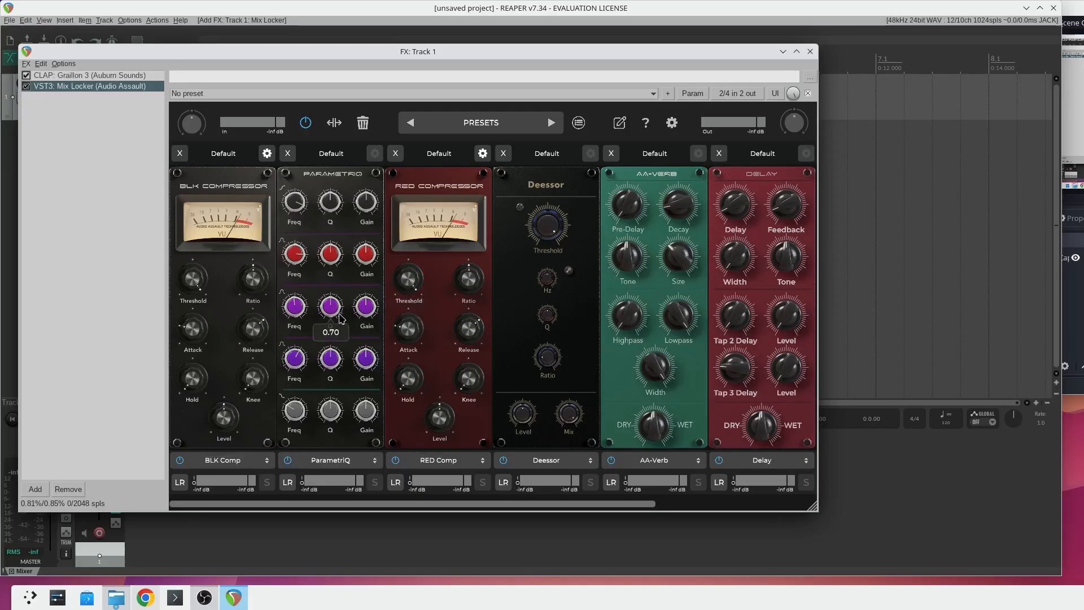
mouse_move(222, 297)
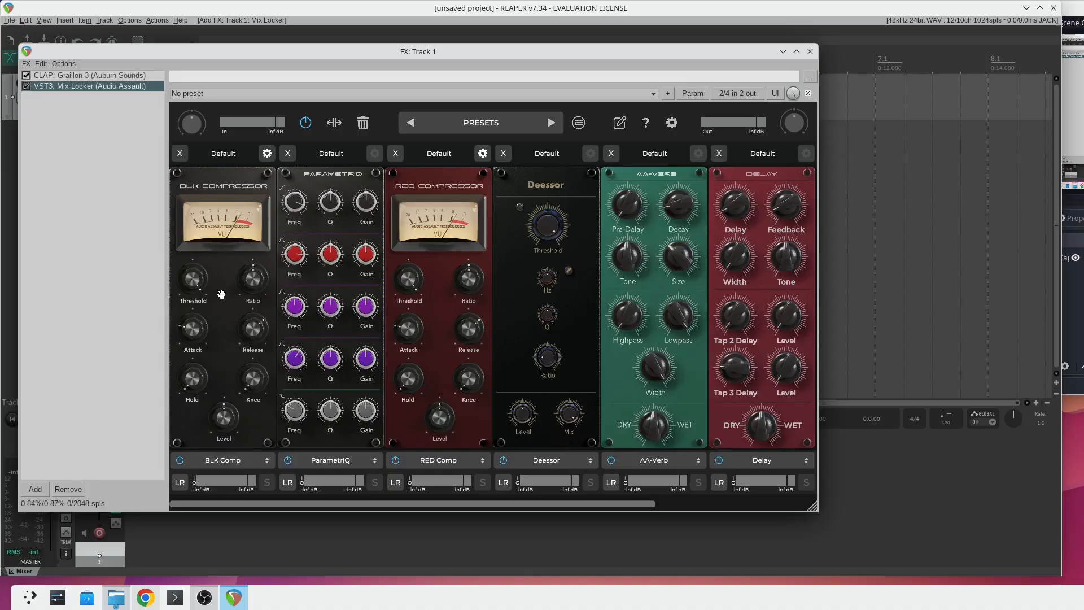
mouse_move(192, 280)
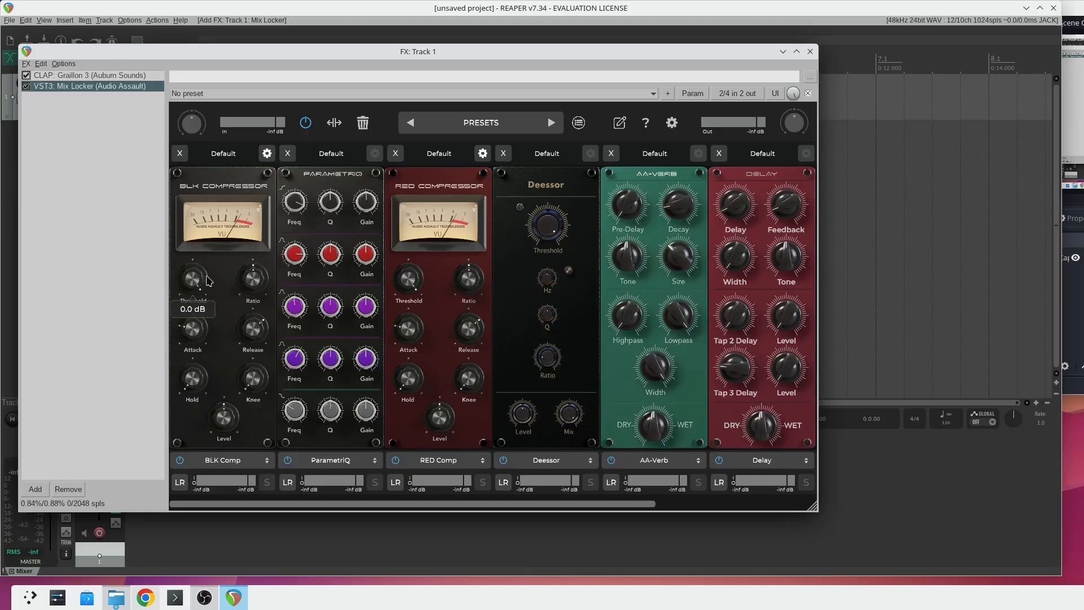
mouse_move(222, 289)
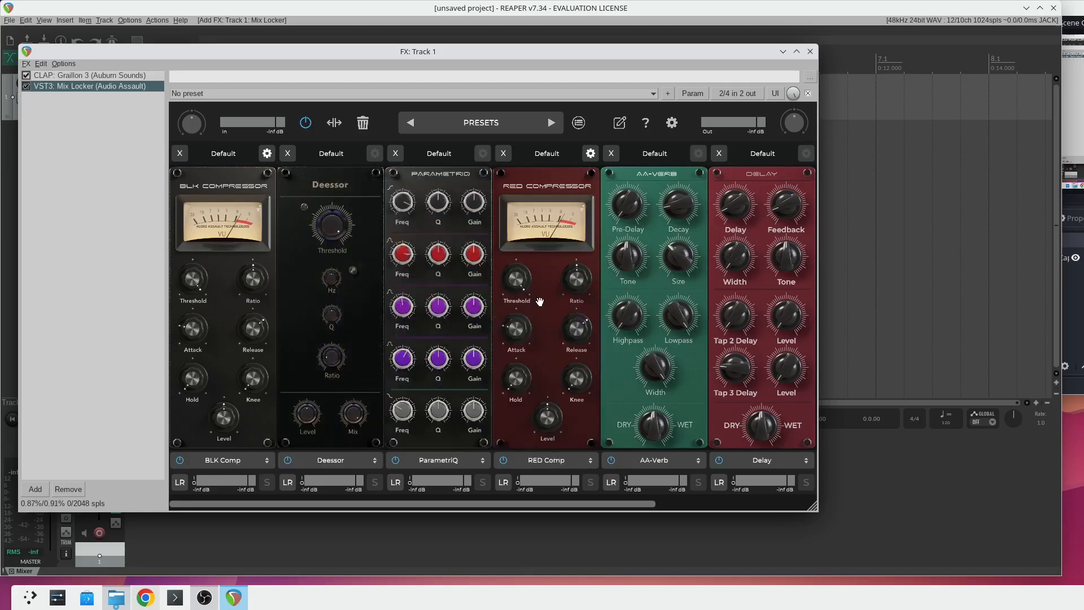
mouse_move(451, 223)
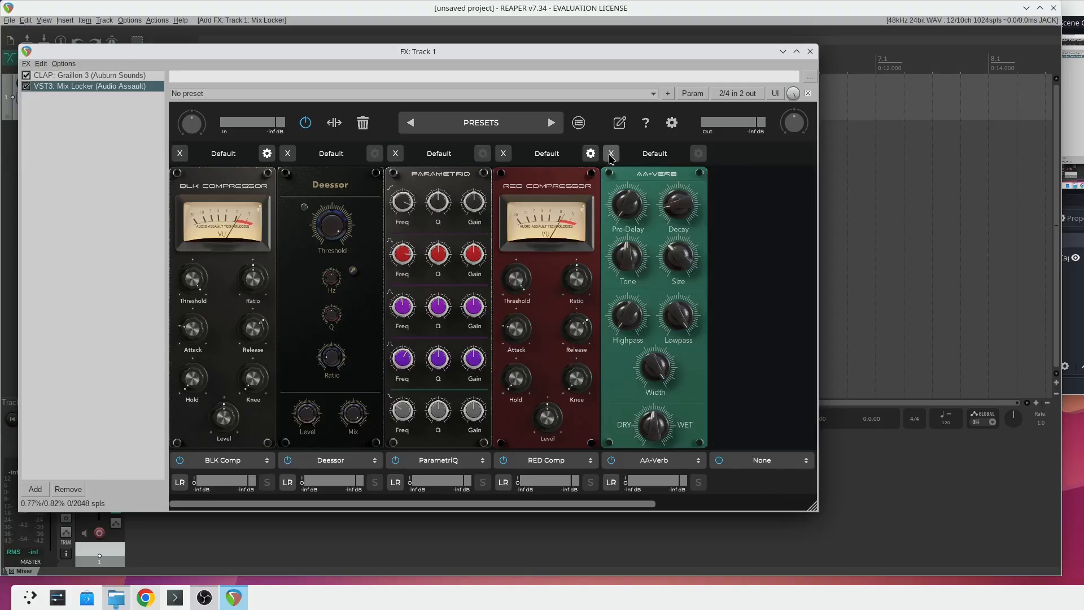
Step: Delete the AA-Verb module from the Mix Locker rack
left_click(611, 153)
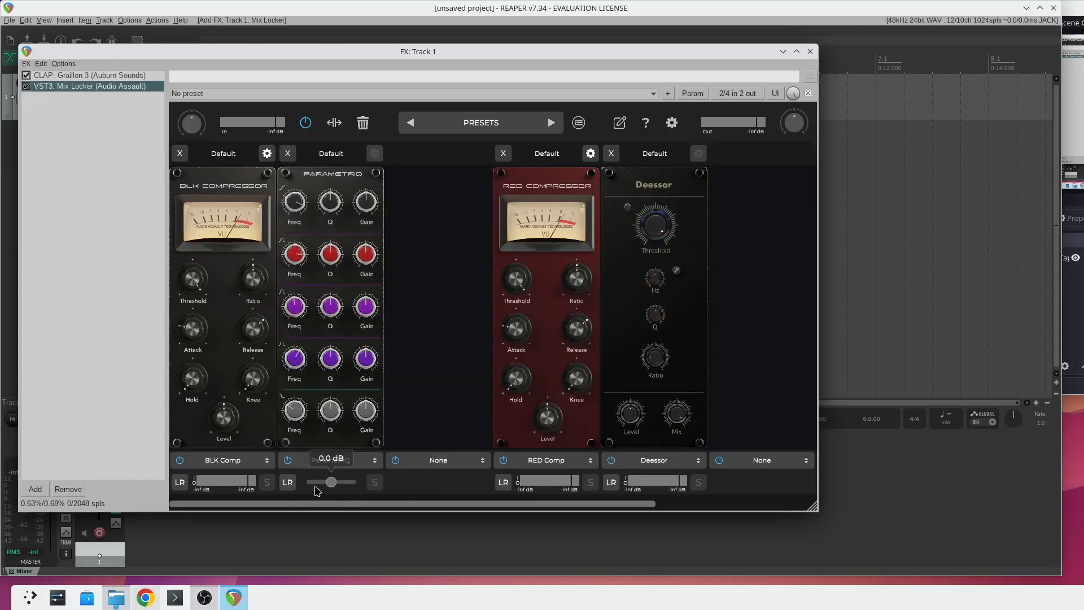
mouse_move(253, 329)
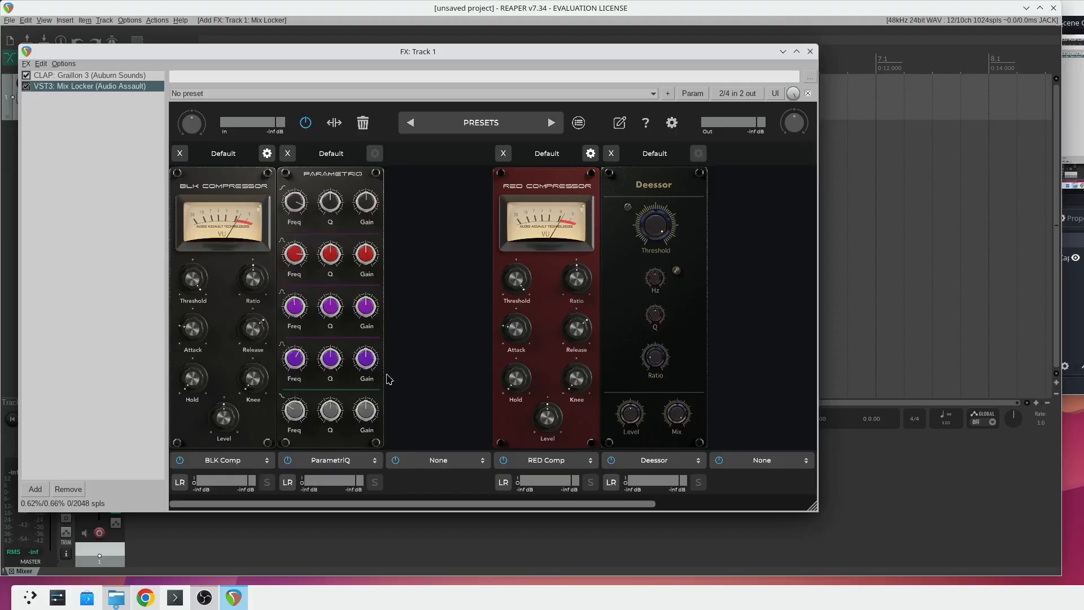
mouse_move(769, 131)
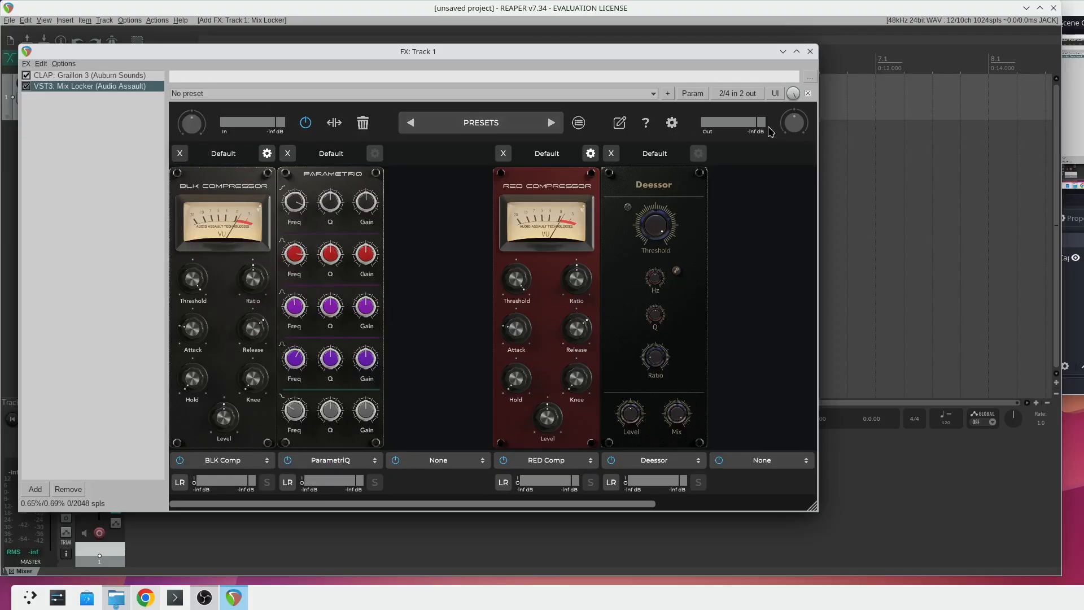
mouse_move(770, 351)
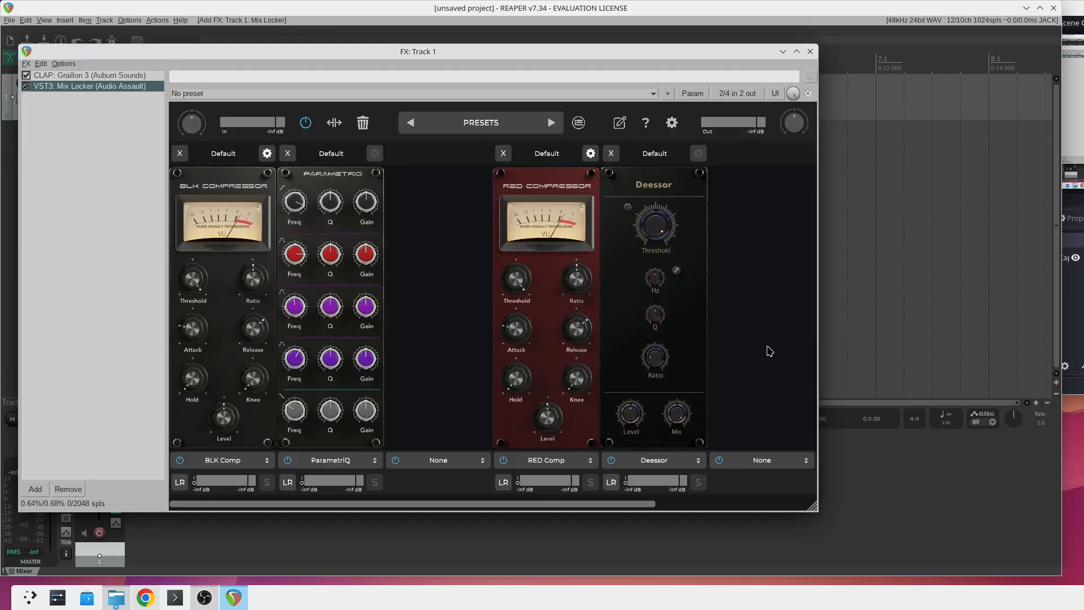
mouse_move(95, 86)
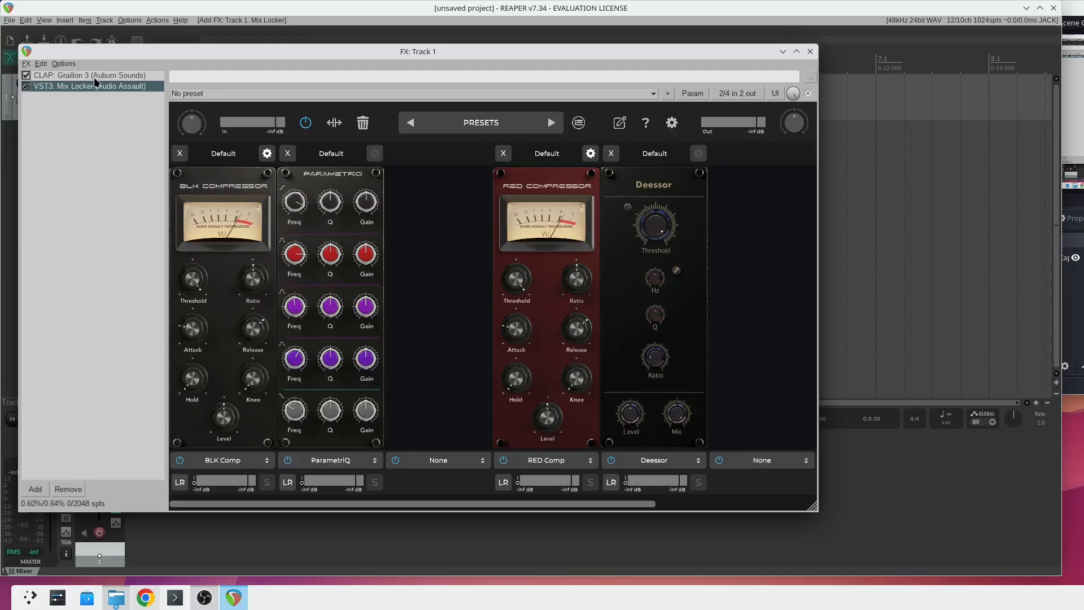
left_click(89, 75)
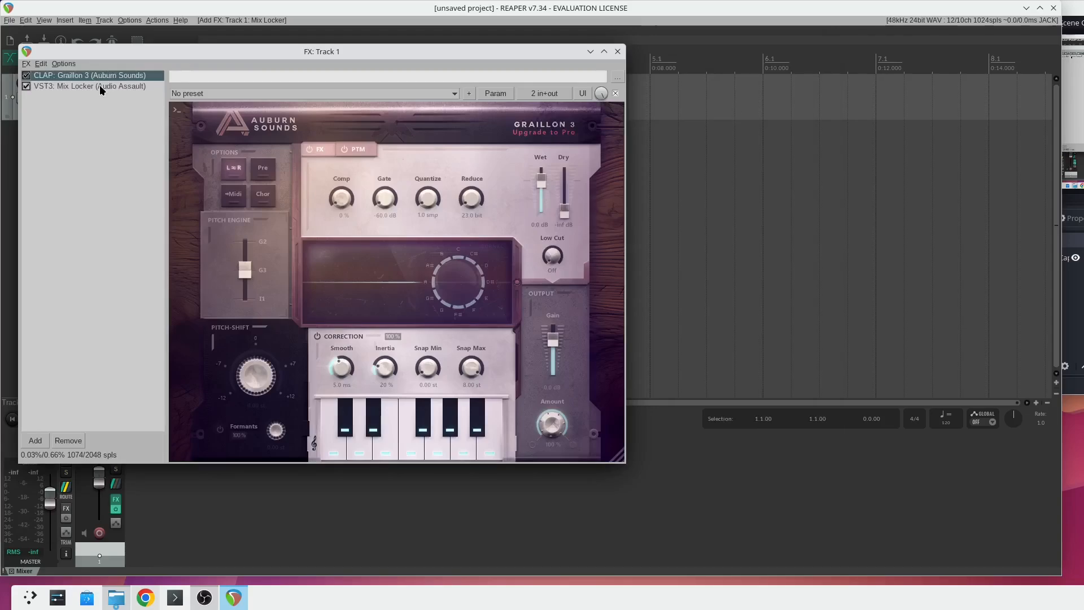
left_click(88, 86)
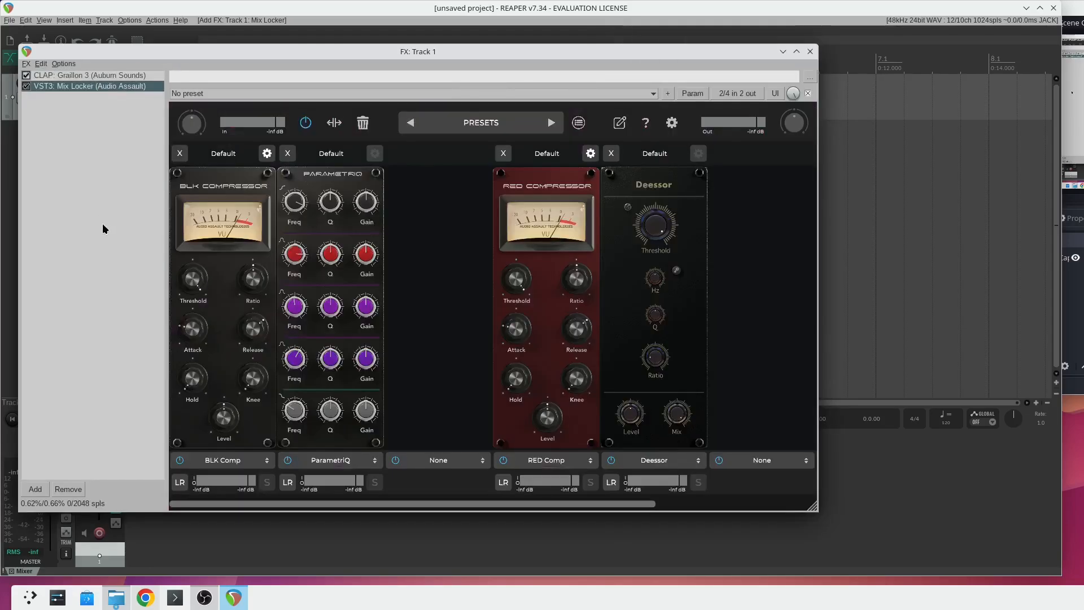